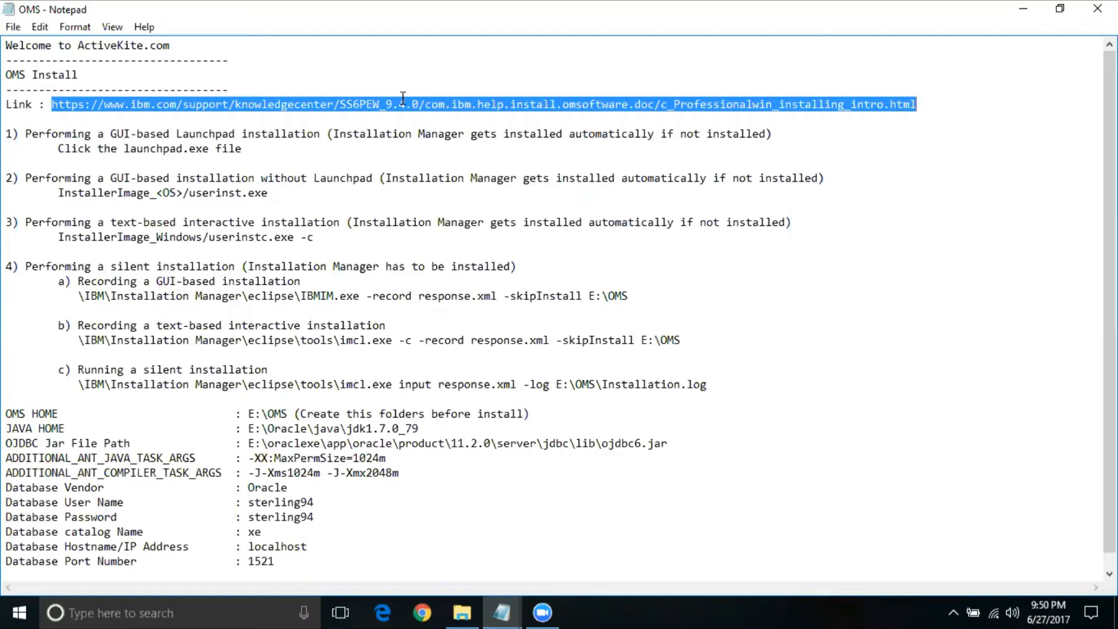
mouse_move(129, 150)
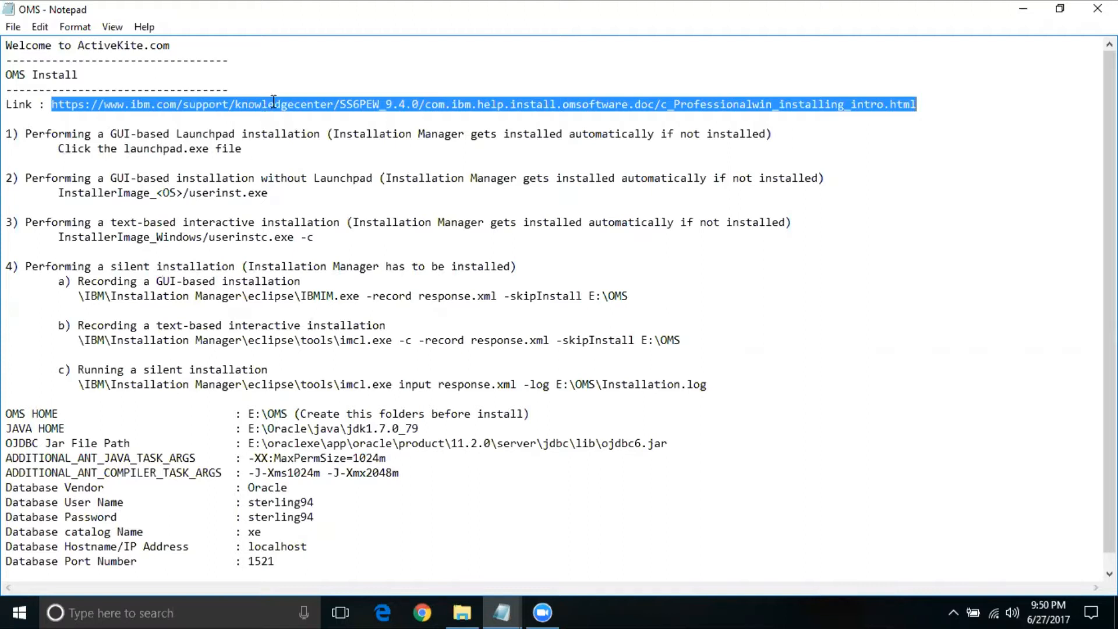
mouse_move(404, 165)
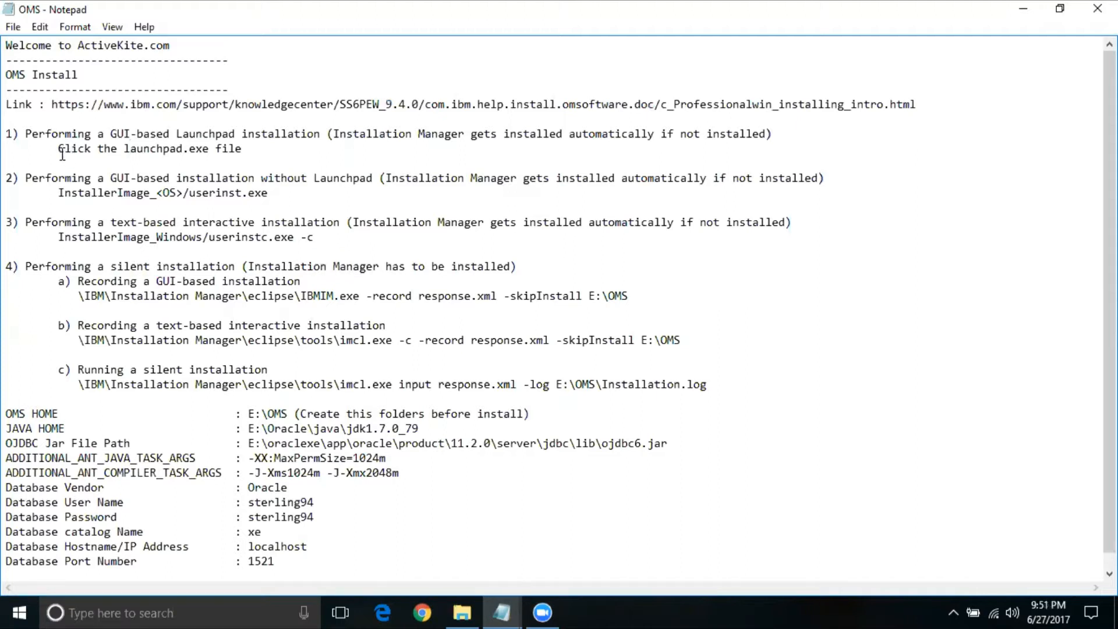
mouse_move(163, 148)
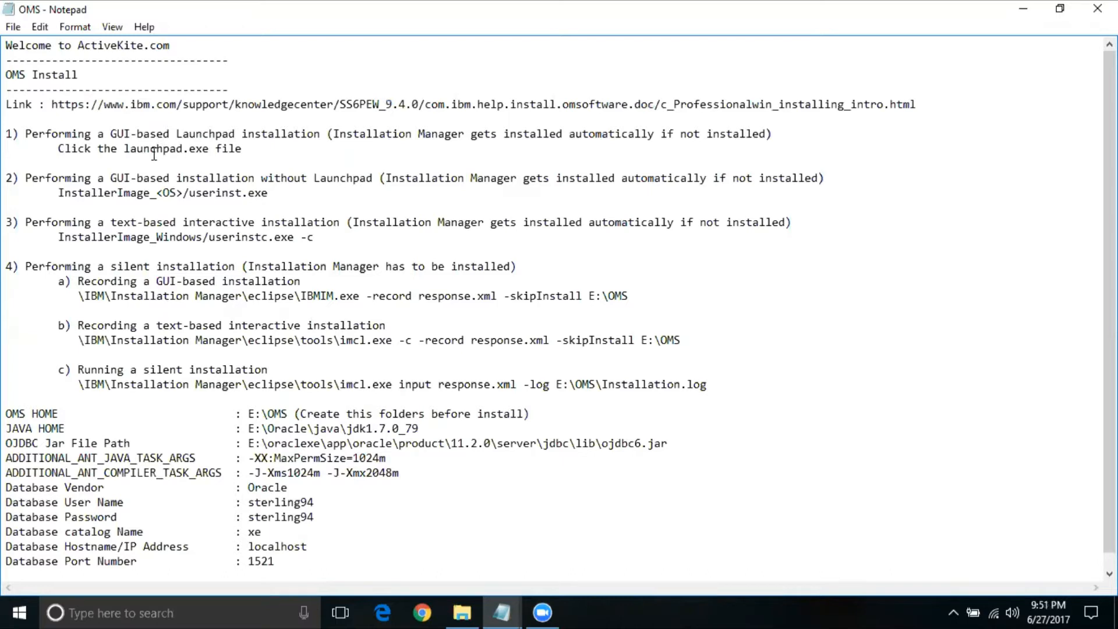
mouse_move(145, 203)
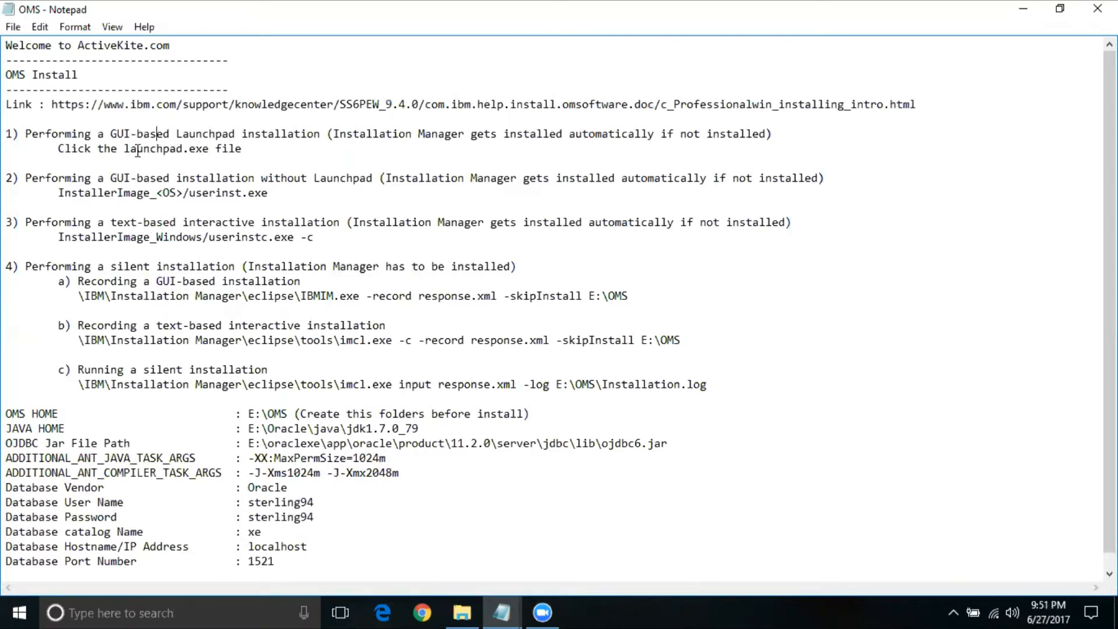
Step: Inspect the launchpad and launchpad64 applications and mark the install-without-Launchpad phrase in the notes
left_click_drag(129, 148, 226, 148)
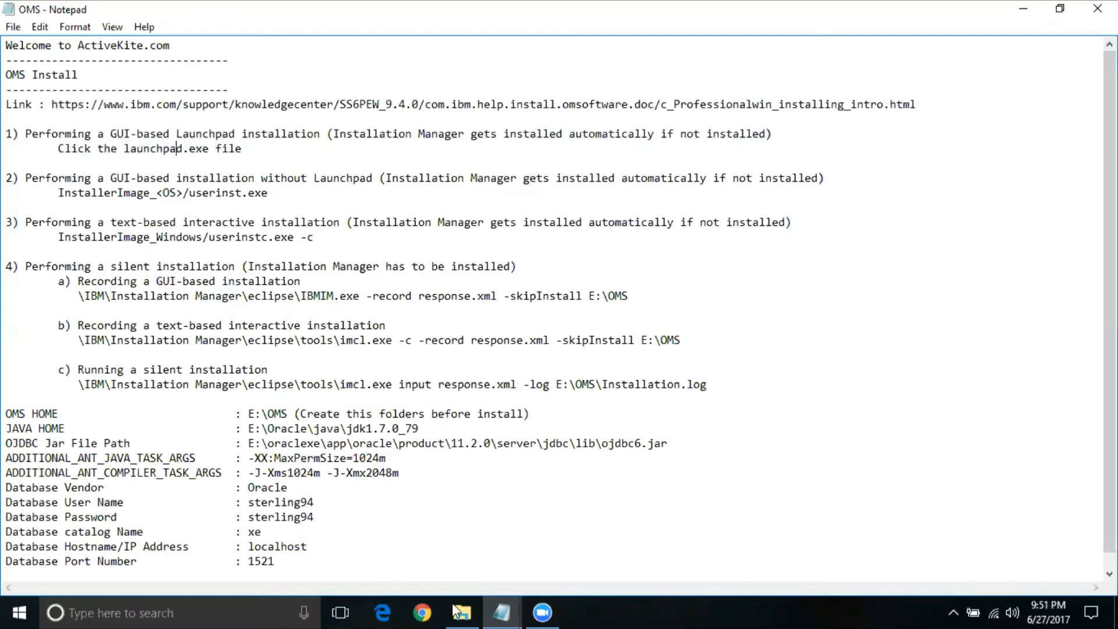
left_click(460, 612)
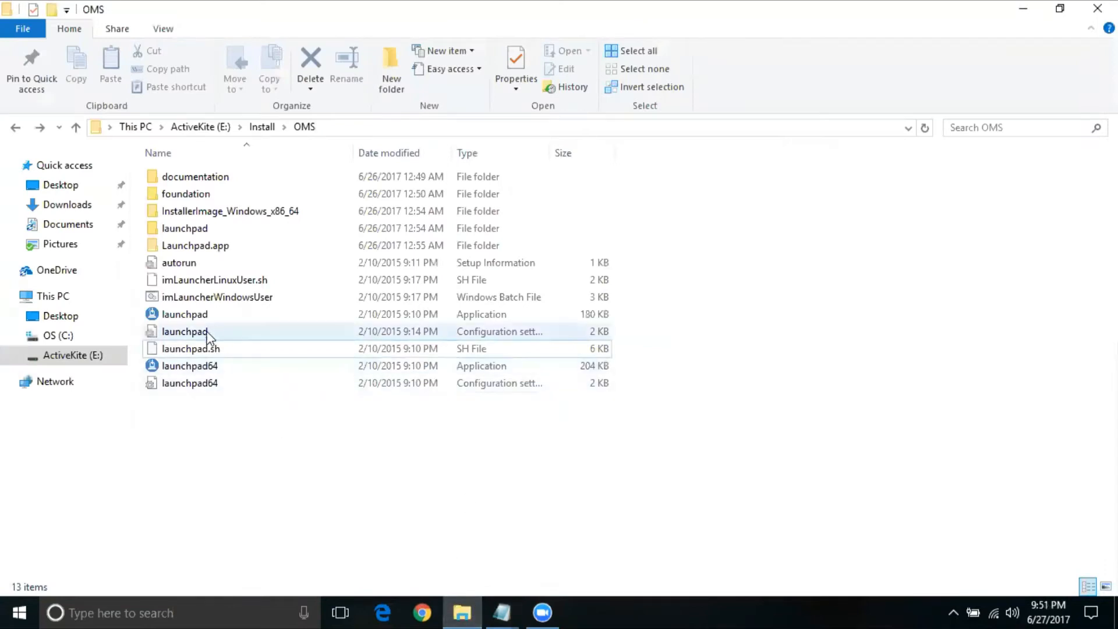
left_click(190, 366)
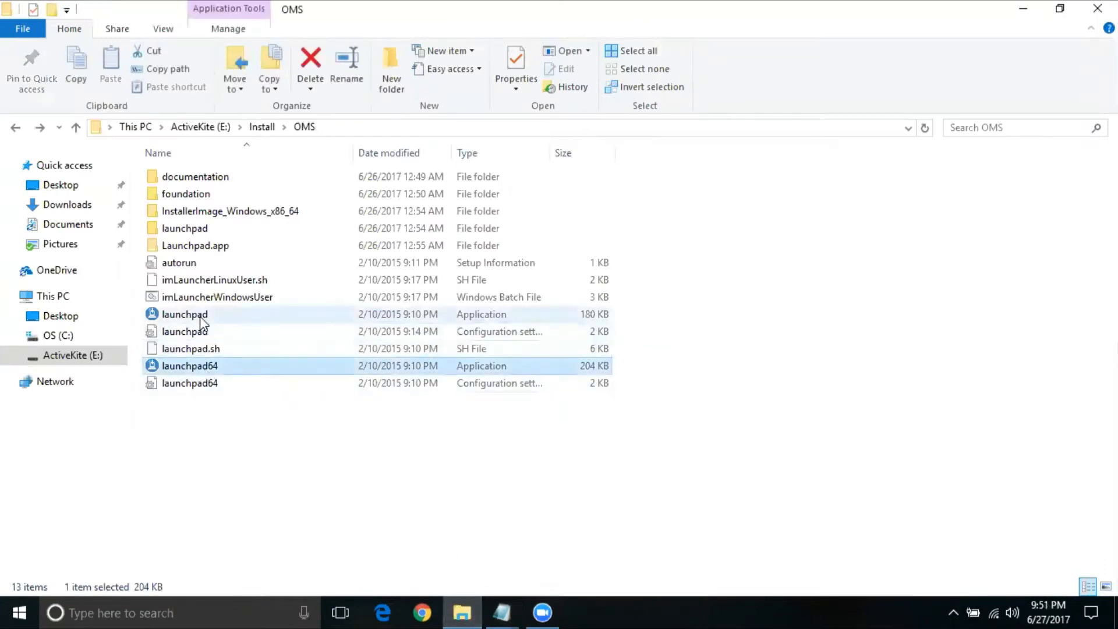
left_click(184, 314)
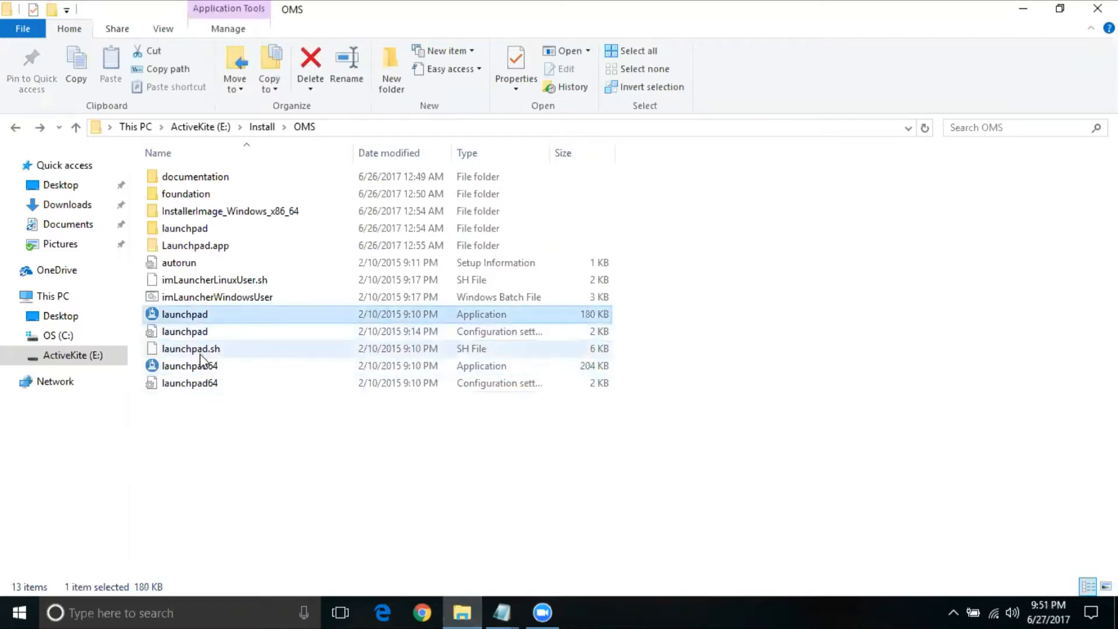
left_click(189, 365)
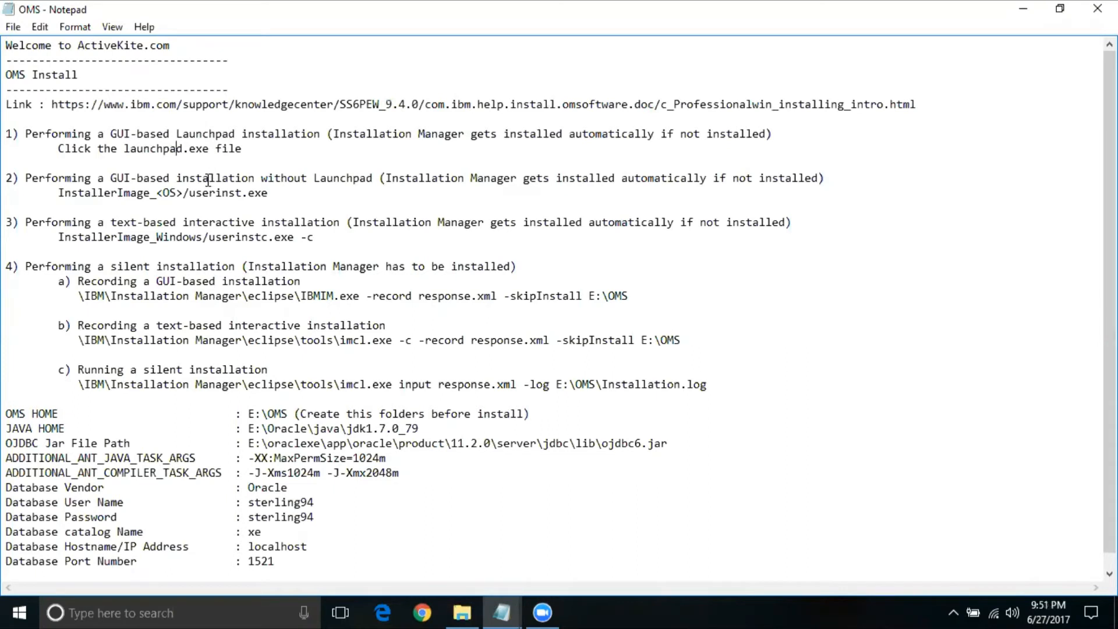
left_click_drag(209, 177, 341, 177)
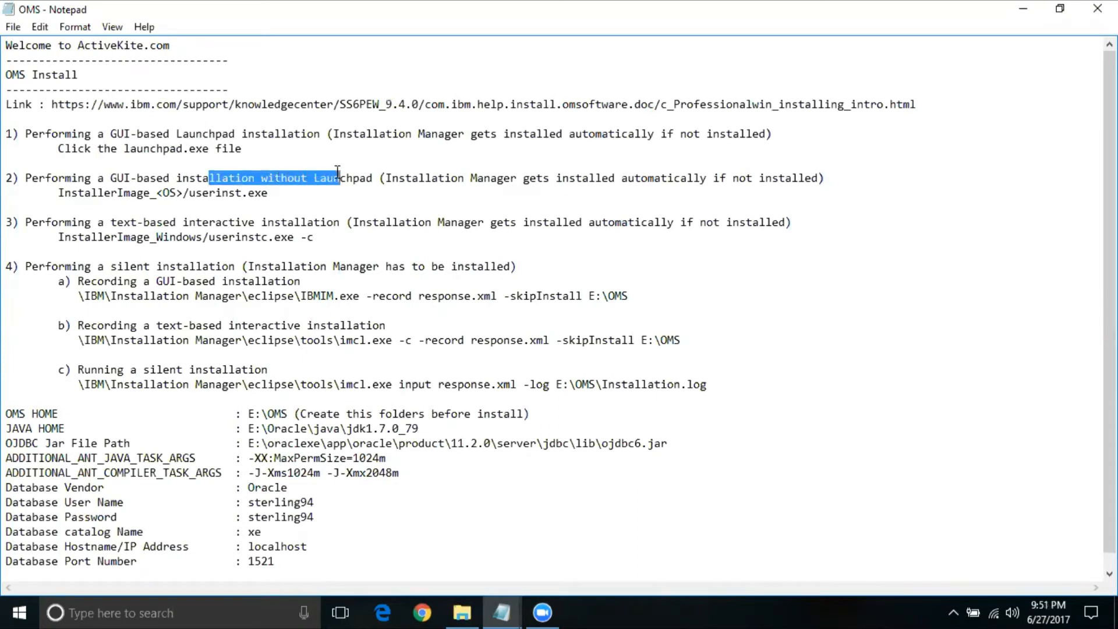
mouse_move(100, 207)
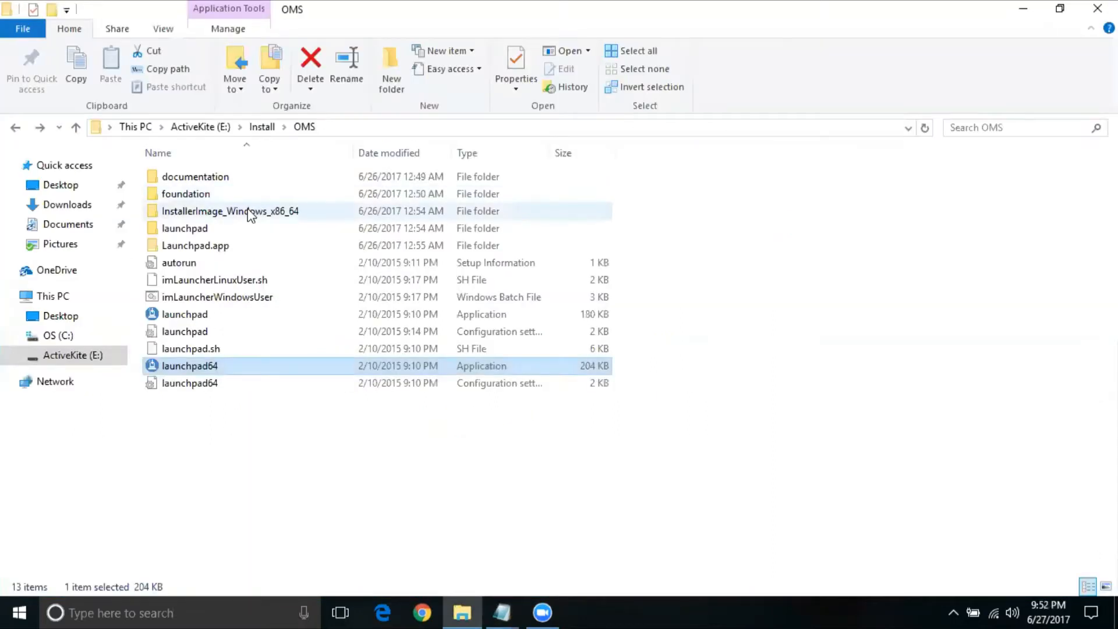
Step: Open the InstallerImage_Windows_x86_64 folder and select the userinst installer
left_click(230, 211)
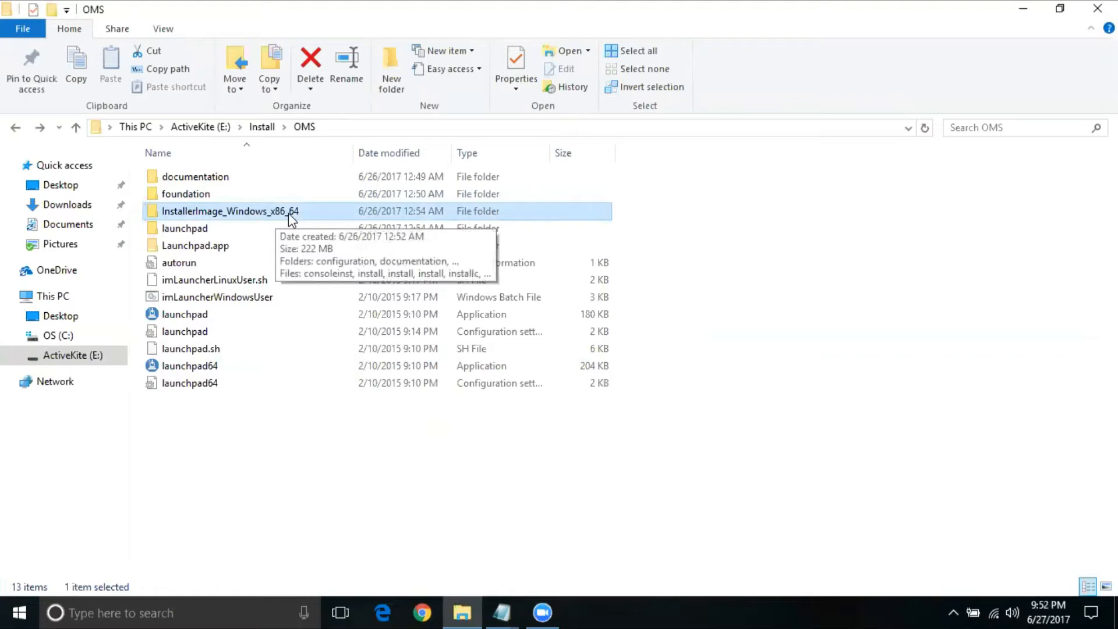
mouse_move(283, 229)
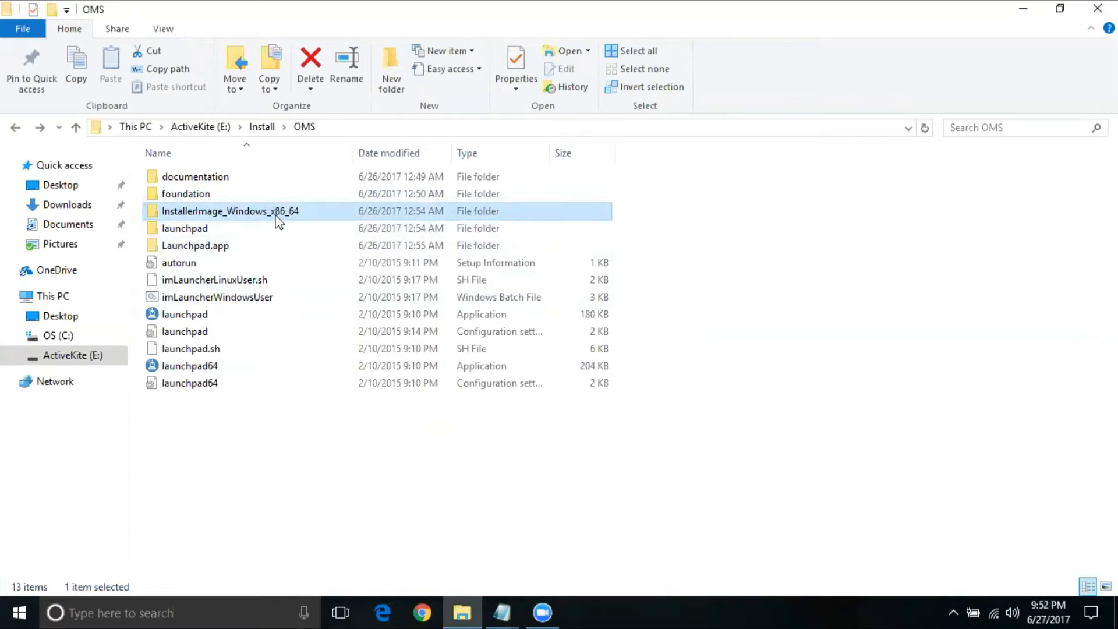
double_click(229, 211)
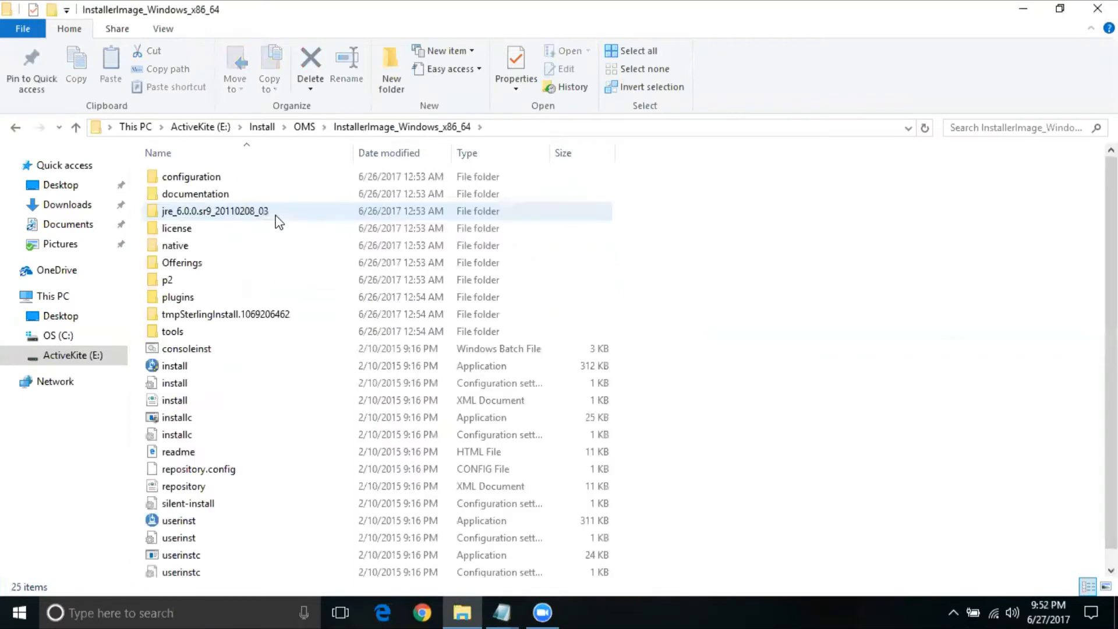
left_click(178, 520)
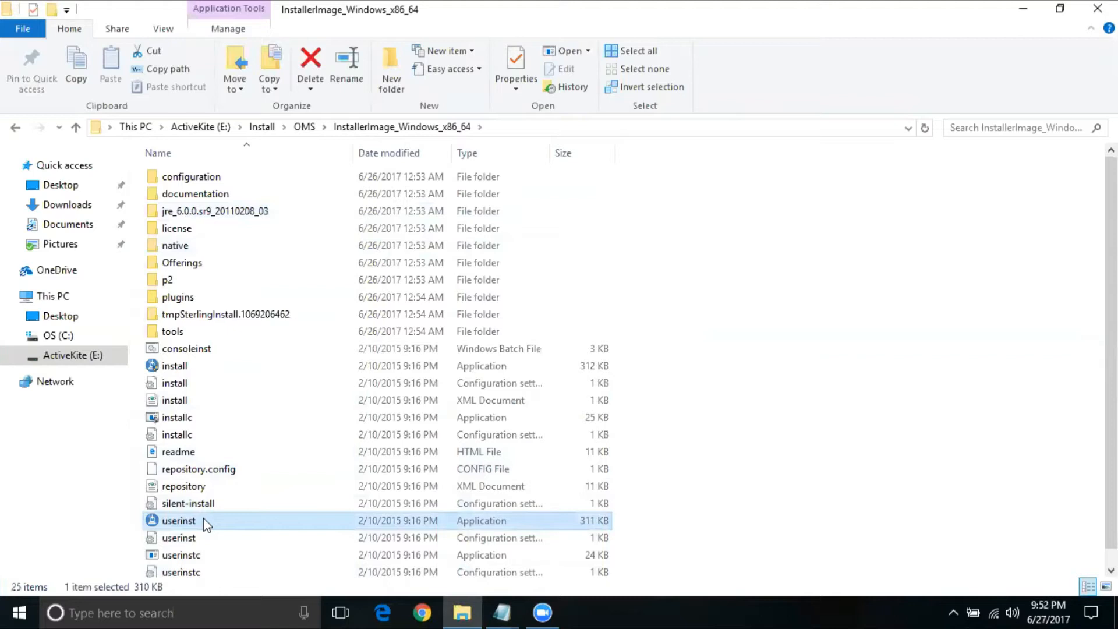
mouse_move(509, 549)
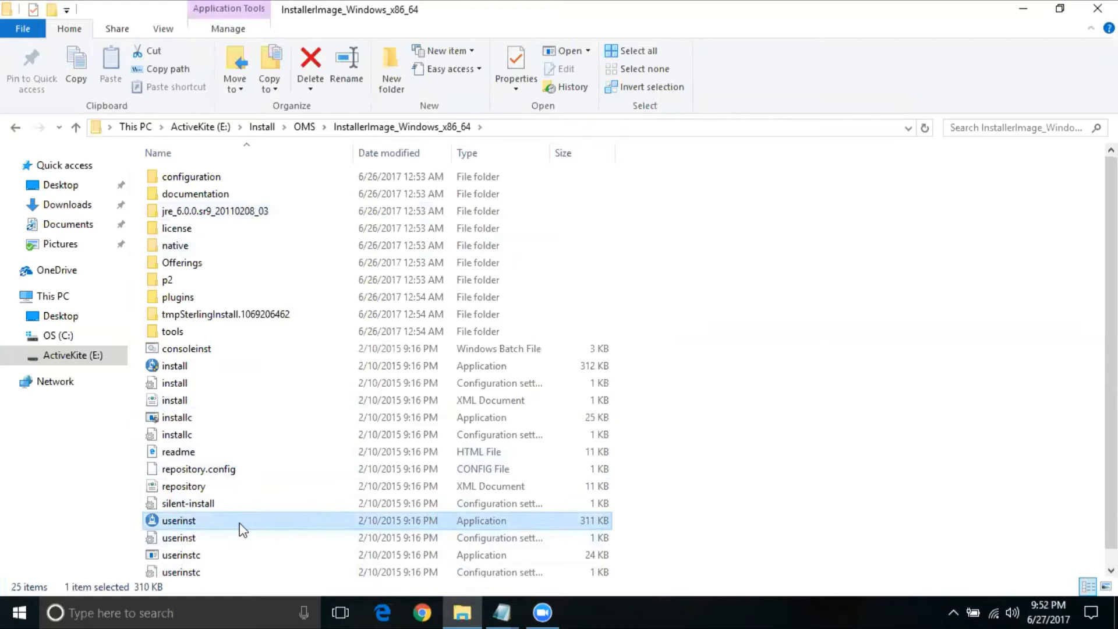
mouse_move(244, 527)
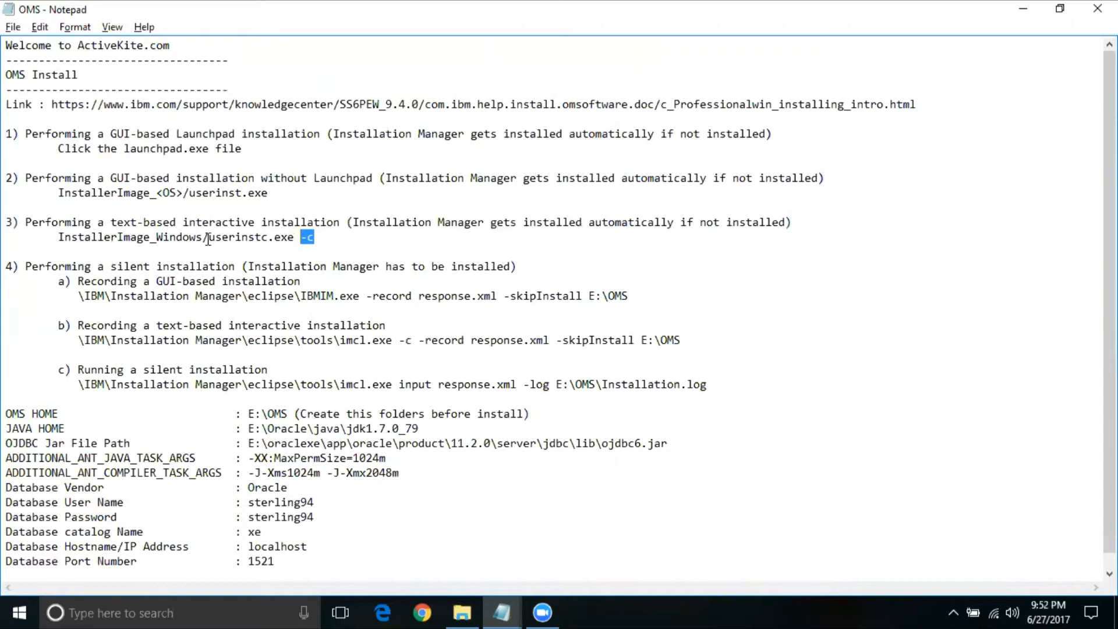
mouse_move(286, 237)
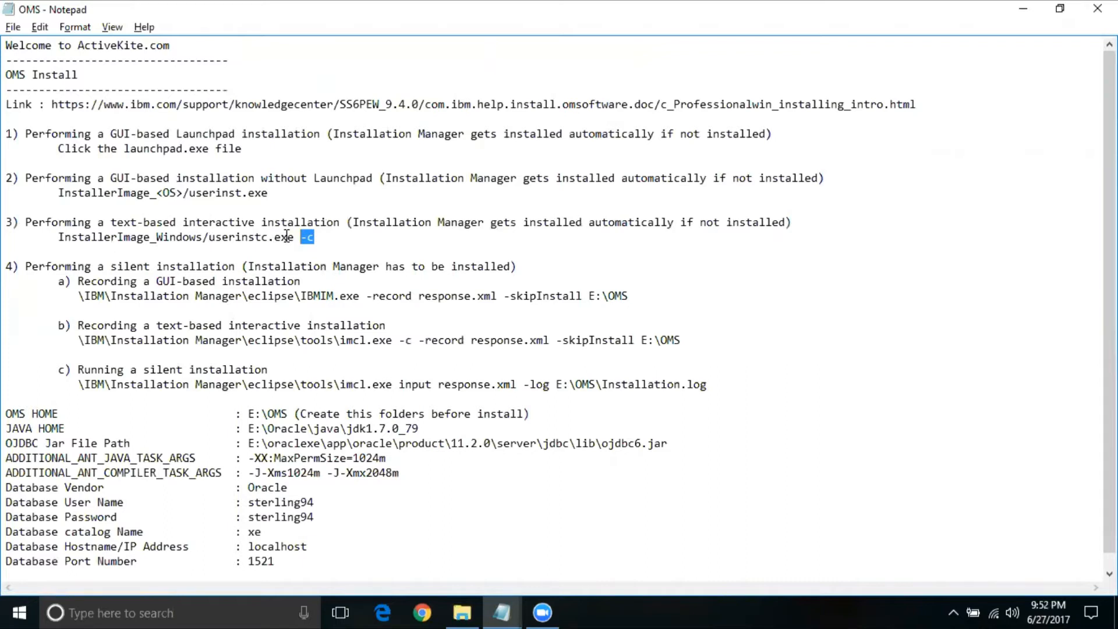
mouse_move(335, 240)
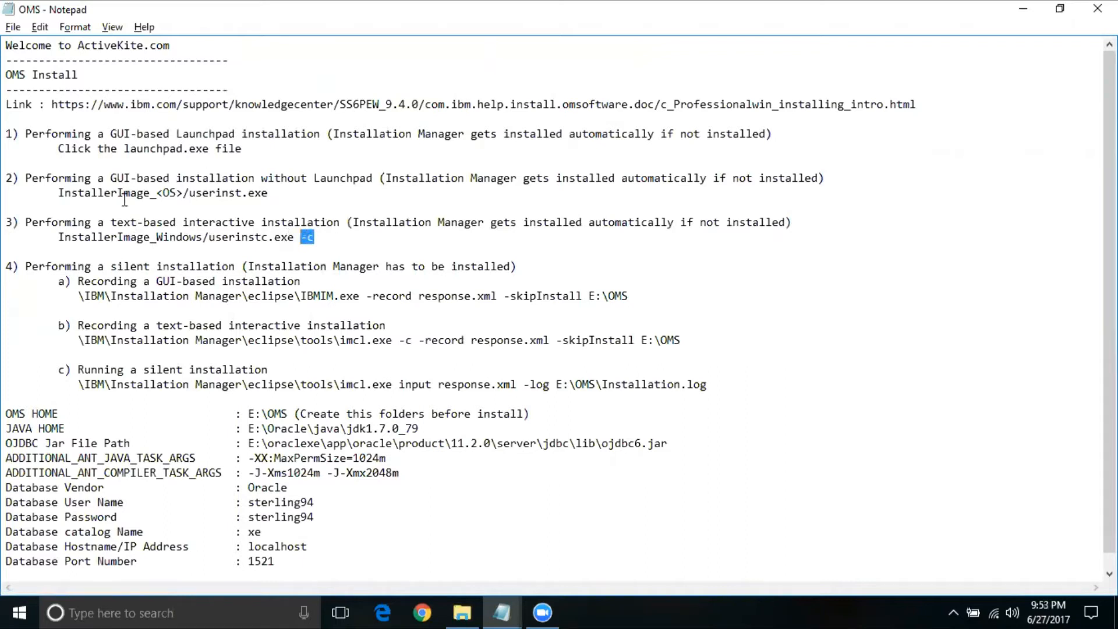
mouse_move(192, 224)
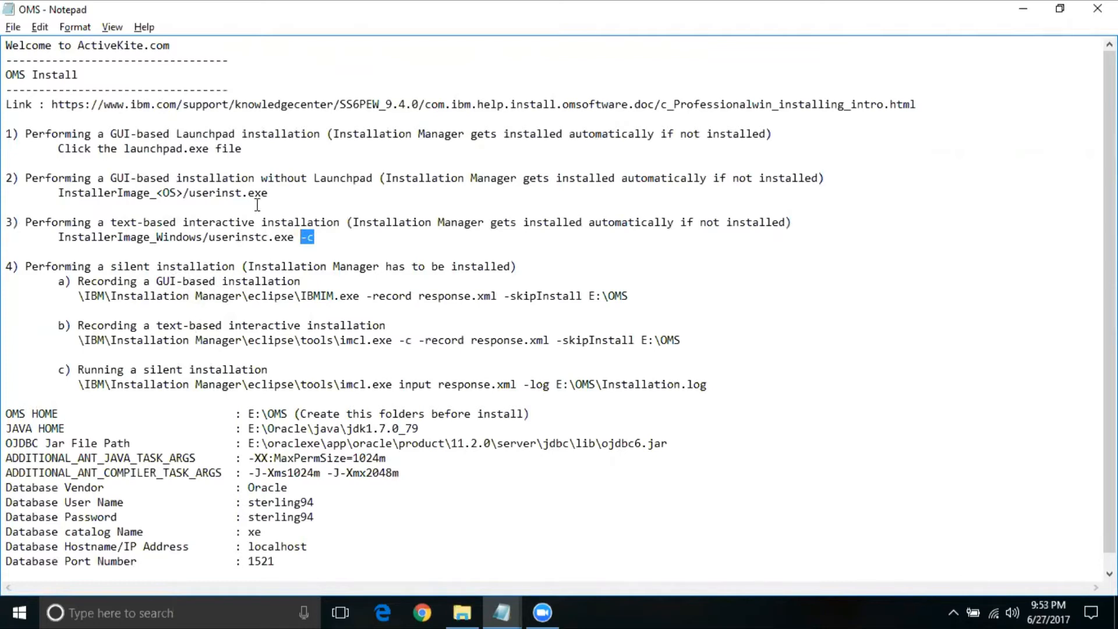
mouse_move(258, 178)
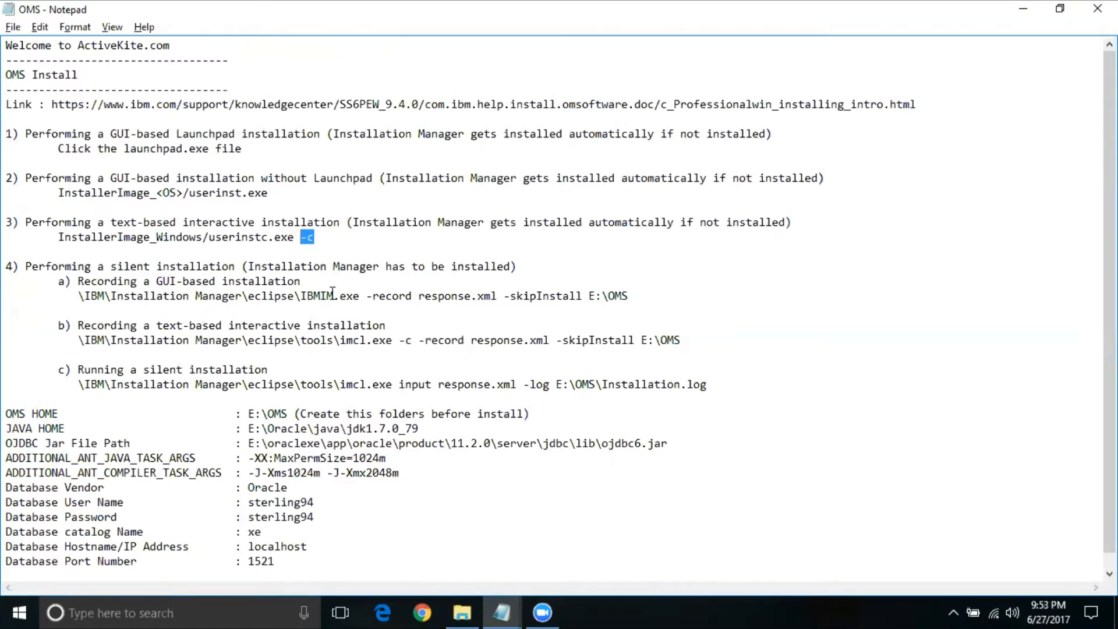
mouse_move(374, 295)
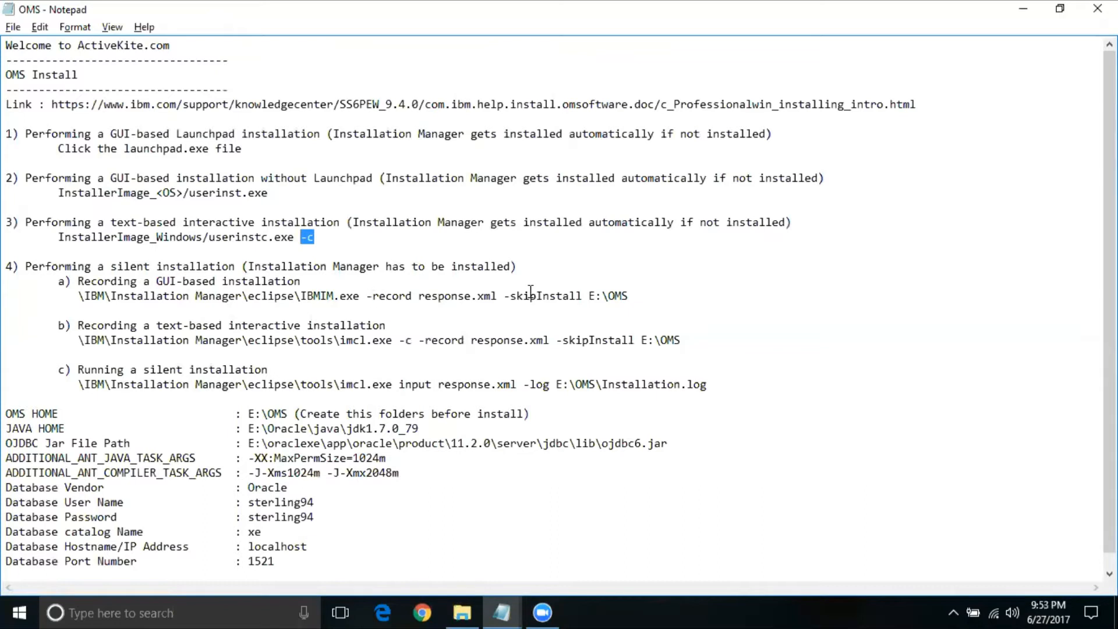
double_click(546, 295)
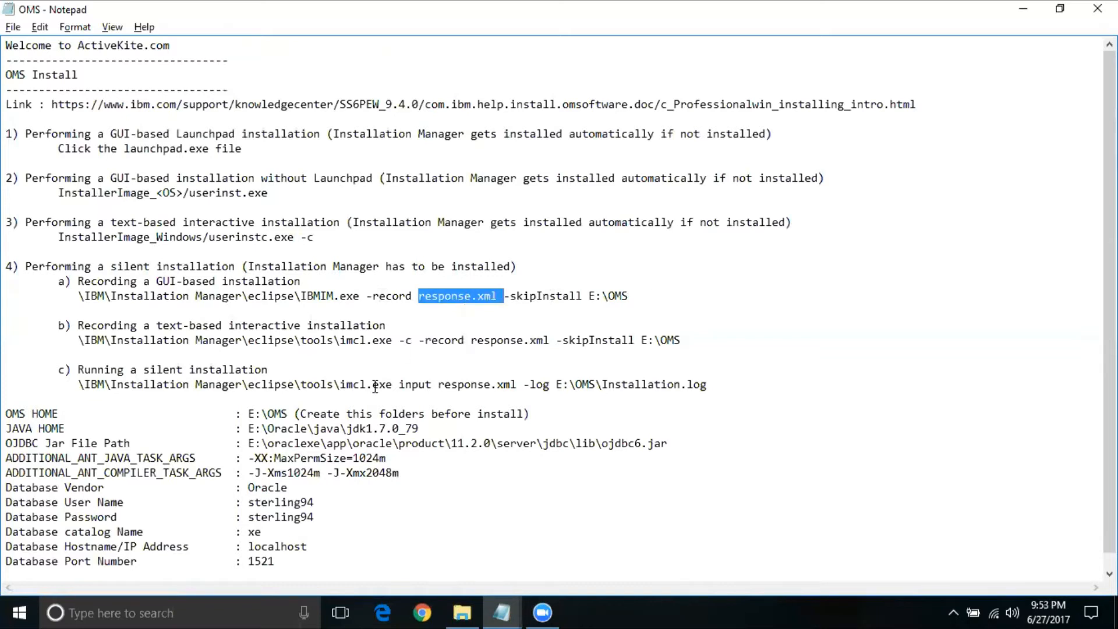
double_click(477, 384)
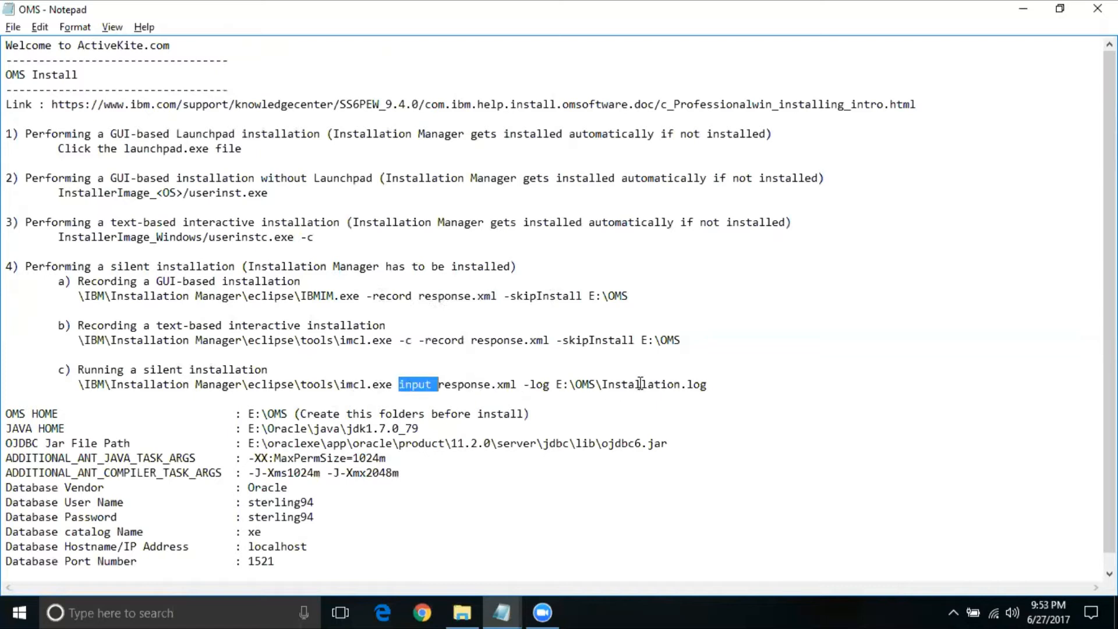
double_click(478, 384)
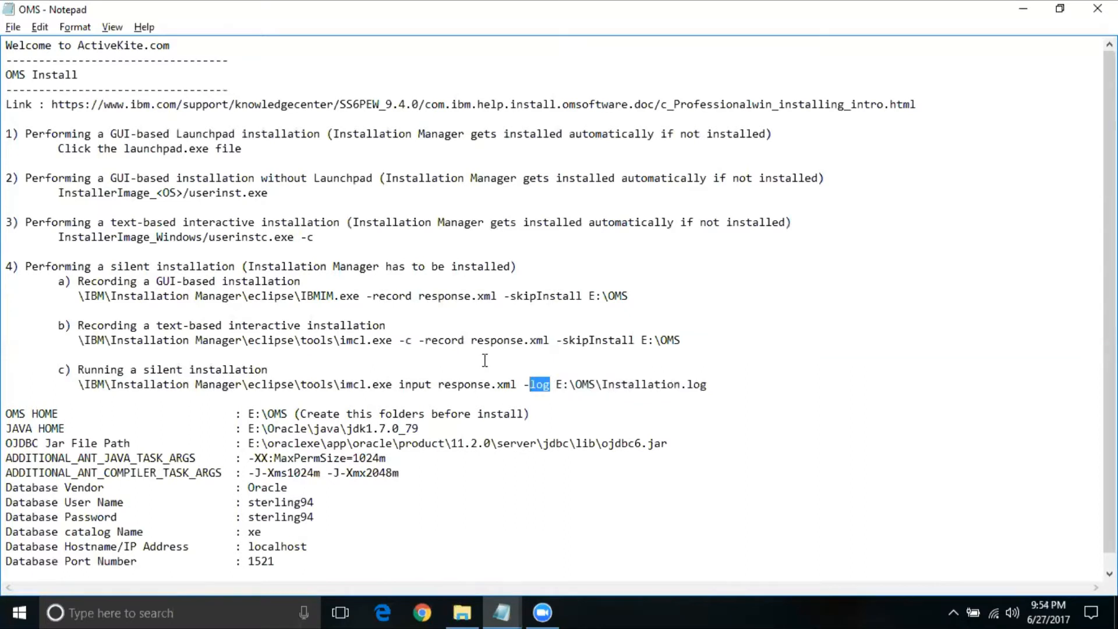
mouse_move(171, 328)
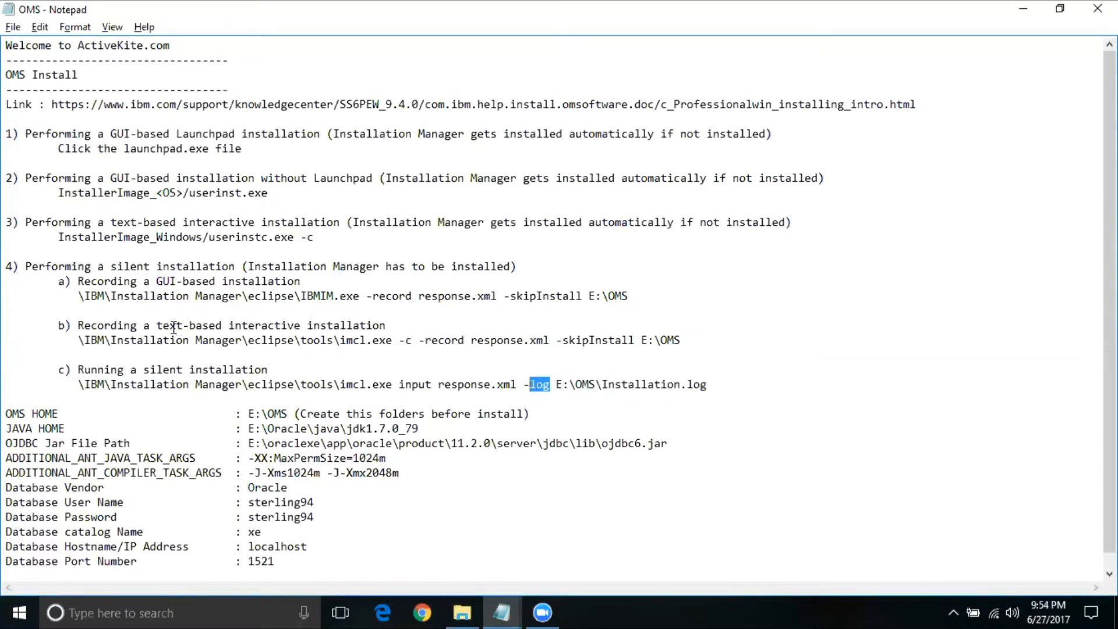
mouse_move(350, 322)
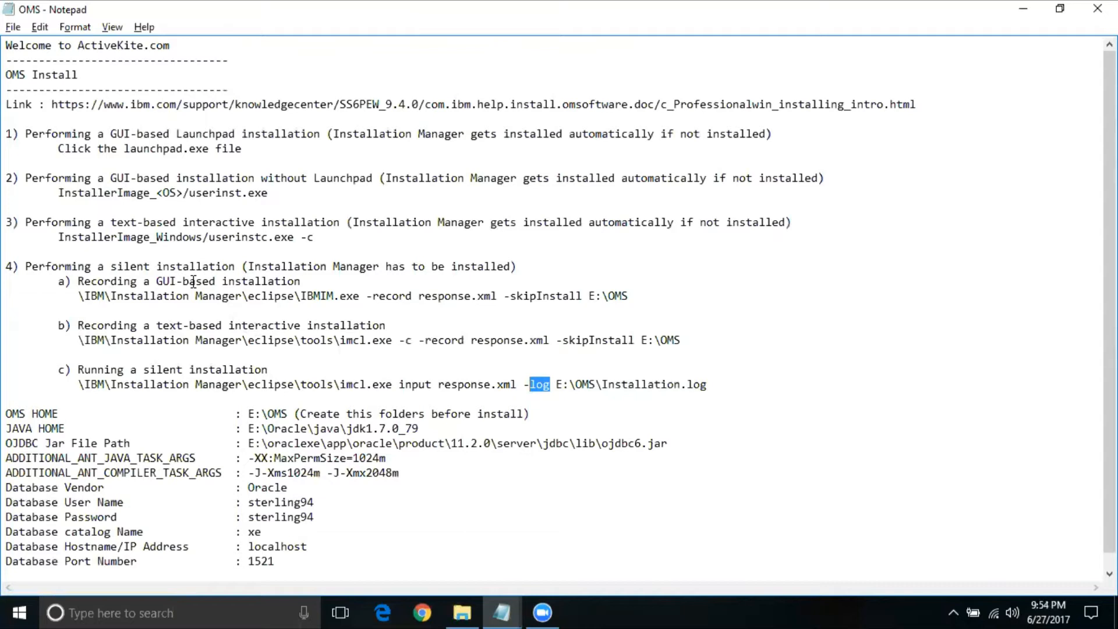
mouse_move(483, 428)
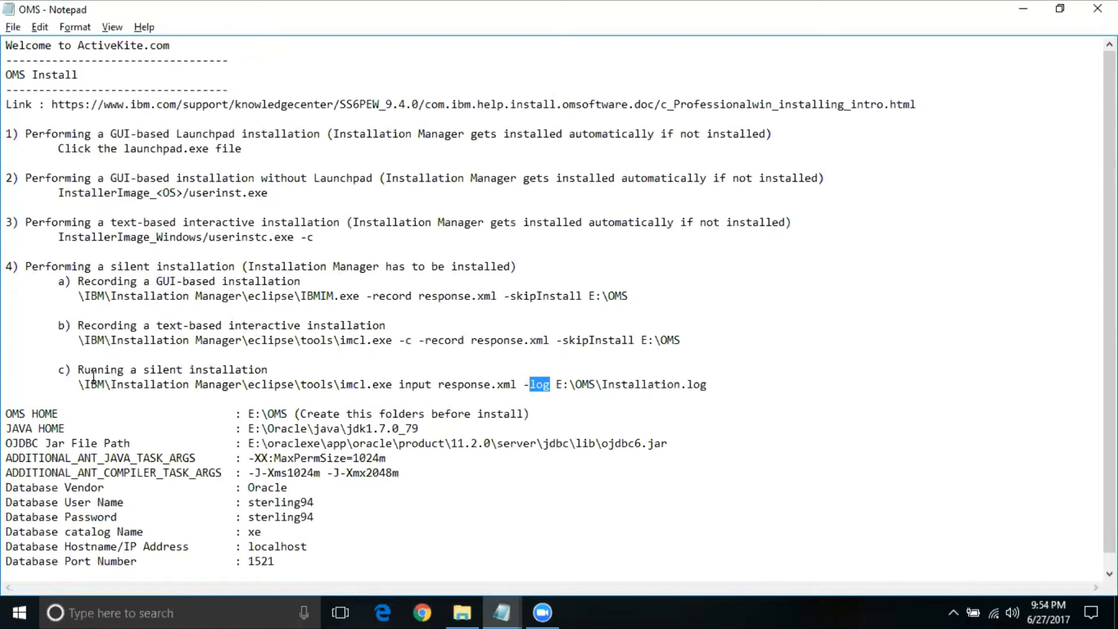
mouse_move(4, 284)
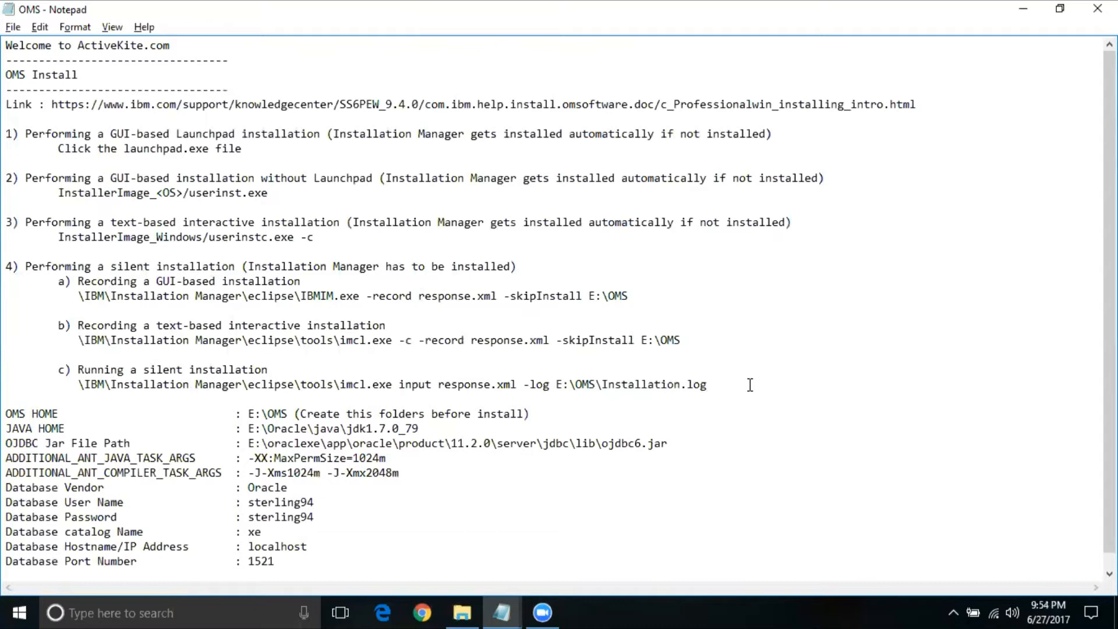
left_click(707, 384)
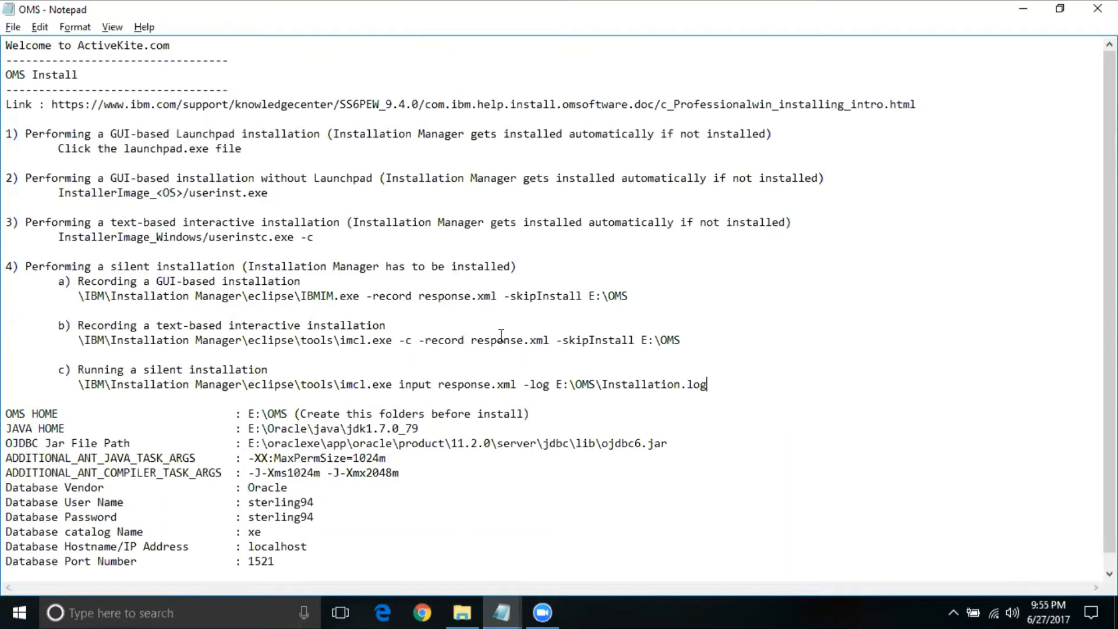
mouse_move(217, 139)
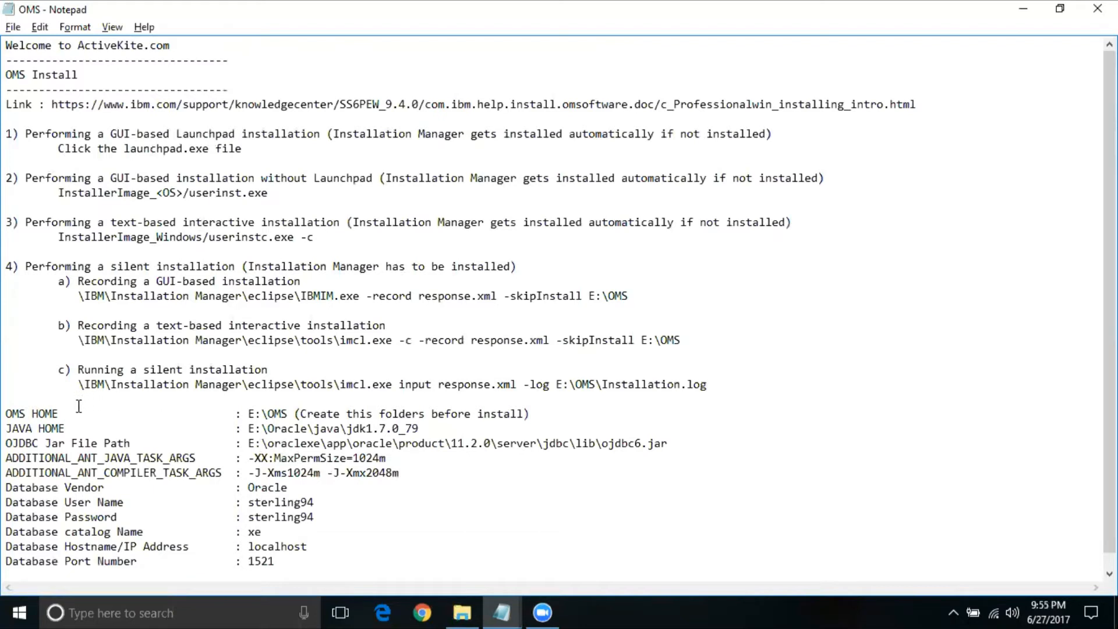
mouse_move(185, 407)
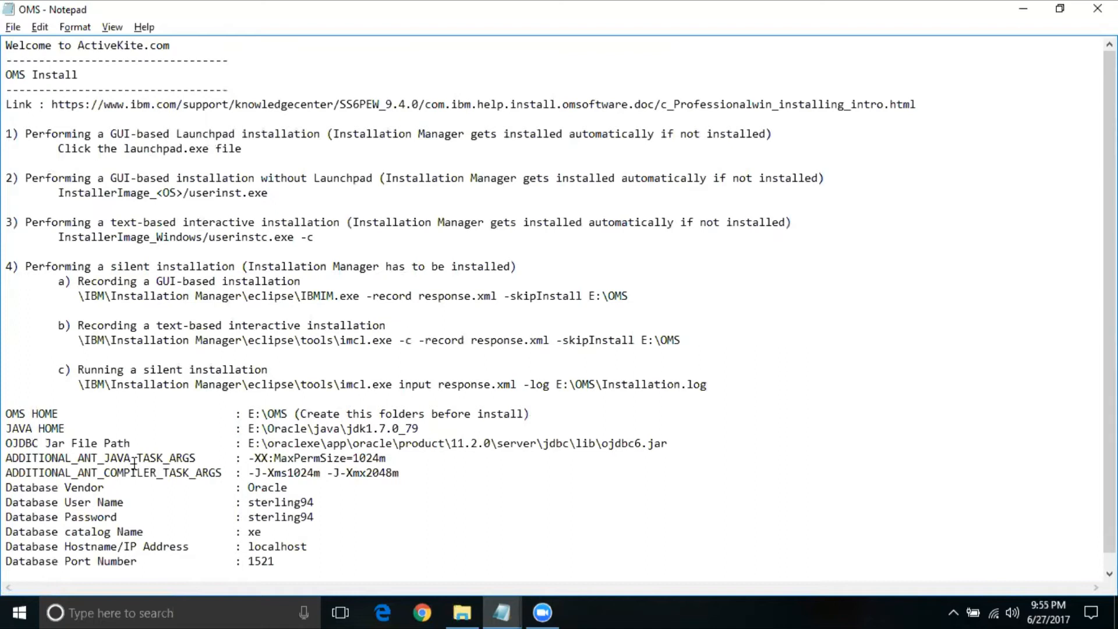
mouse_move(636, 448)
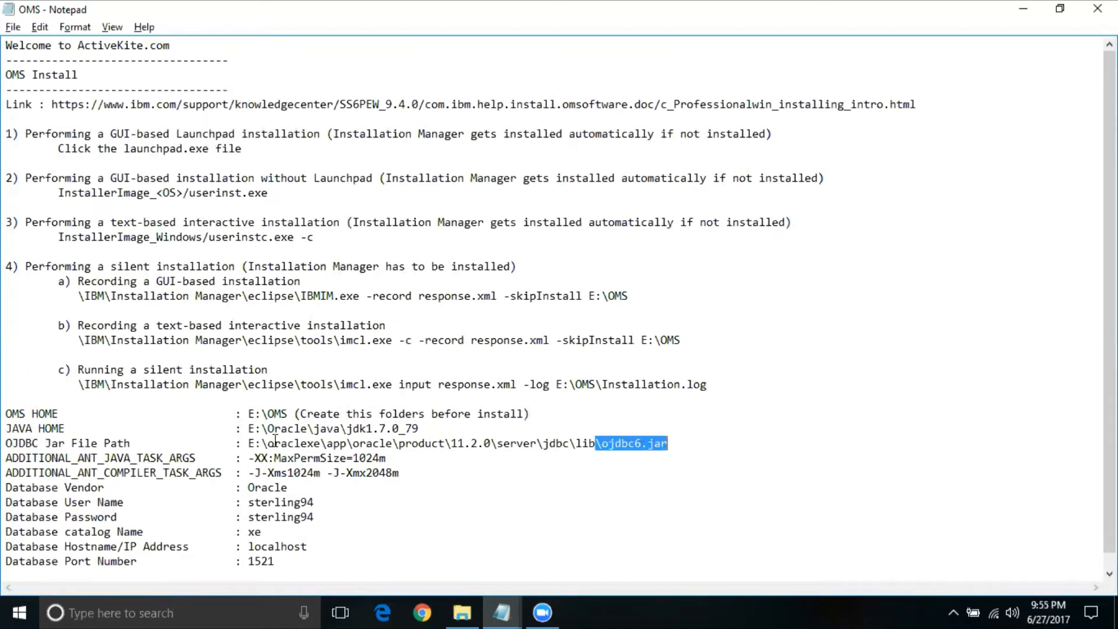
double_click(111, 458)
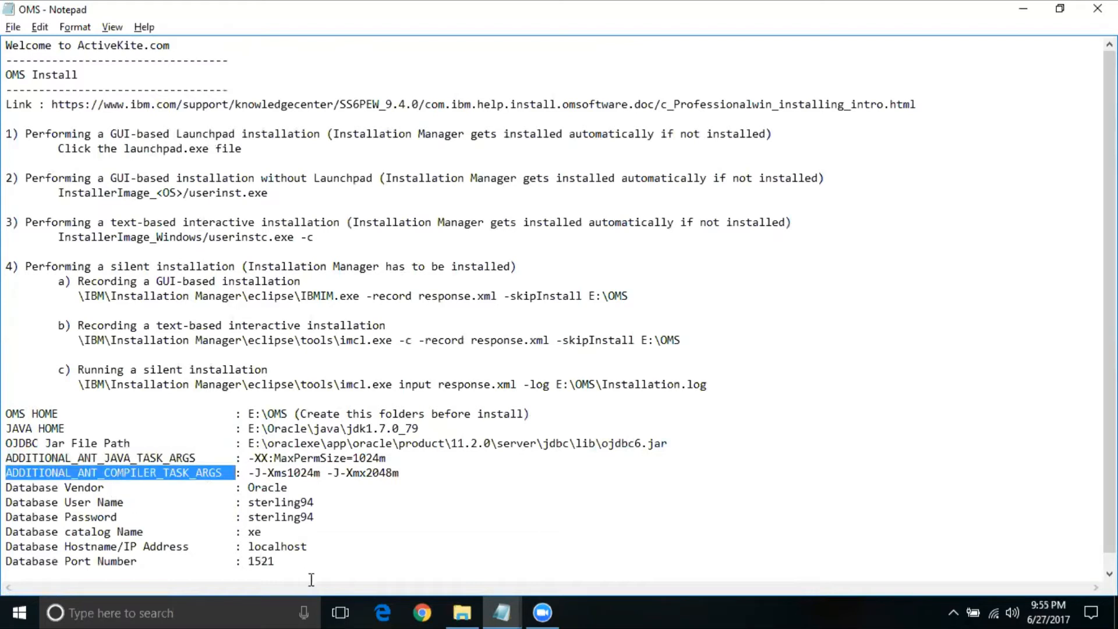
mouse_move(282, 481)
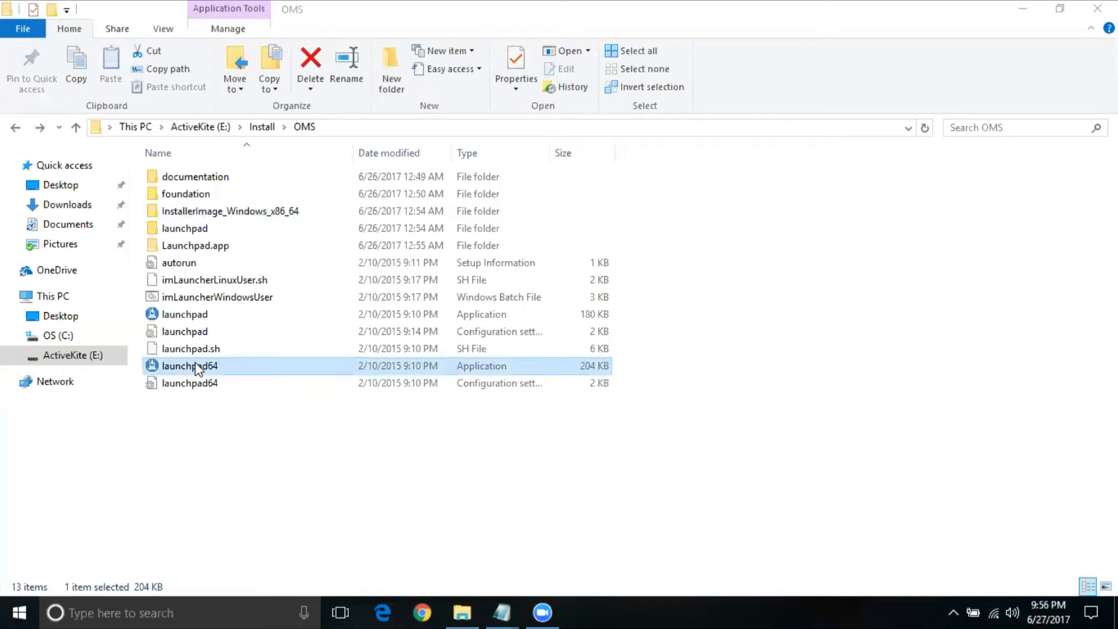
Step: Run launchpad64 in English and start the Sterling Order Management Enterprise Edition install
double_click(190, 365)
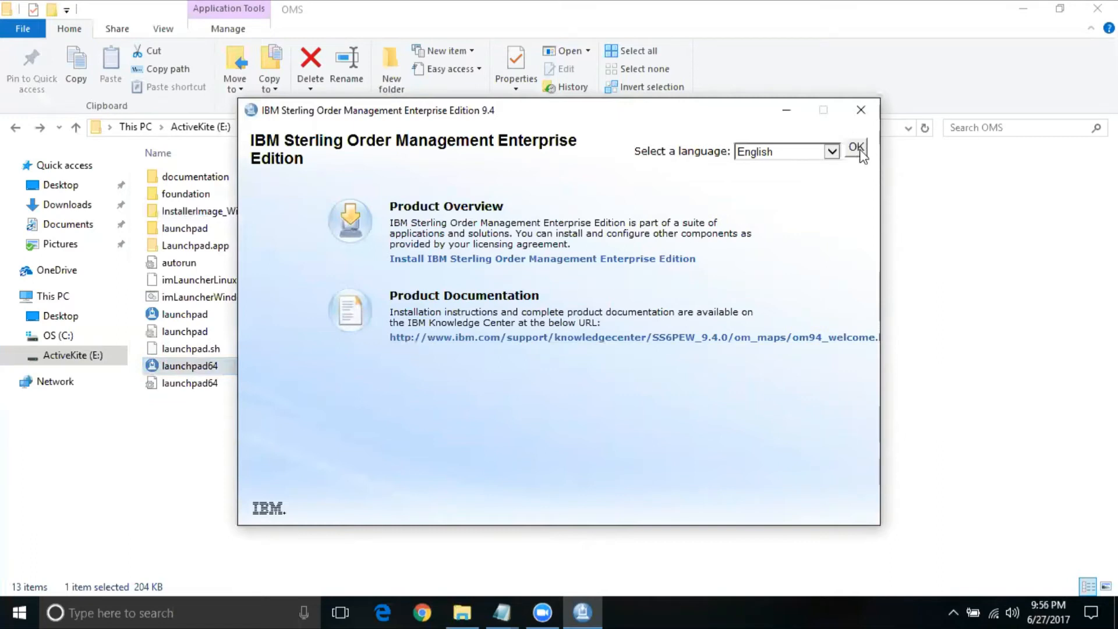
left_click(855, 147)
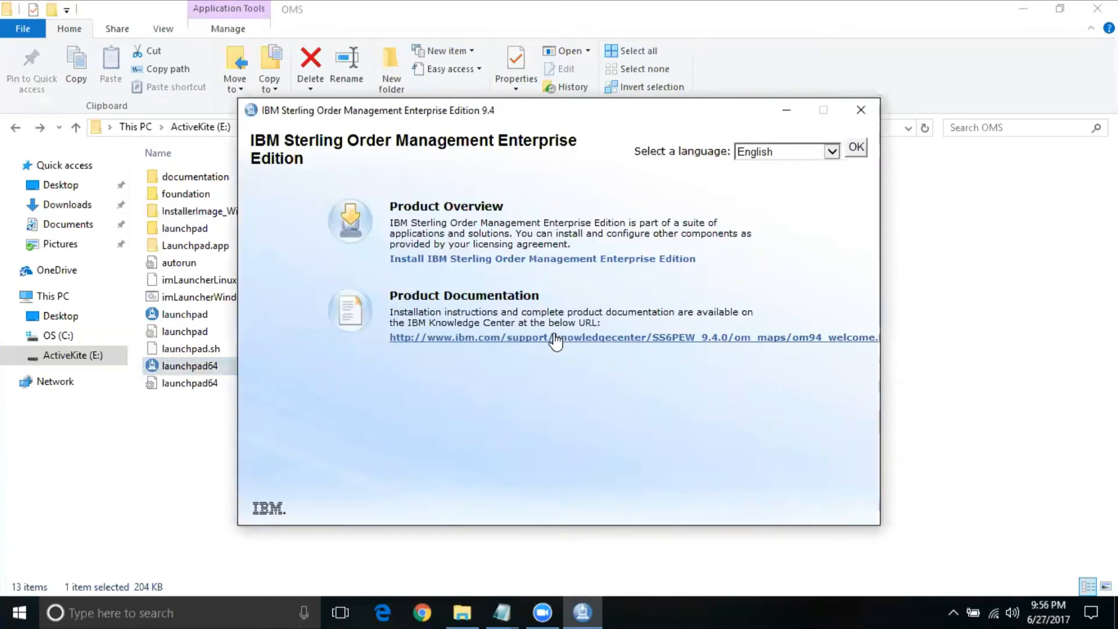
mouse_move(899, 546)
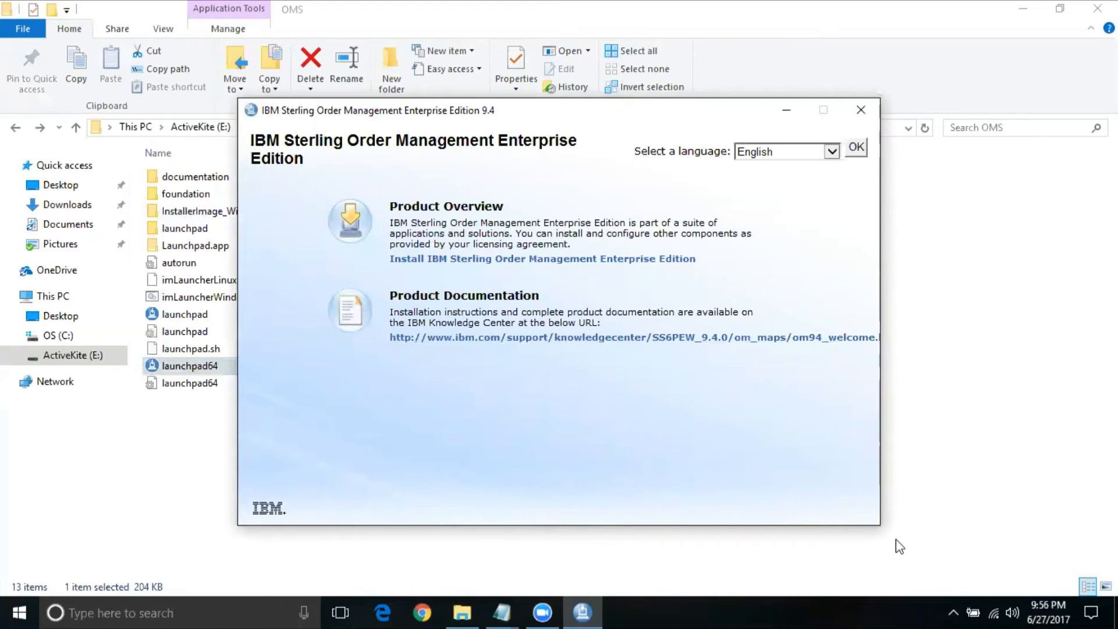
mouse_move(880, 522)
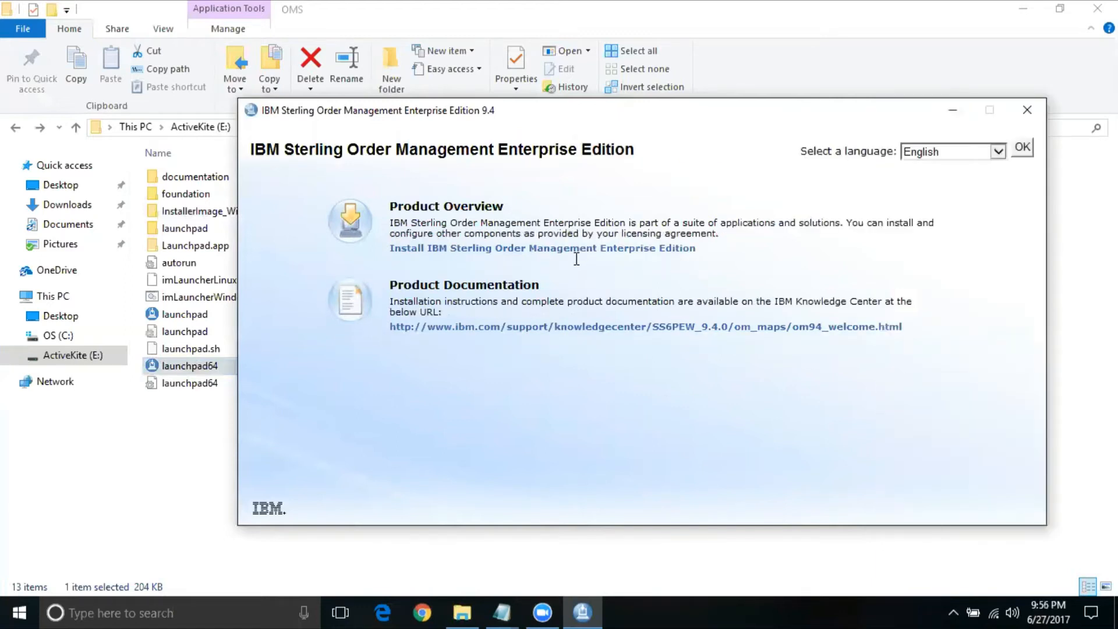
mouse_move(542, 248)
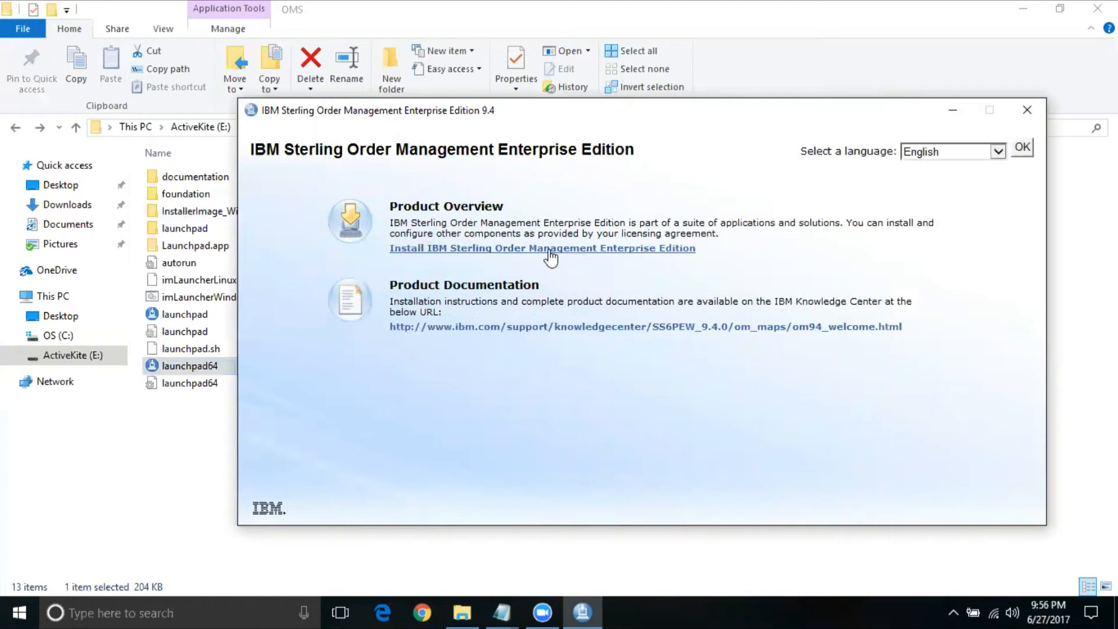
left_click(542, 247)
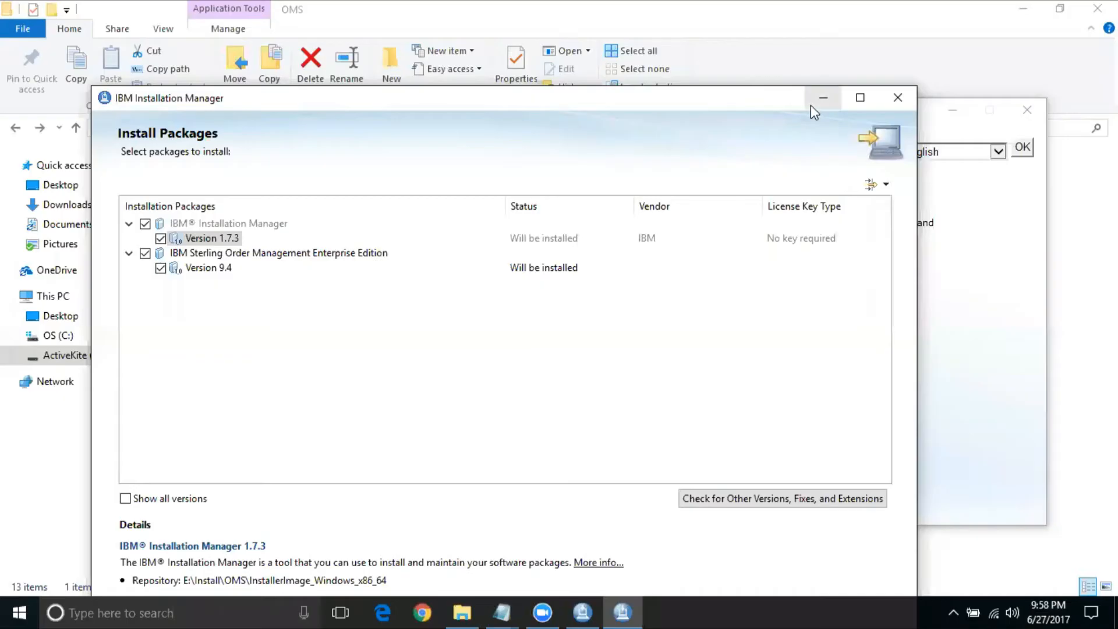
mouse_move(536, 107)
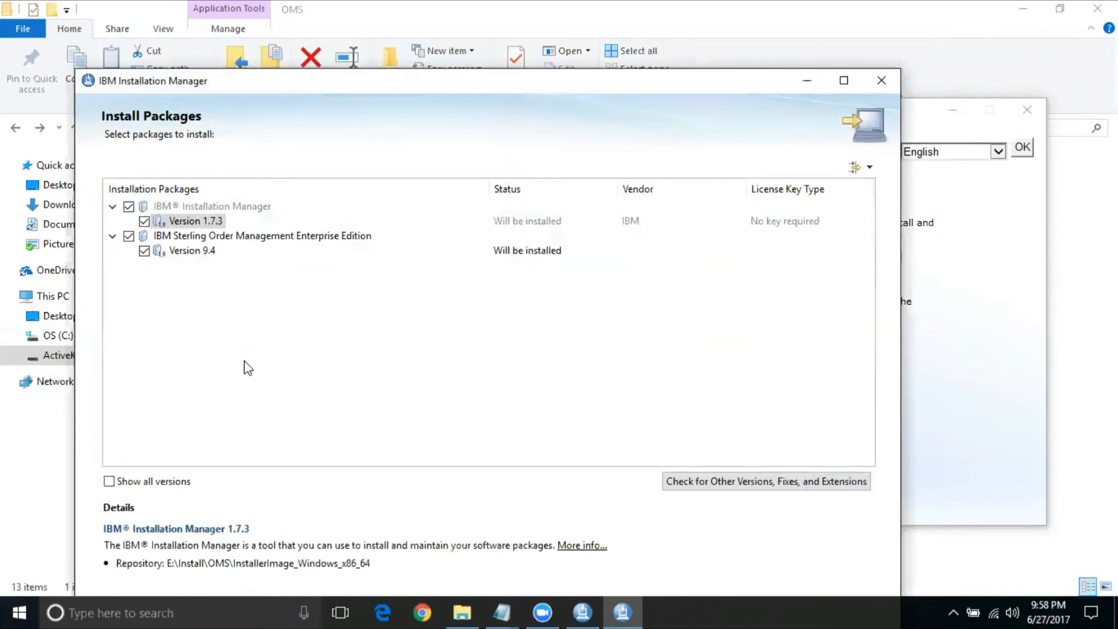
mouse_move(396, 85)
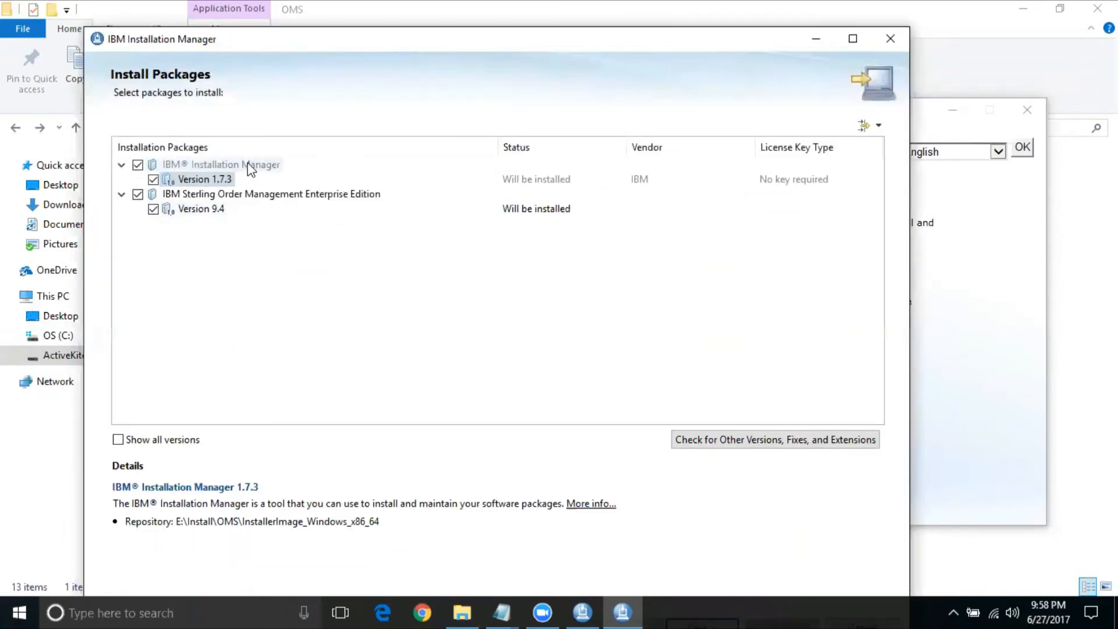
Step: View the Installation Manager 1.7.3 package details in the Install Packages list
left_click(203, 178)
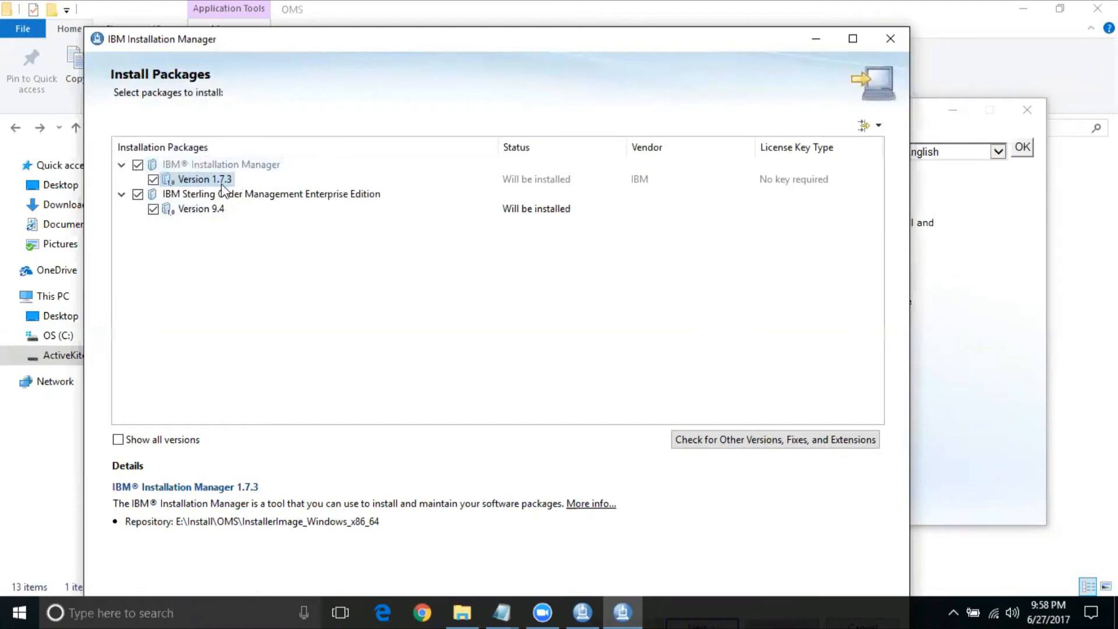
mouse_move(207, 231)
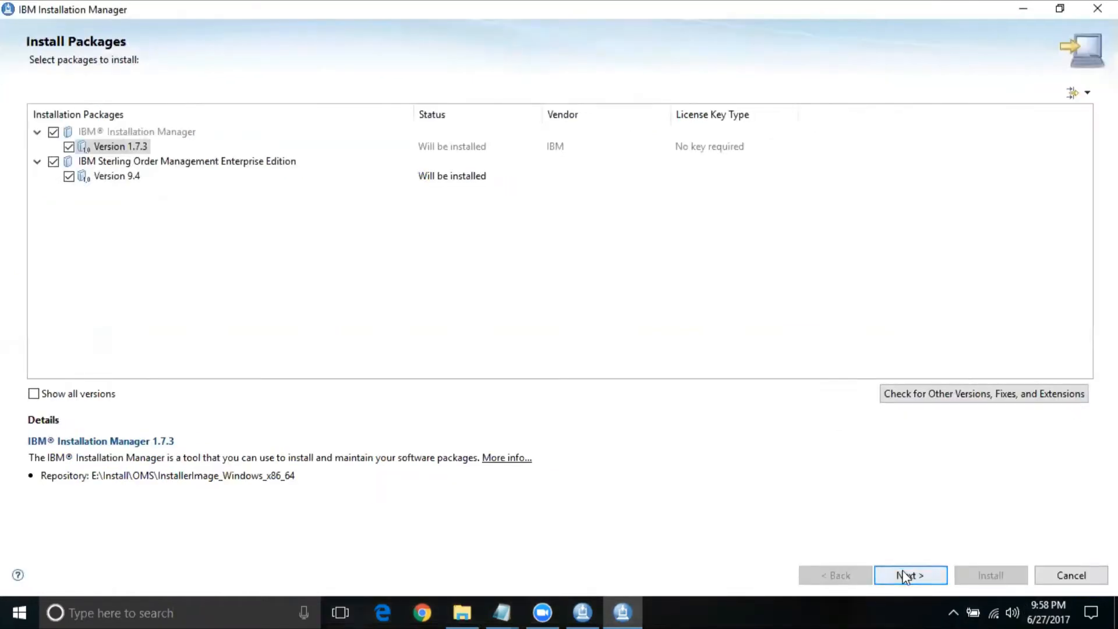
Step: Accept the license terms for both packages and continue to the Location step
left_click(909, 575)
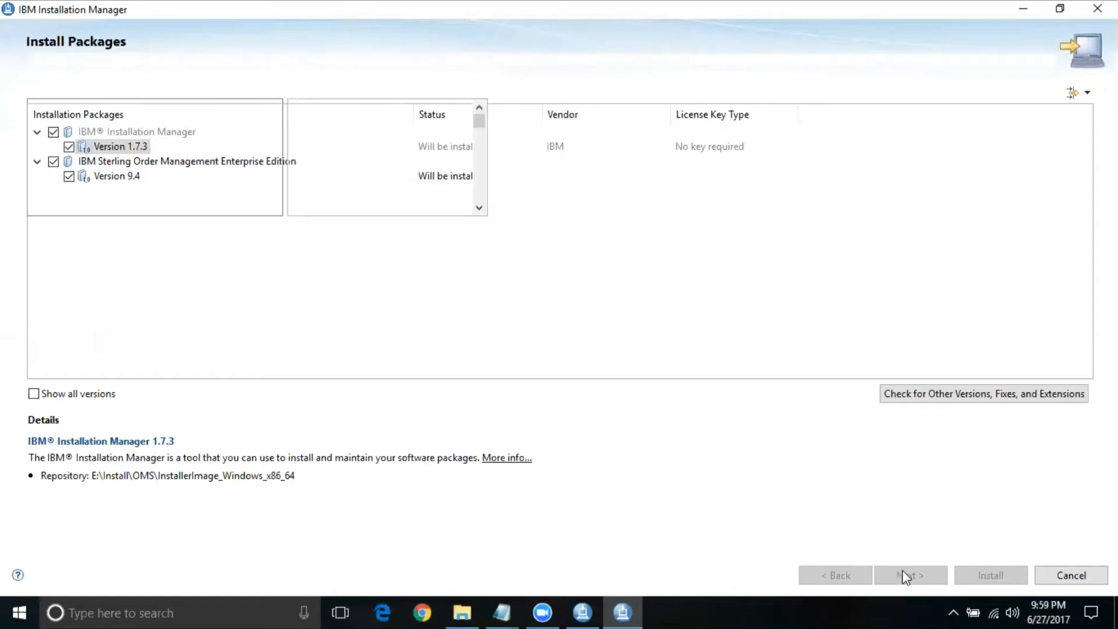
left_click(909, 574)
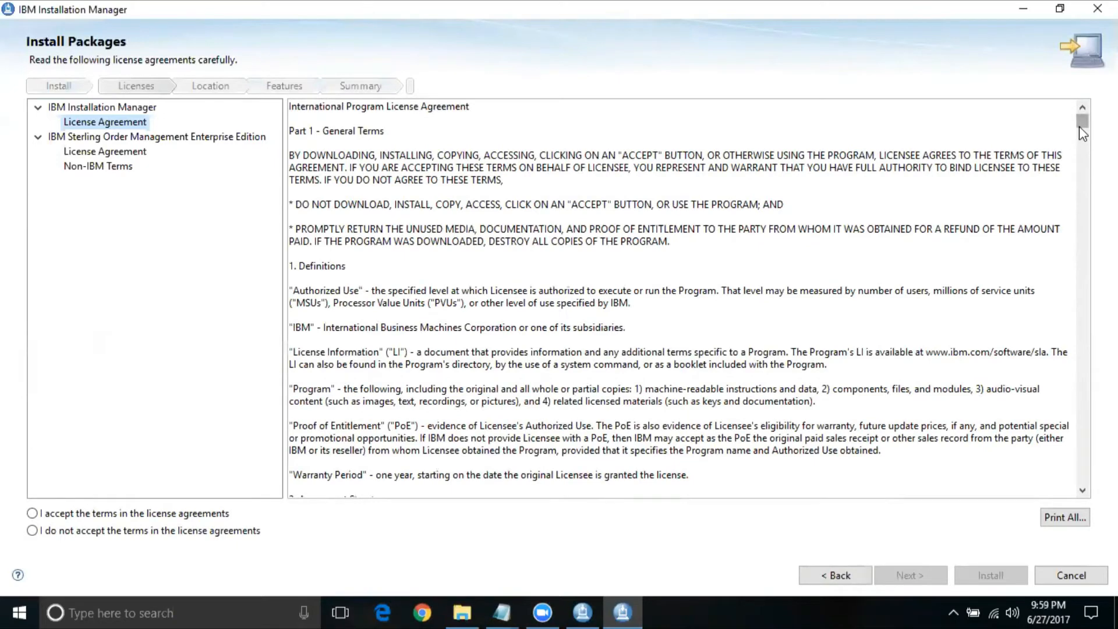
scroll("down", 3)
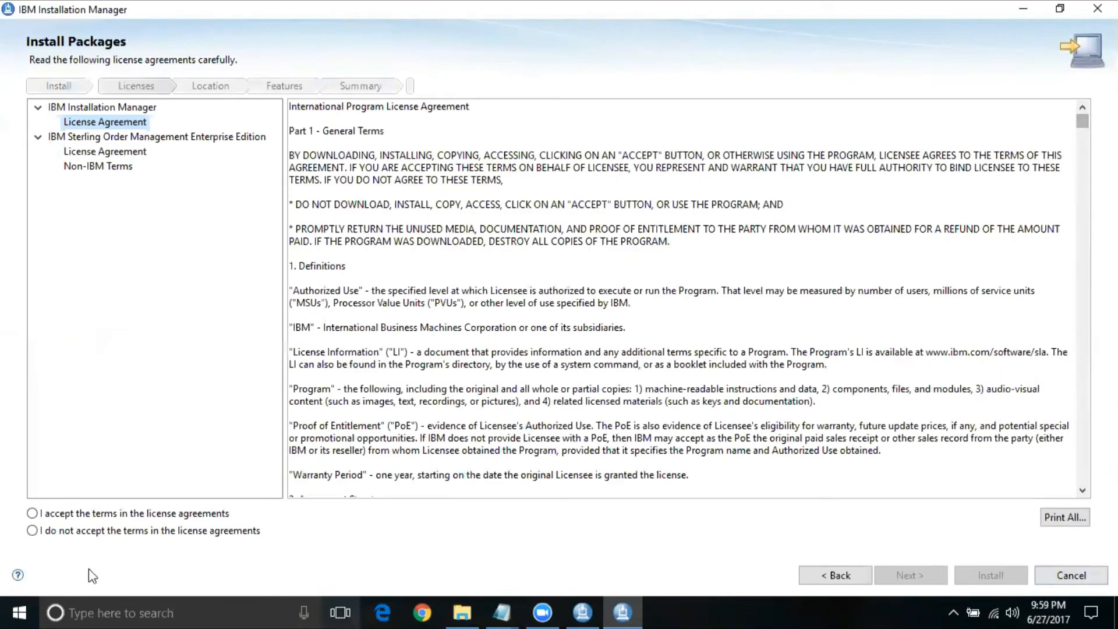
left_click(32, 513)
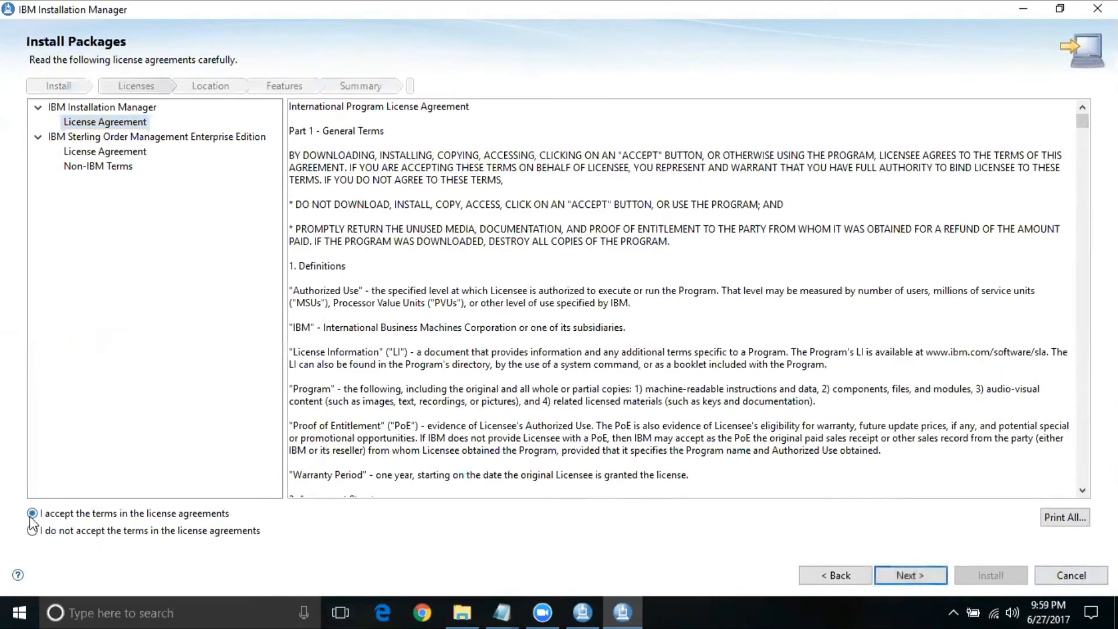
left_click(32, 513)
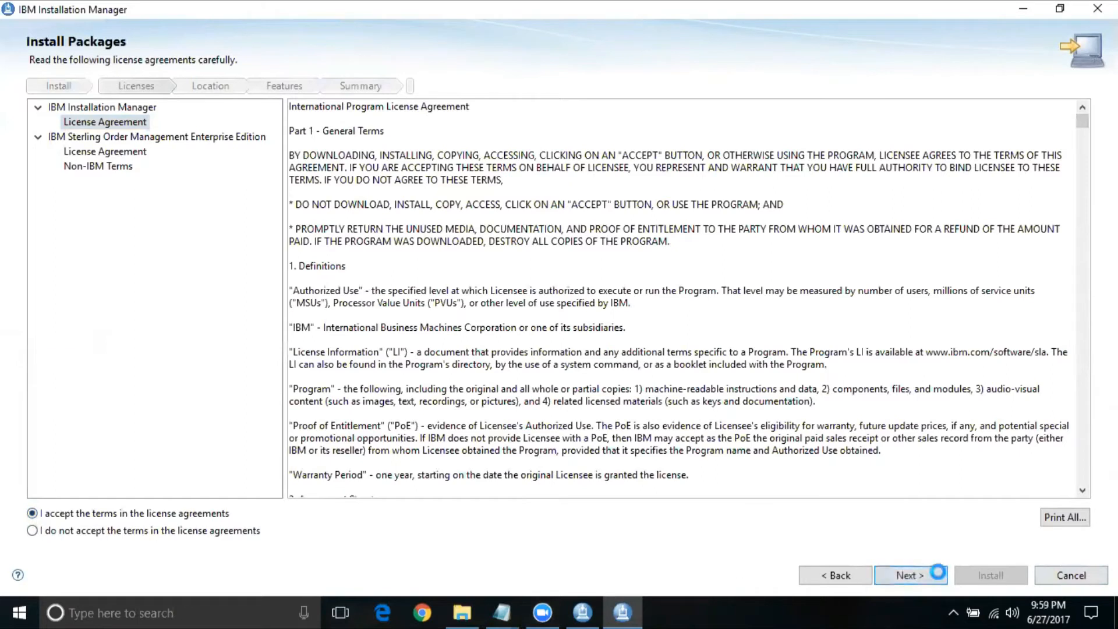
left_click(910, 575)
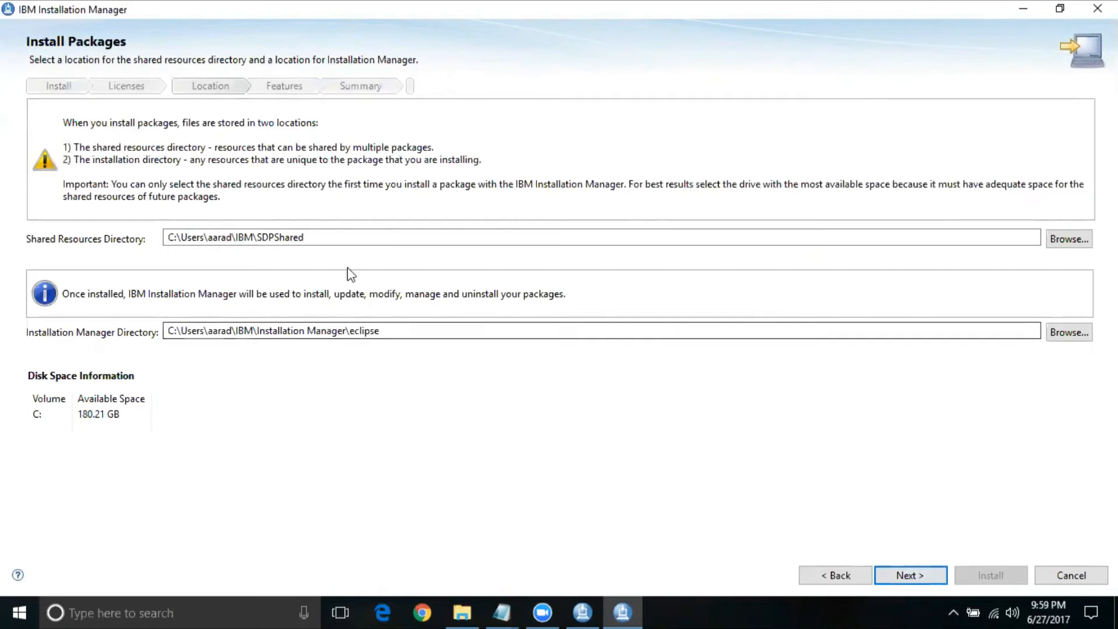
Step: Keep the default C-drive shared resources and Installation Manager directories
left_click(324, 237)
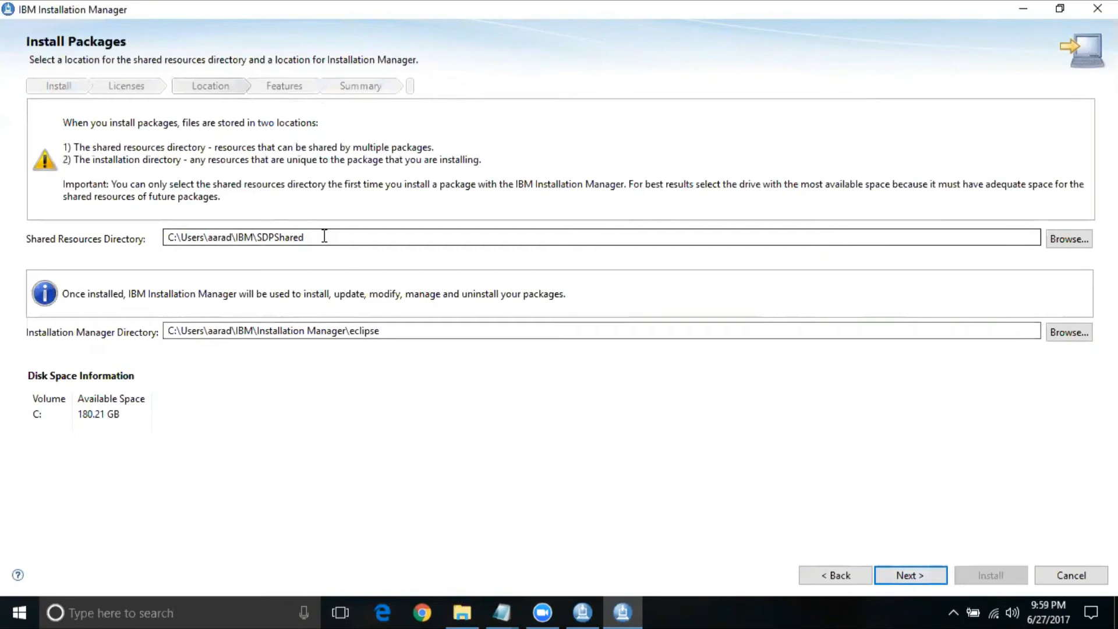
mouse_move(137, 294)
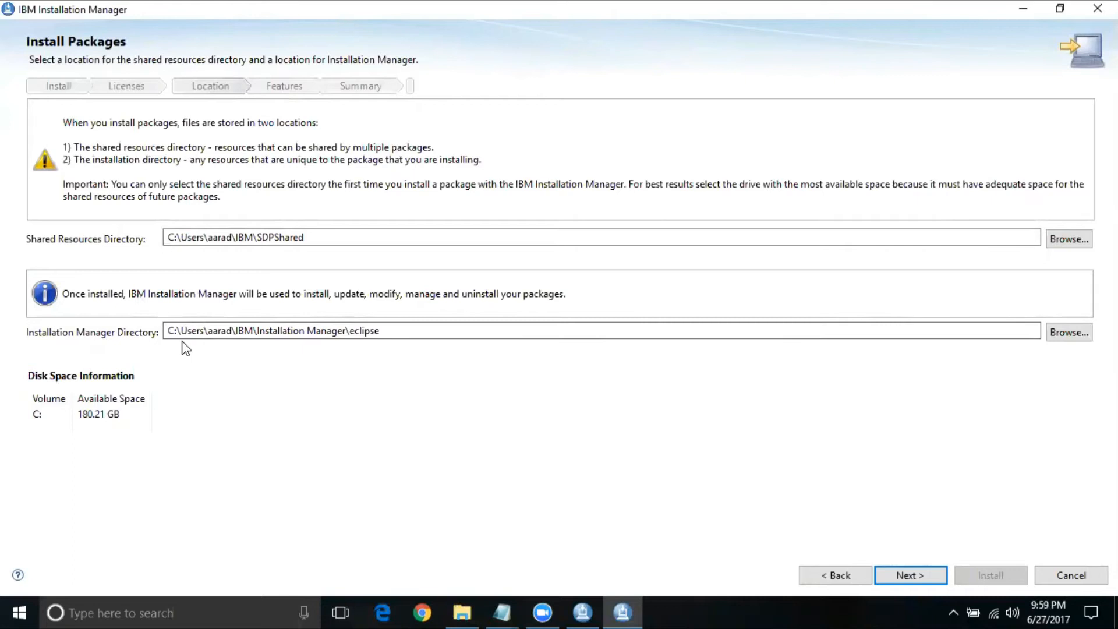
mouse_move(341, 360)
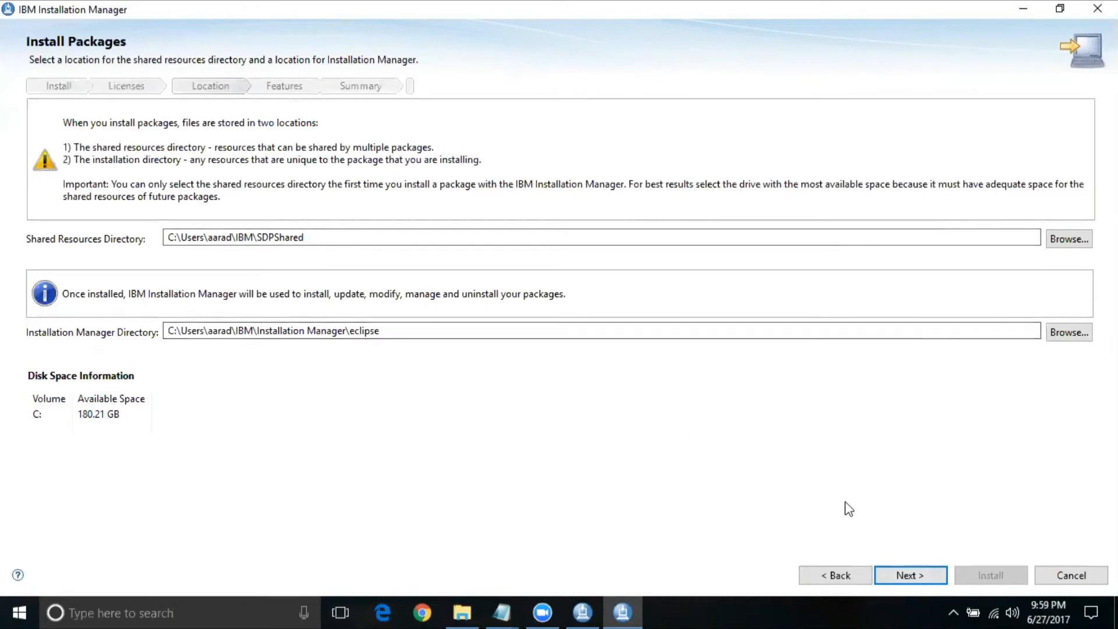
left_click(911, 575)
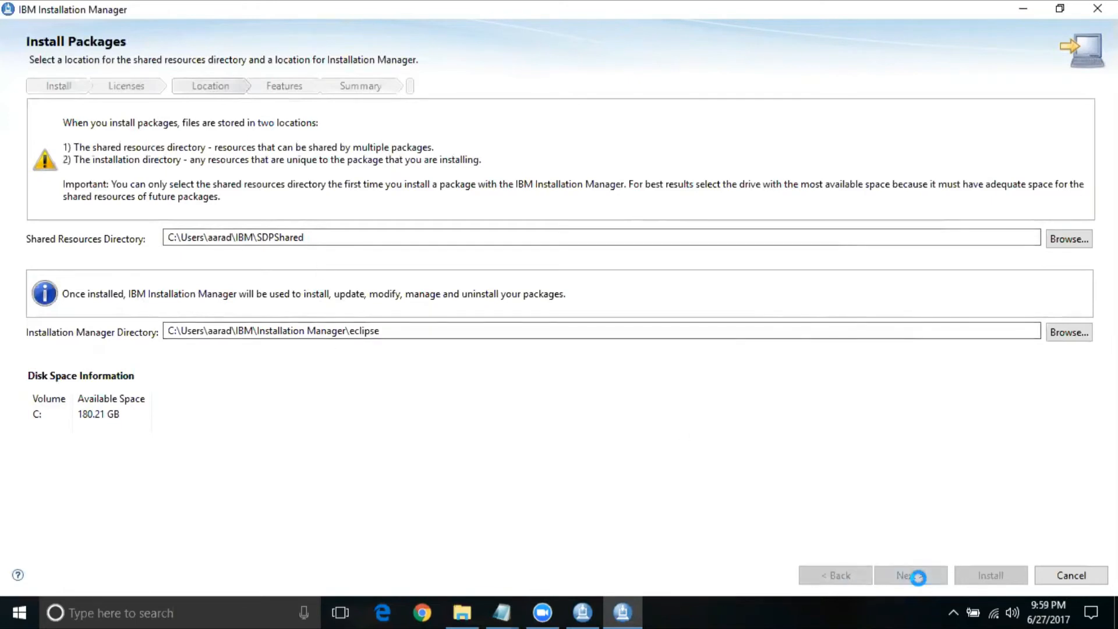
Step: Set the Order Management installation directory to E:\OMS using the Notepad notes
left_click(910, 575)
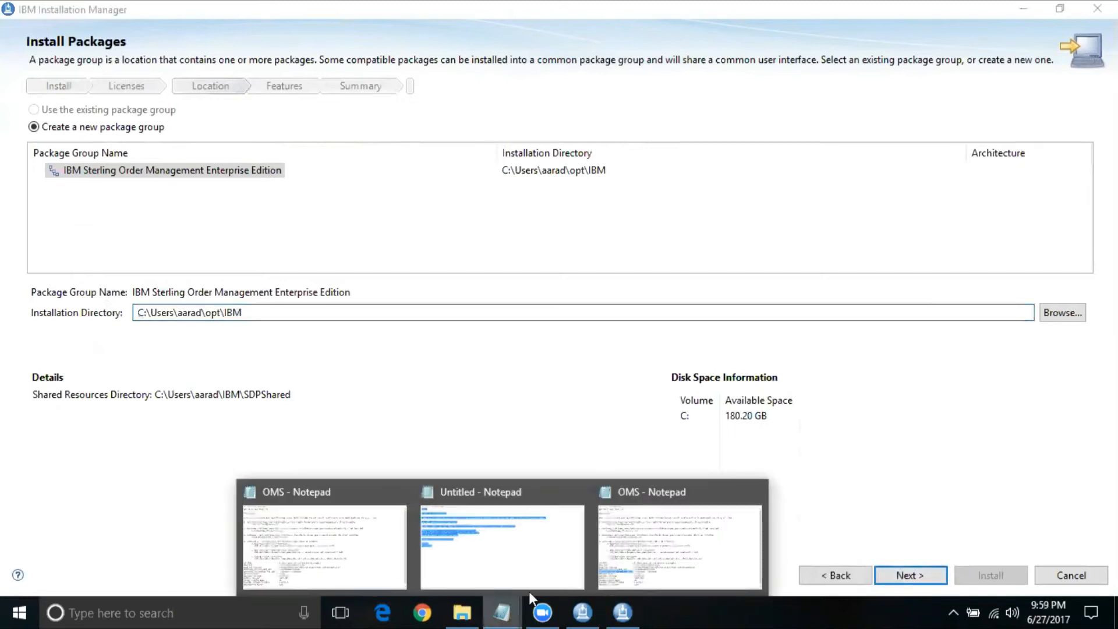
left_click(677, 545)
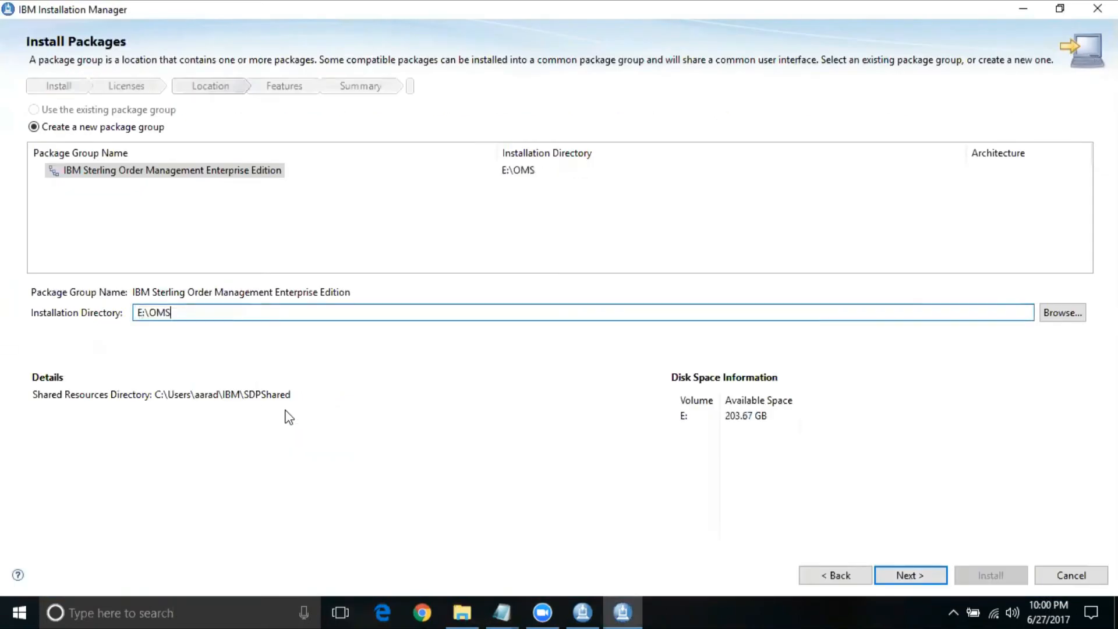
mouse_move(949, 539)
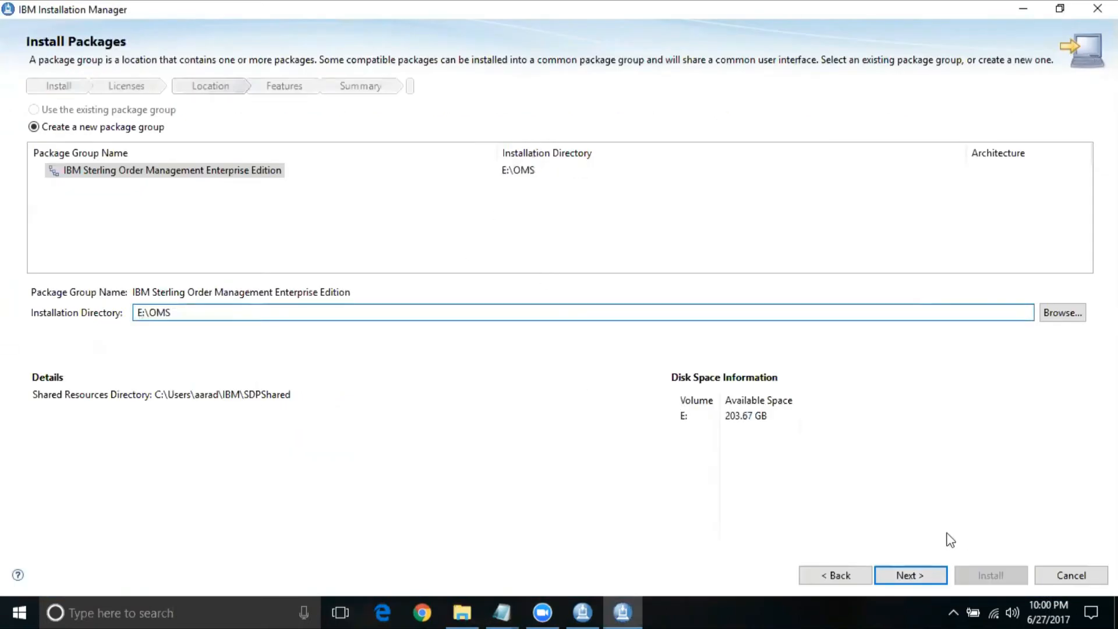
left_click(911, 575)
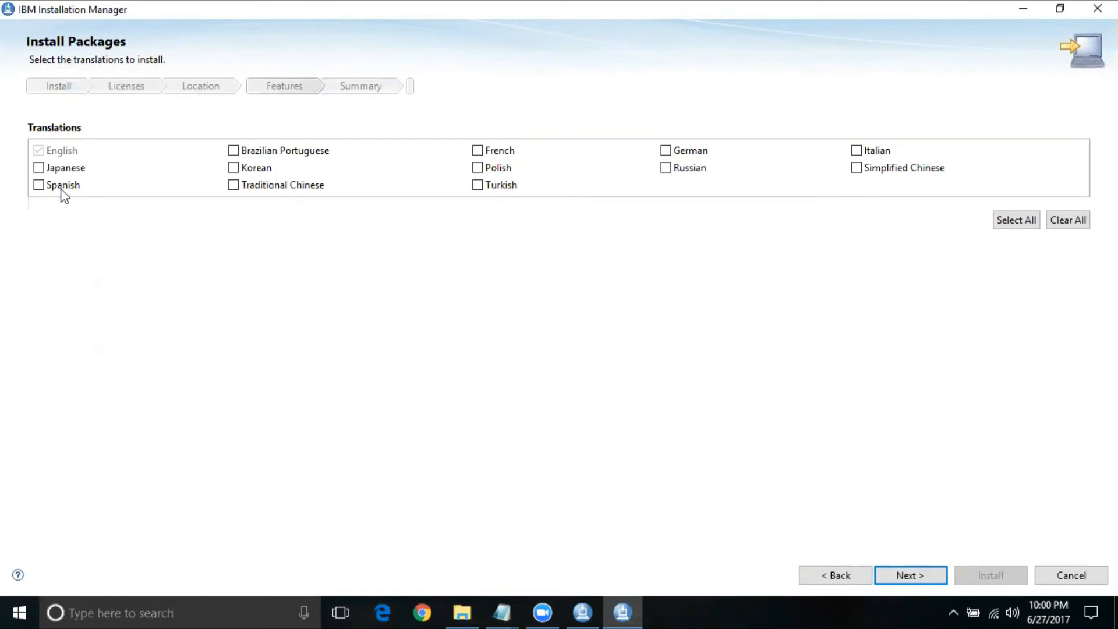
mouse_move(67, 198)
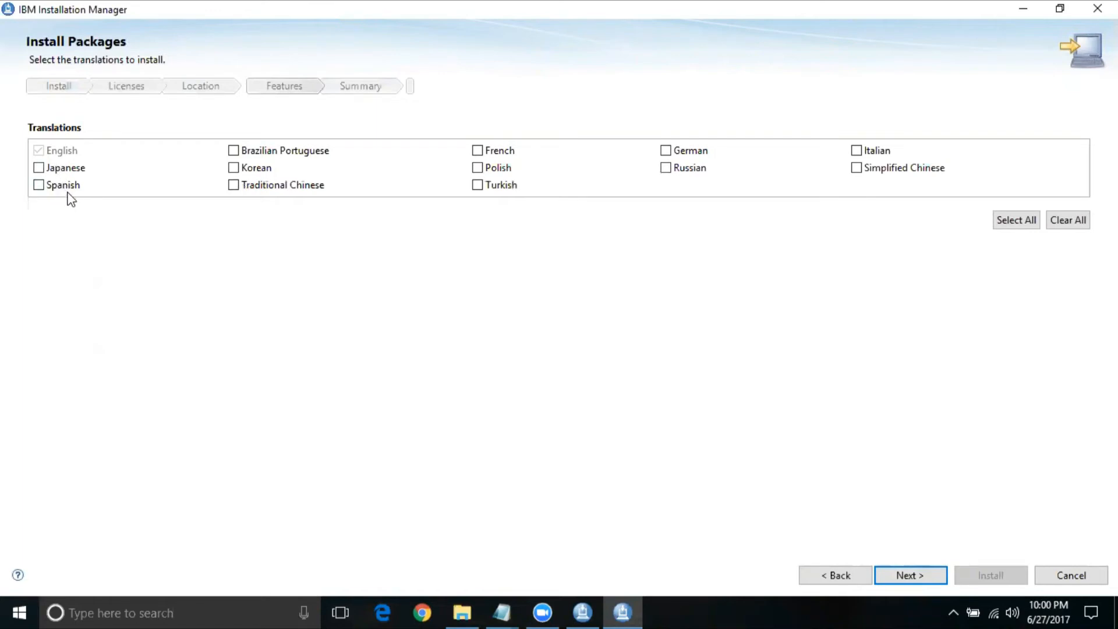
Step: Add Spanish, French and German translations alongside English
left_click(38, 184)
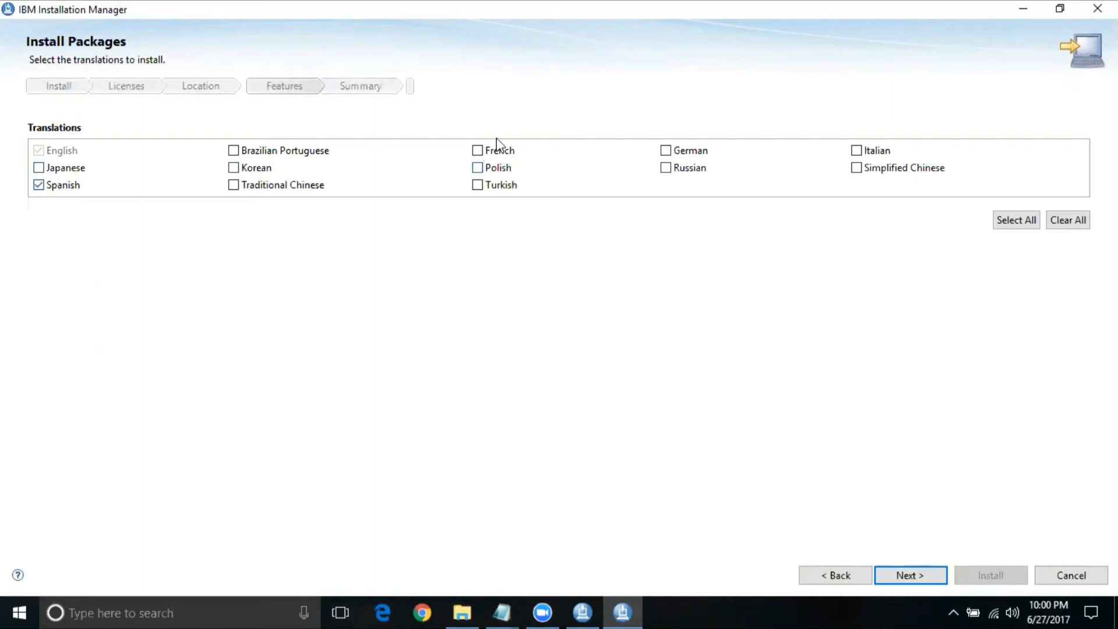
left_click(477, 151)
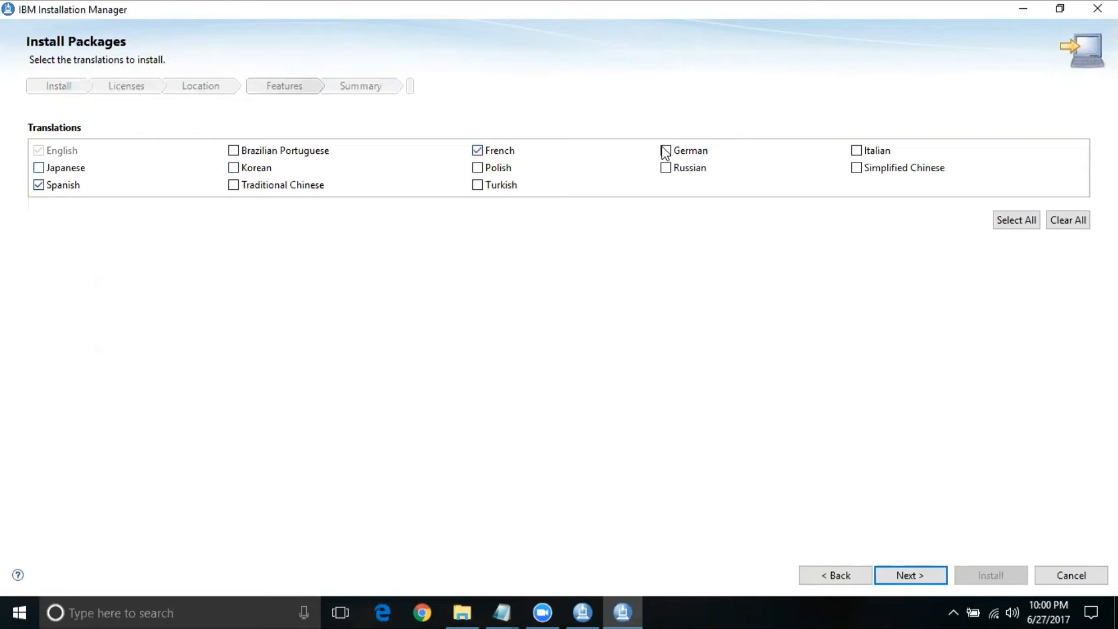
left_click(665, 150)
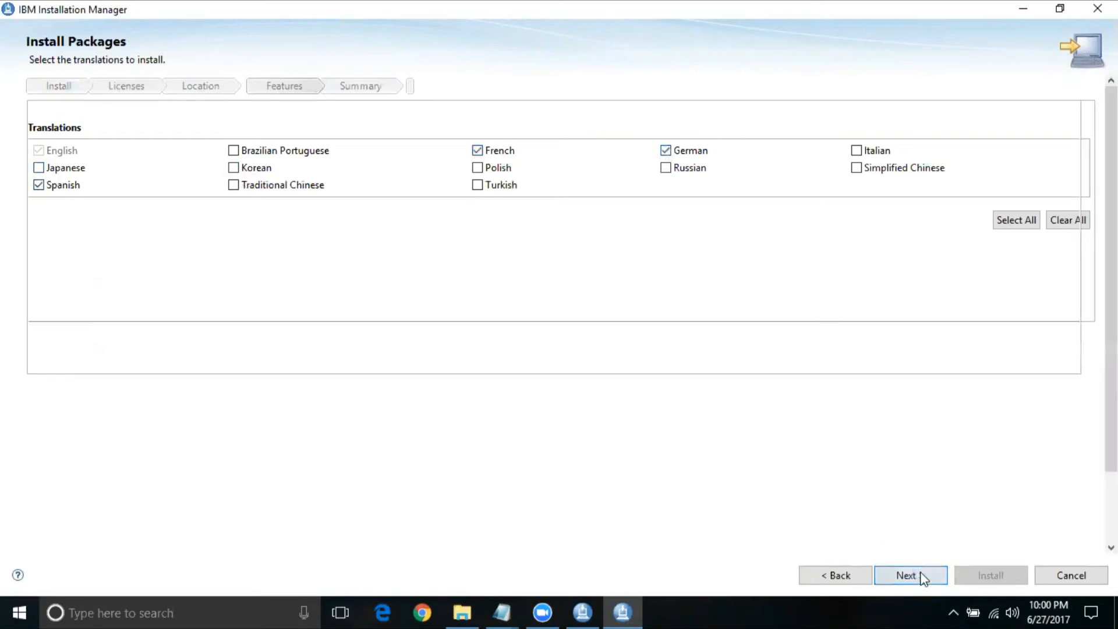
left_click(910, 575)
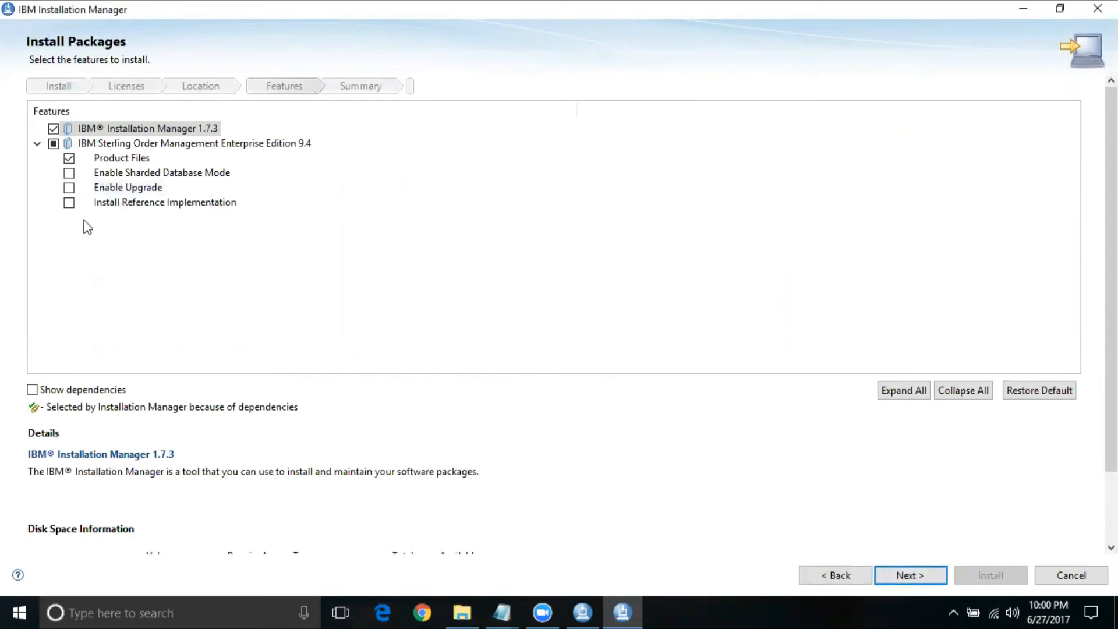
mouse_move(132, 142)
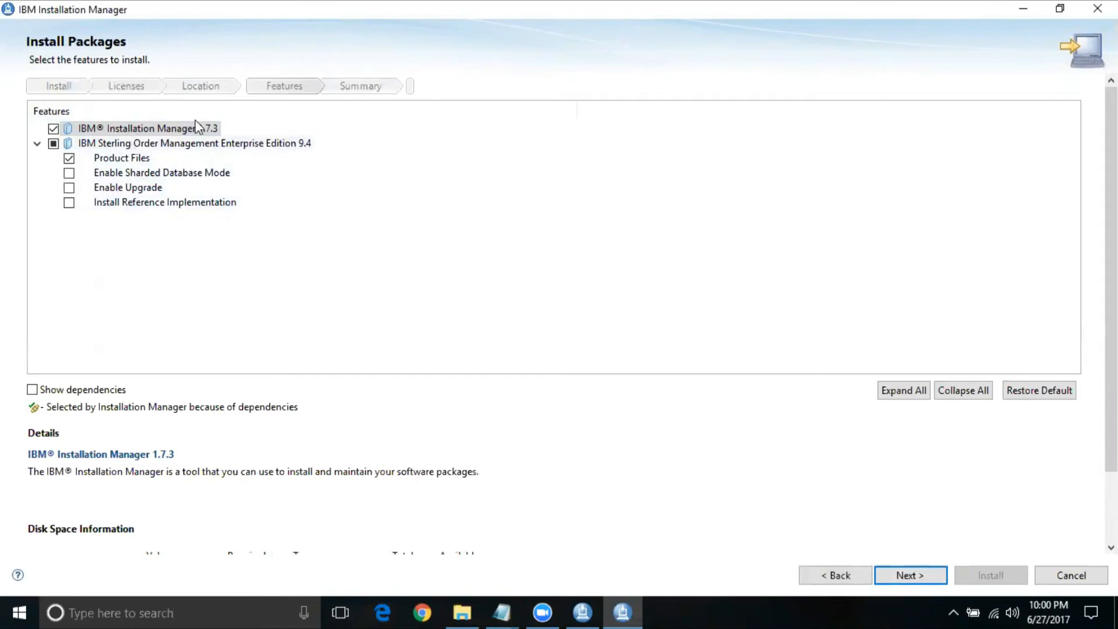
Step: Add the Reference Implementation feature alongside Product Files
left_click(150, 128)
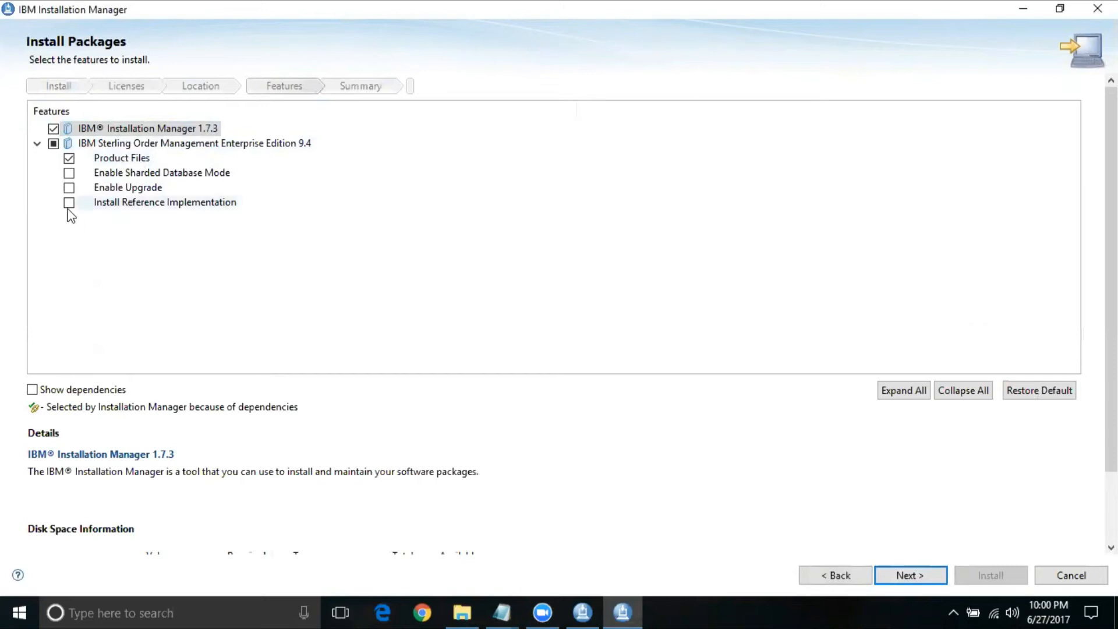
left_click(69, 202)
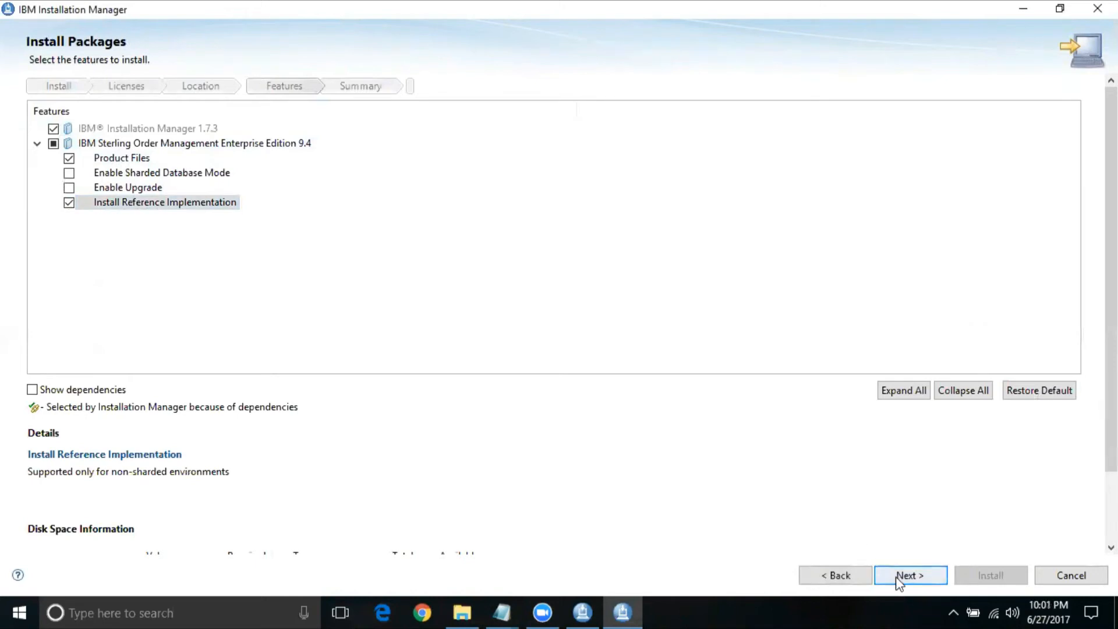
left_click(910, 575)
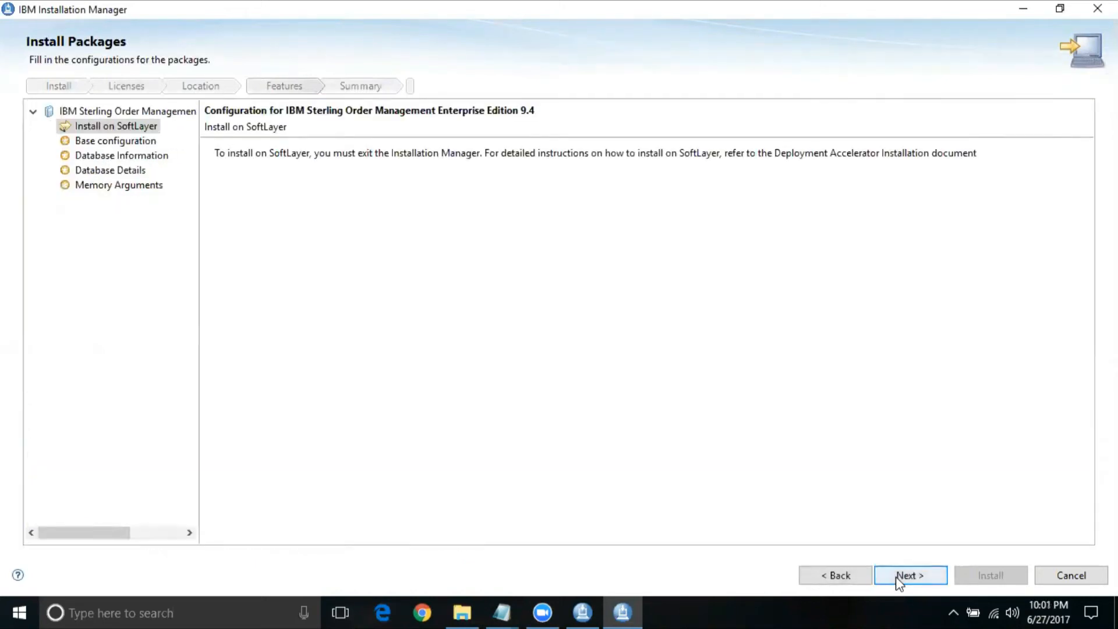
Step: Set the base configuration JDK directory to E:\Oracle\java\jdk1.7.0_79 from the notes
left_click(909, 575)
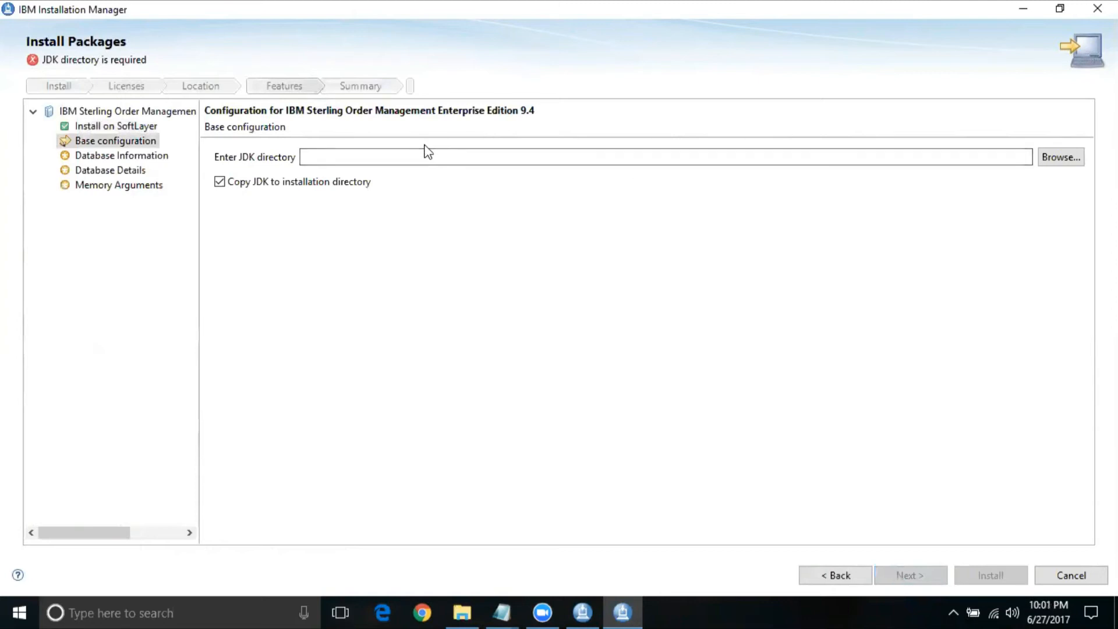
mouse_move(502, 612)
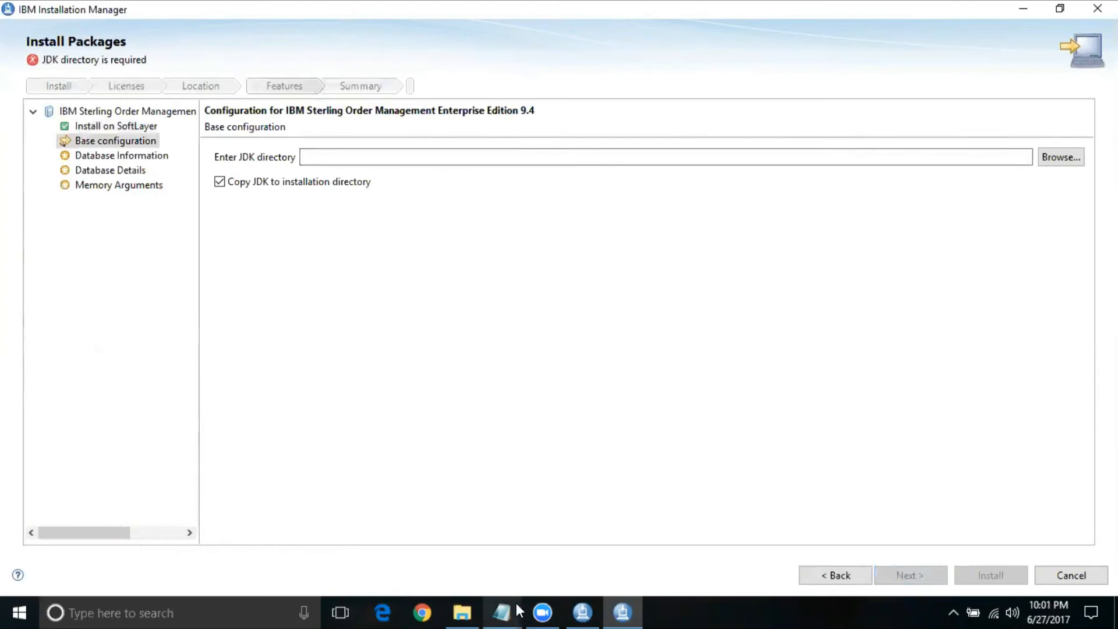
left_click(502, 612)
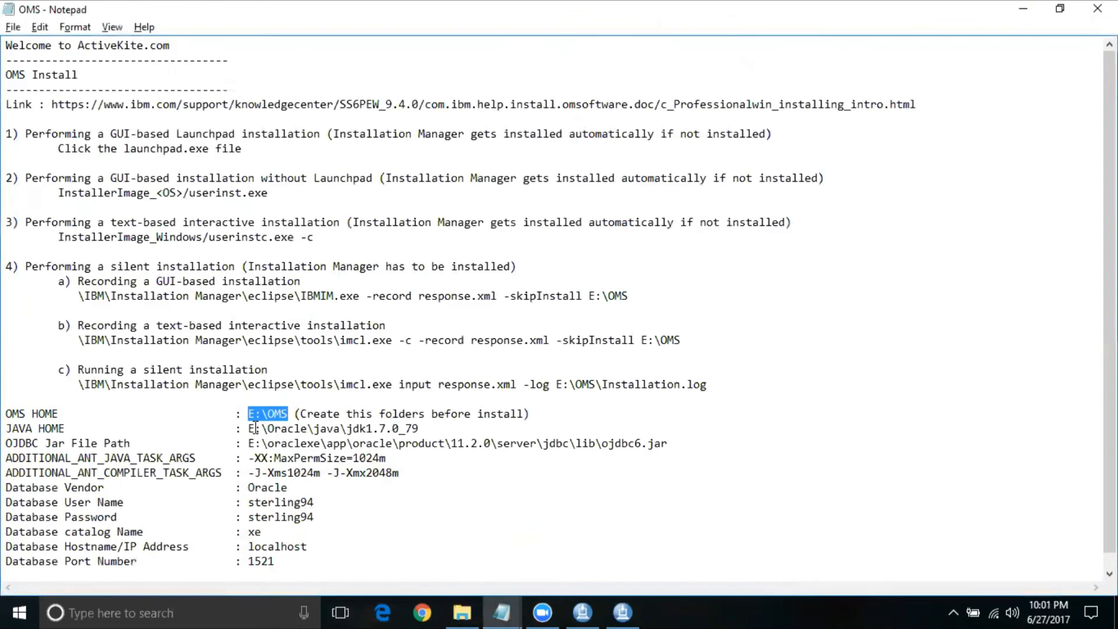
left_click_drag(249, 429, 419, 429)
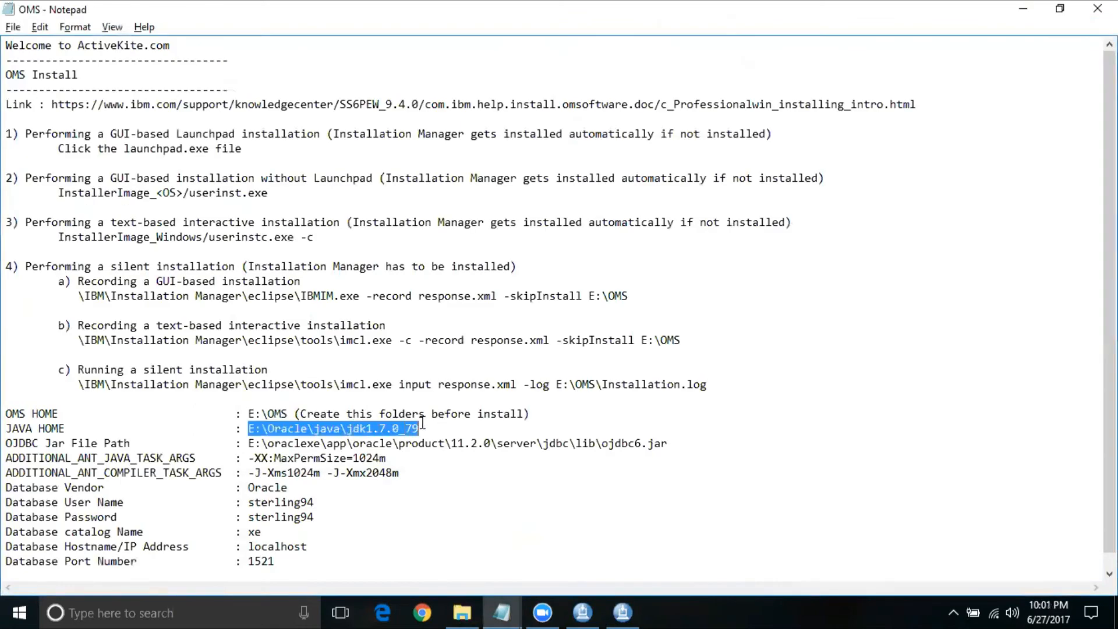
left_click(622, 612)
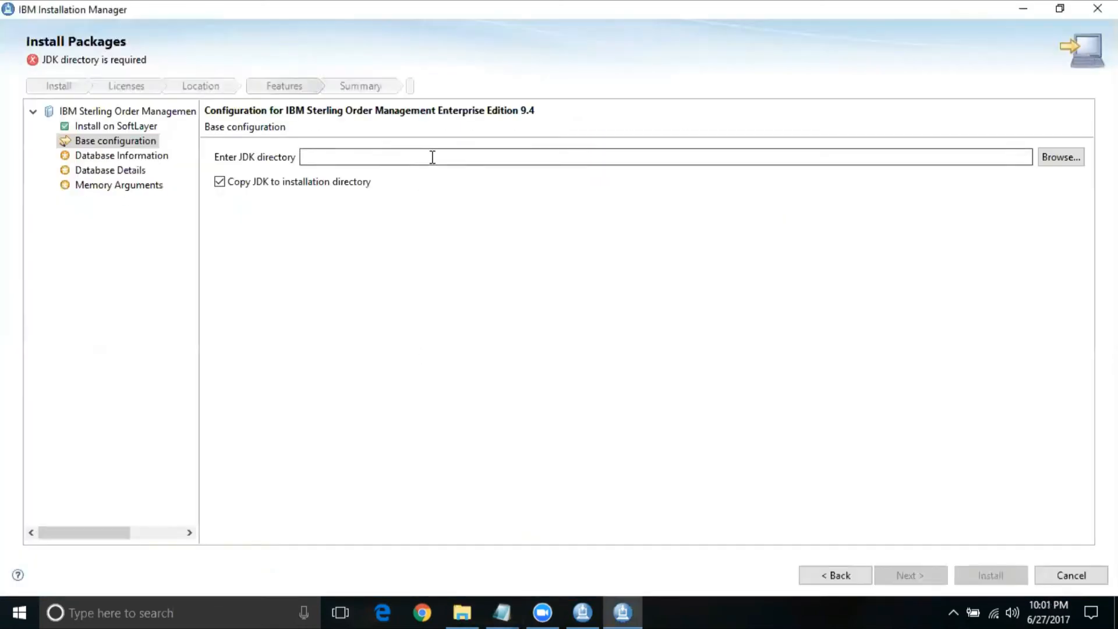
type("E:\\Oracle\\java\\jdk1.7.0_79")
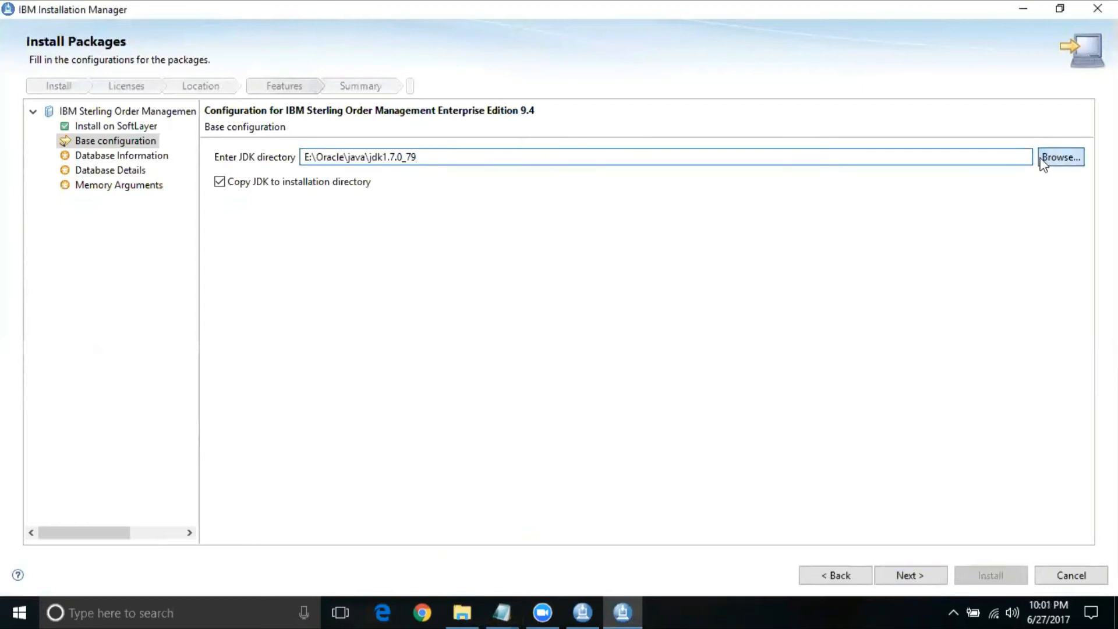
left_click(1060, 157)
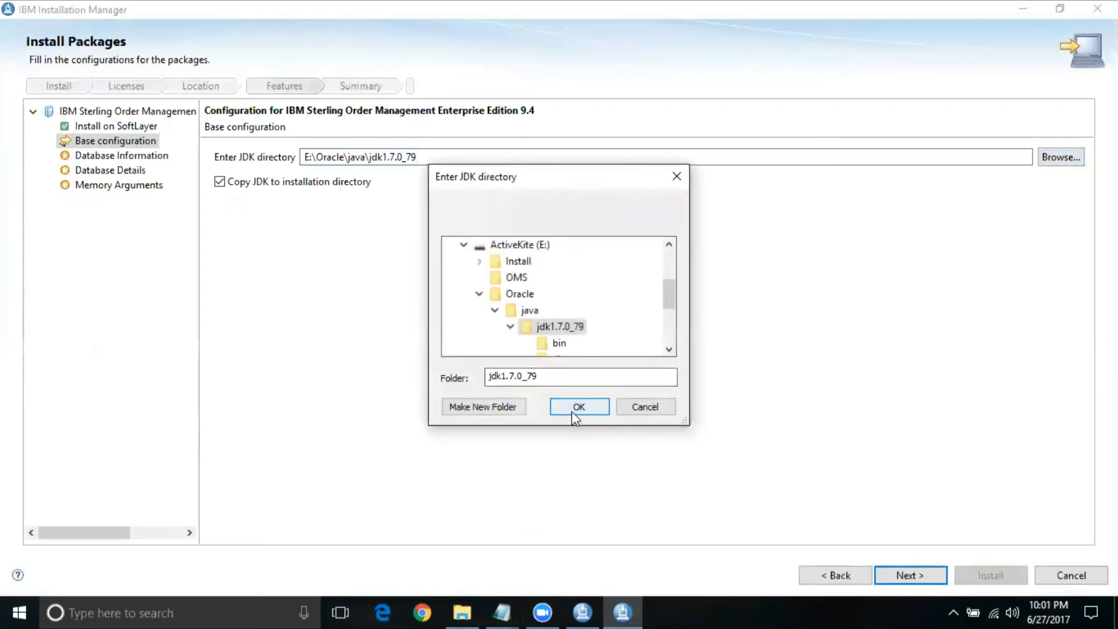
left_click(578, 407)
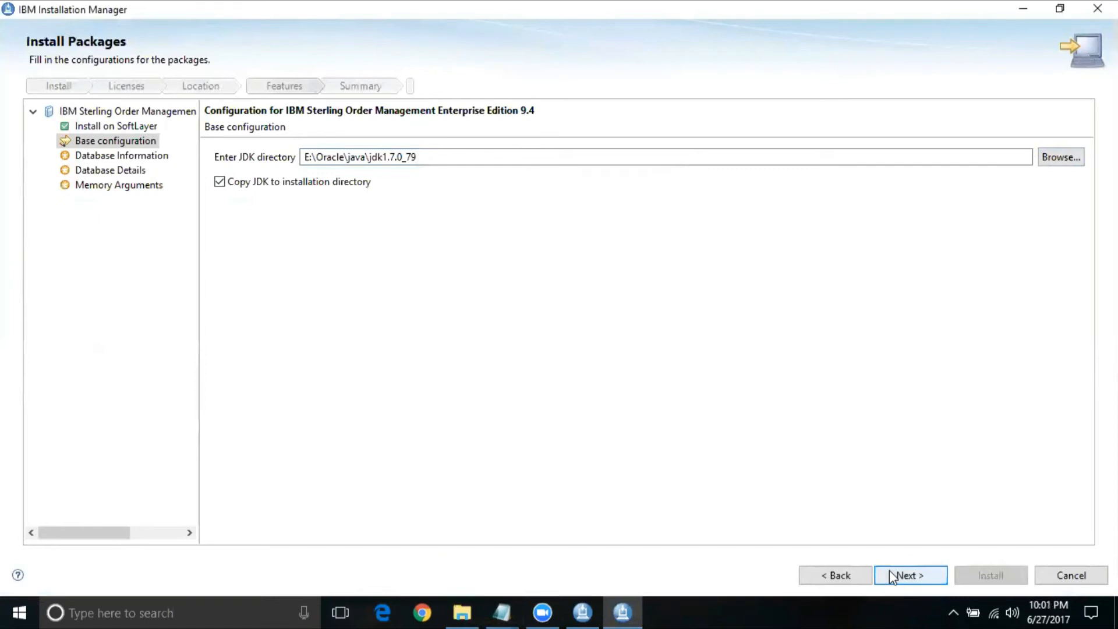
left_click(909, 575)
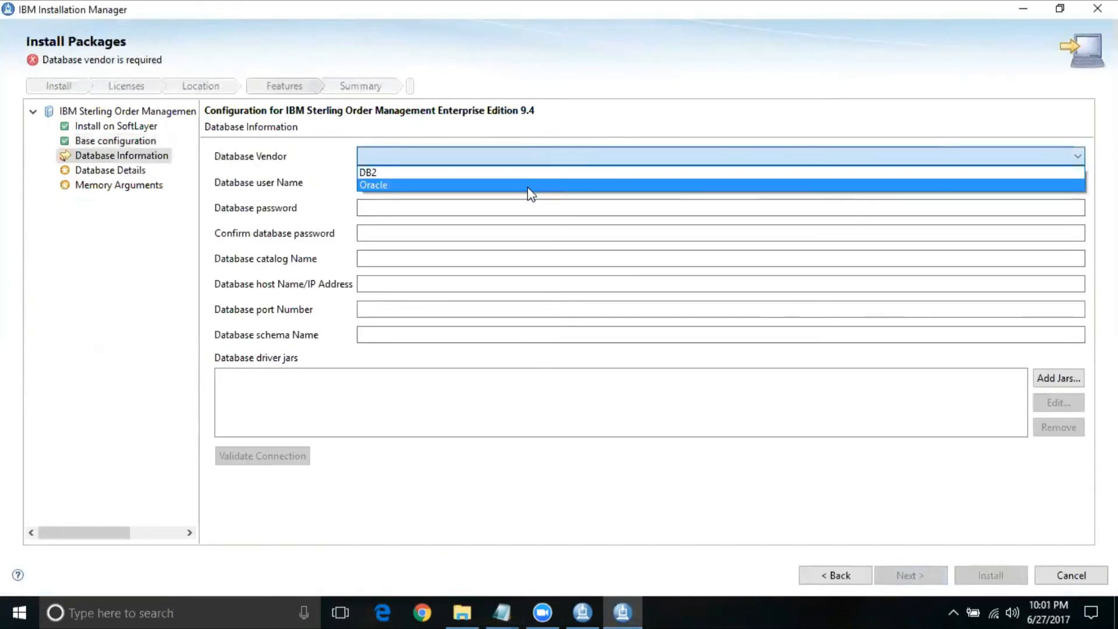
left_click(372, 185)
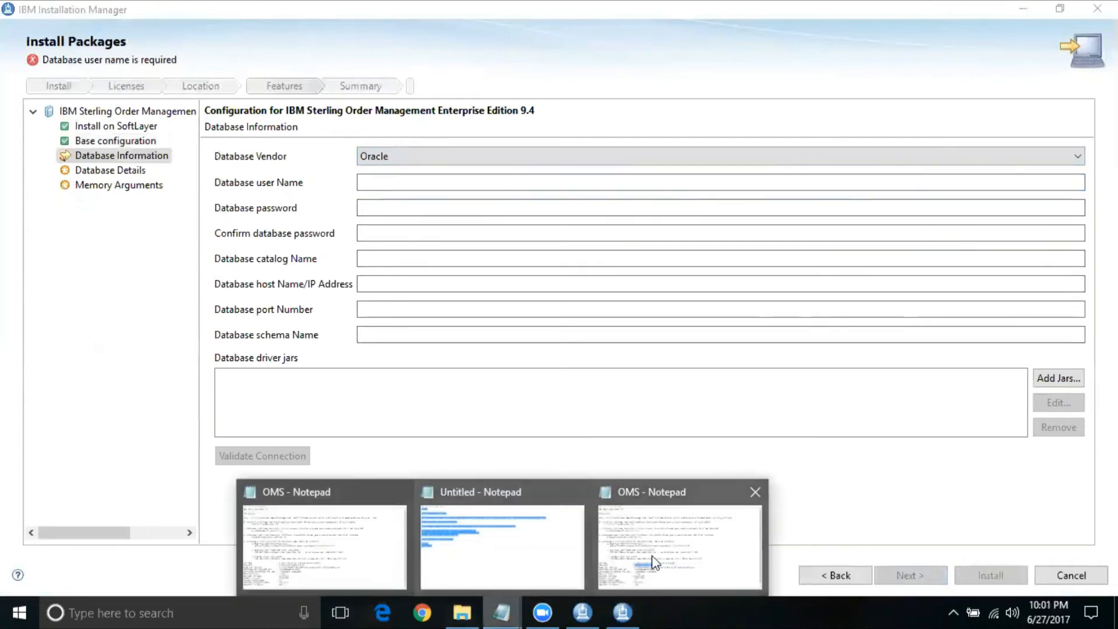
left_click(679, 545)
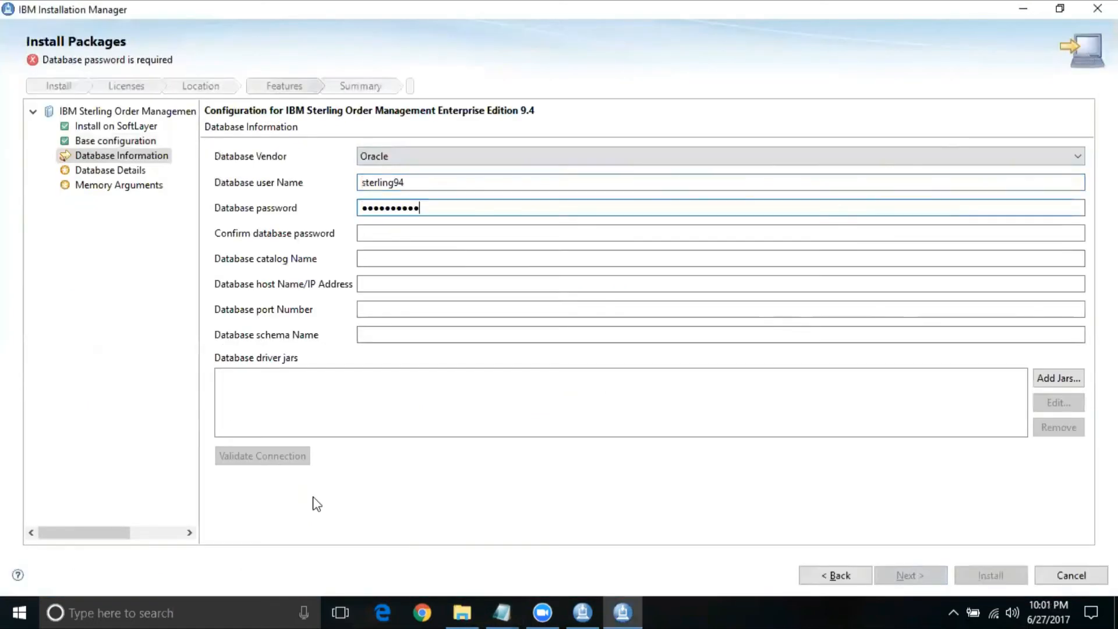
type("••••••••••")
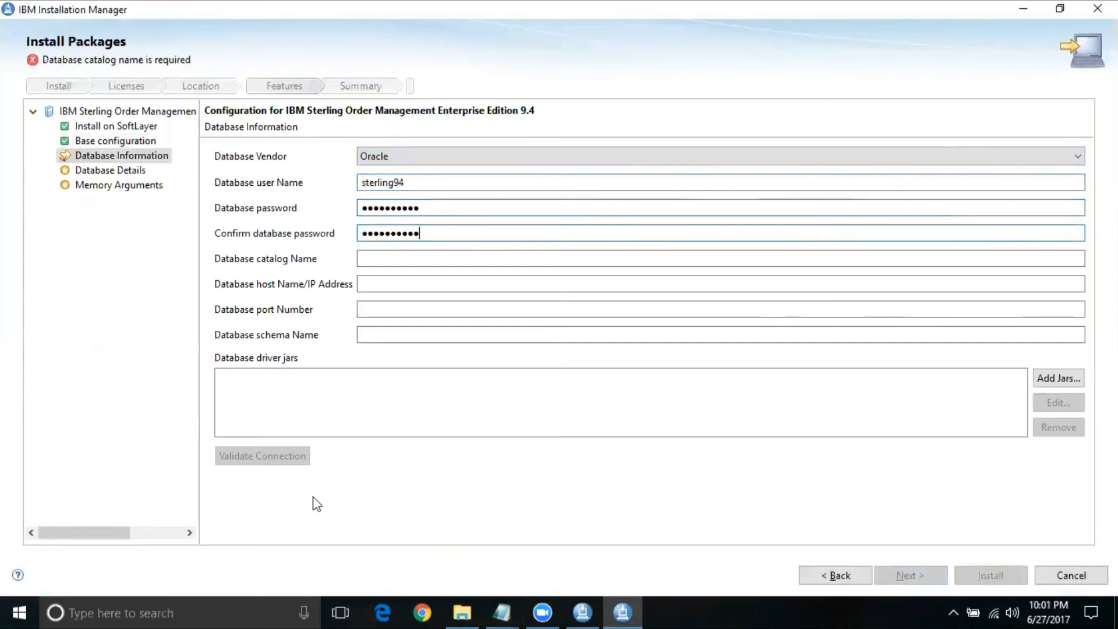
Step: Enter catalog xe, host localhost, port 1521 and schema name STERLING
left_click(720, 258)
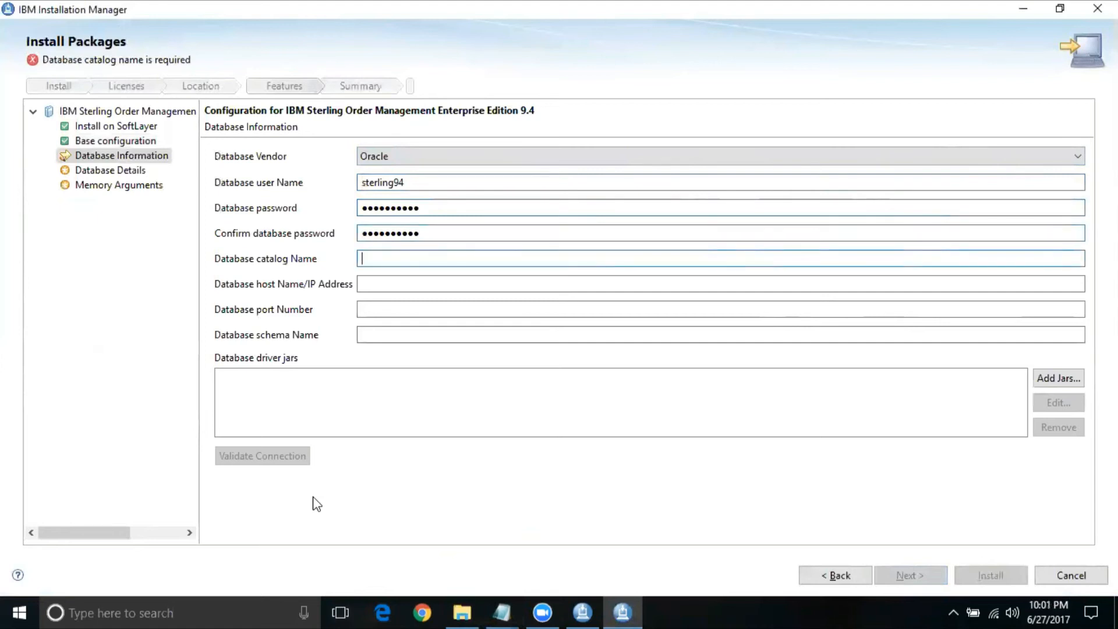
type("x")
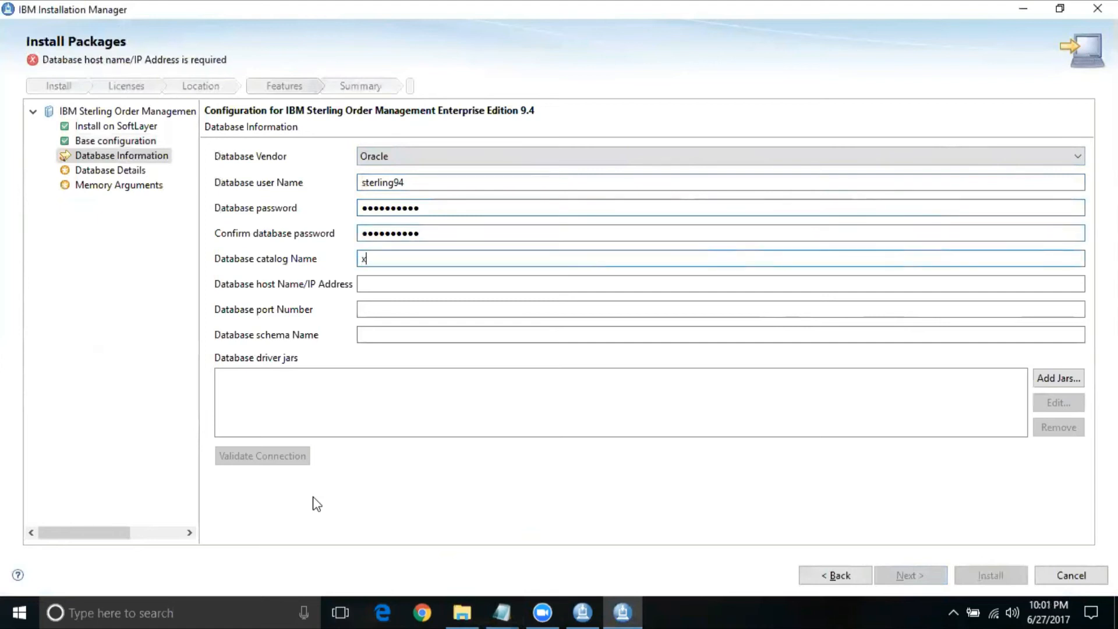
type("e")
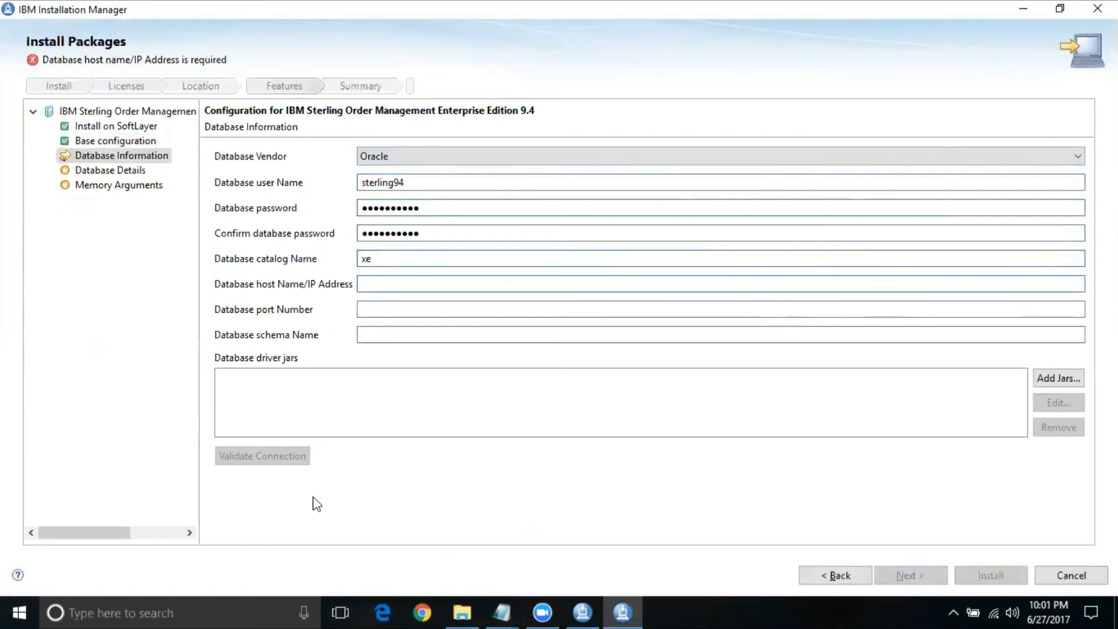
type("loc")
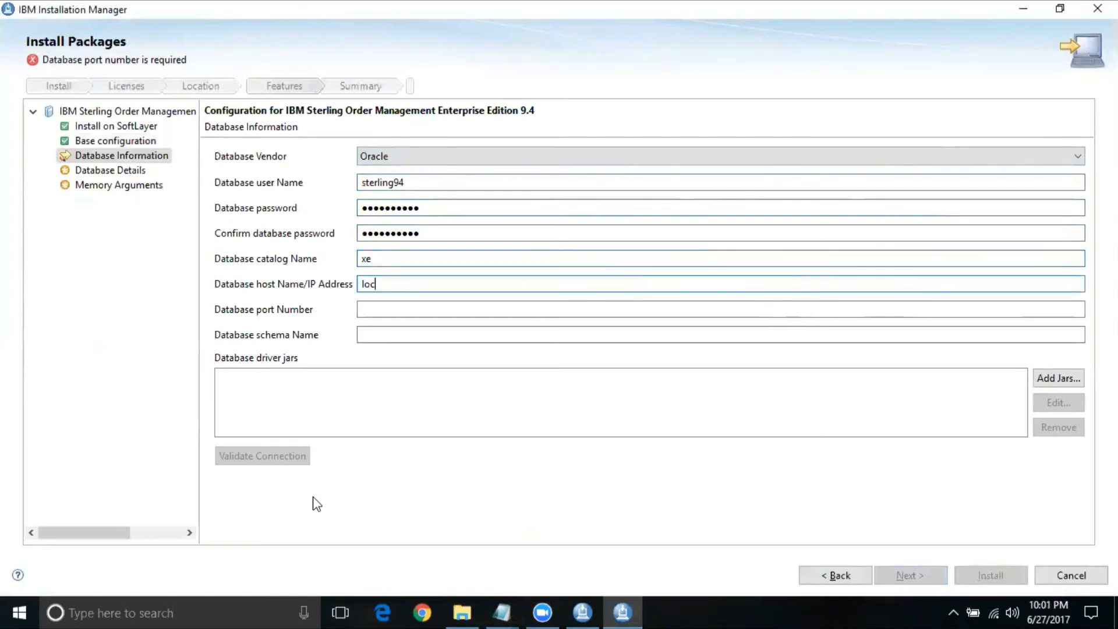
type("aljost")
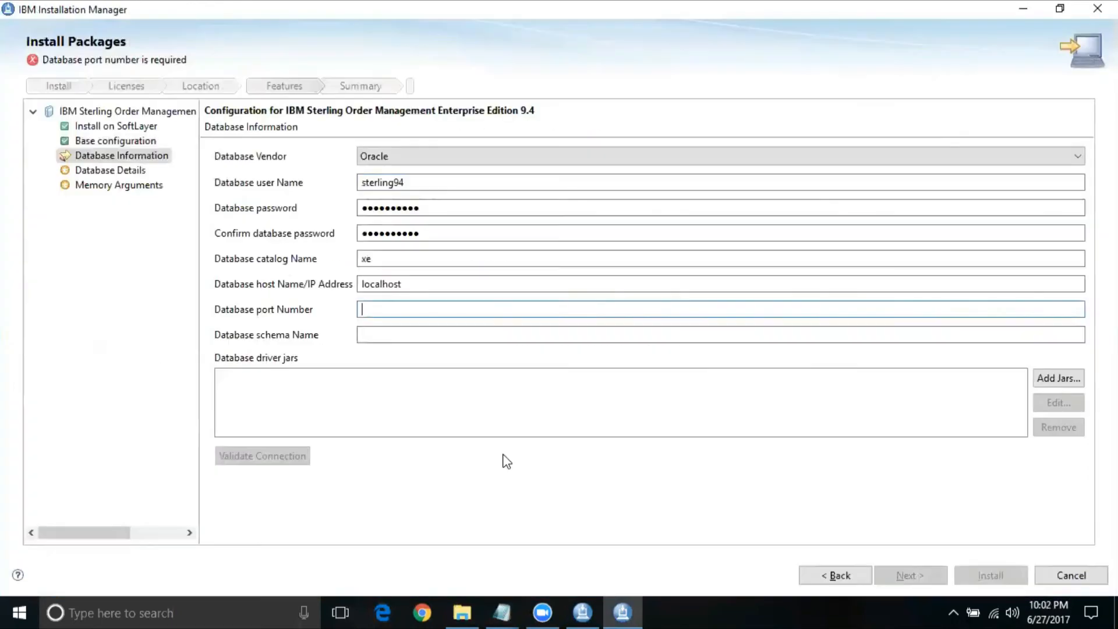
type("1521")
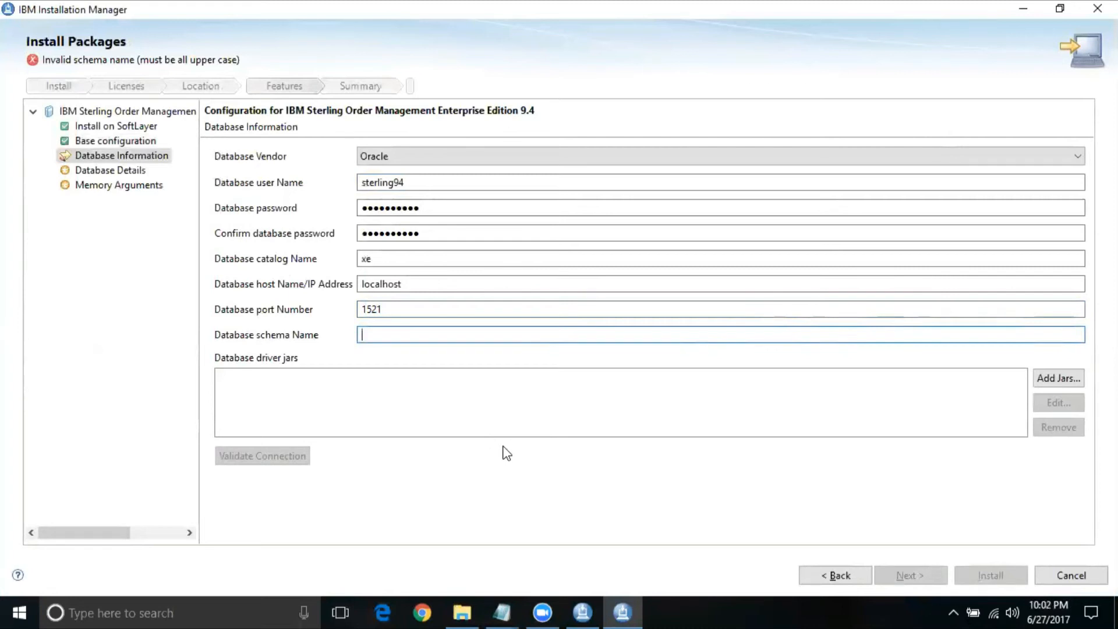
type("STERLING")
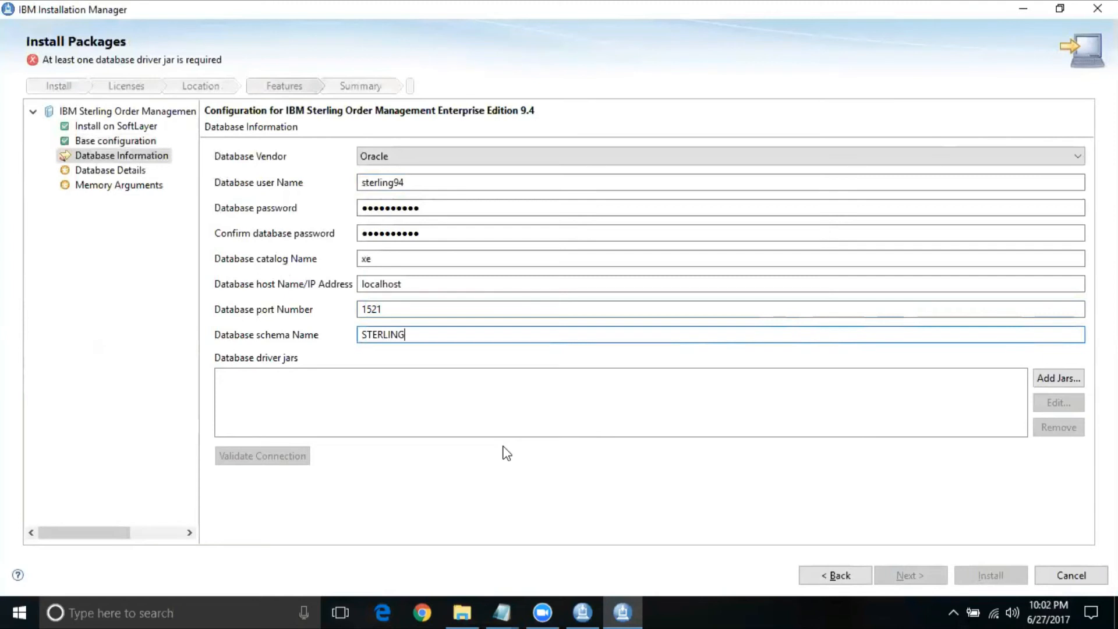
type("94")
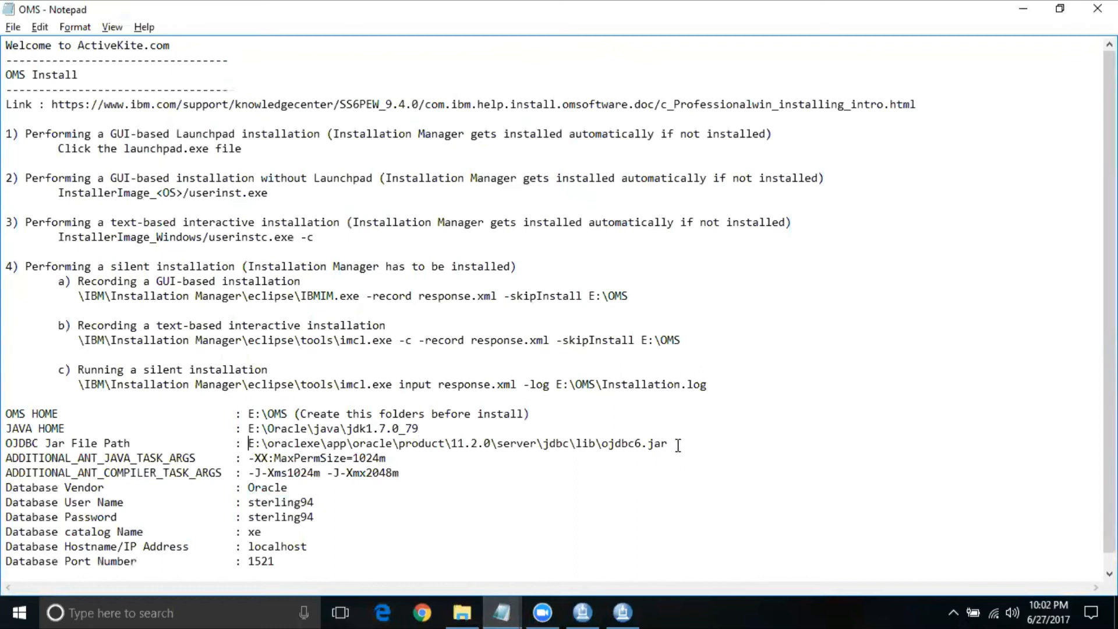
Step: Add a single ojdbc6.jar driver, removing the duplicate, and validate the STERLING94 connection successfully
left_click_drag(248, 442, 666, 443)
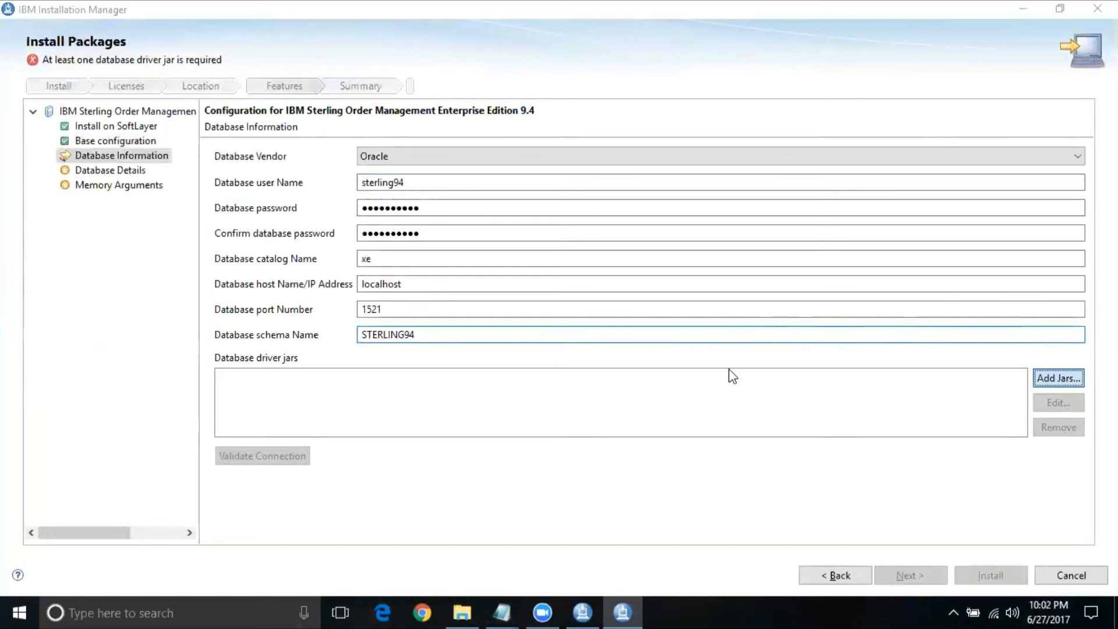
left_click(1058, 377)
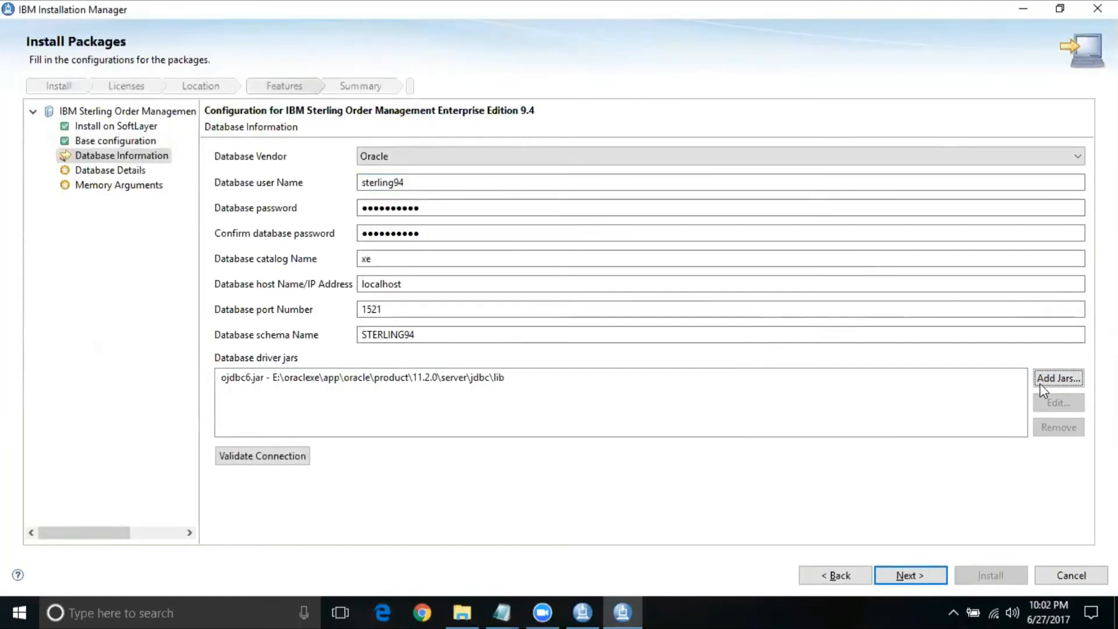
left_click(1058, 378)
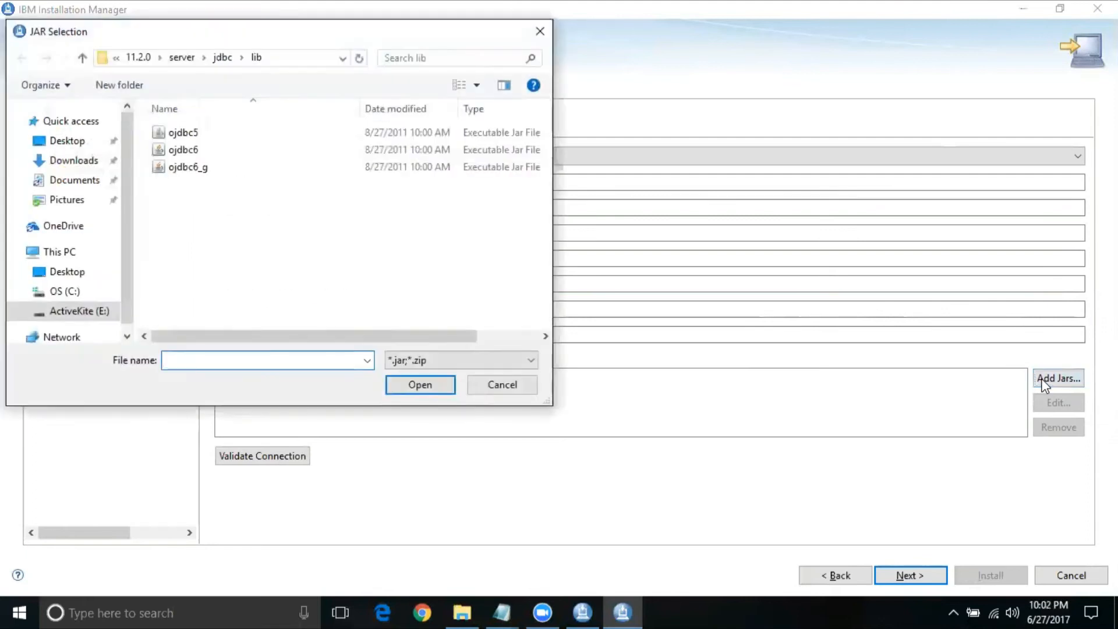
left_click(183, 149)
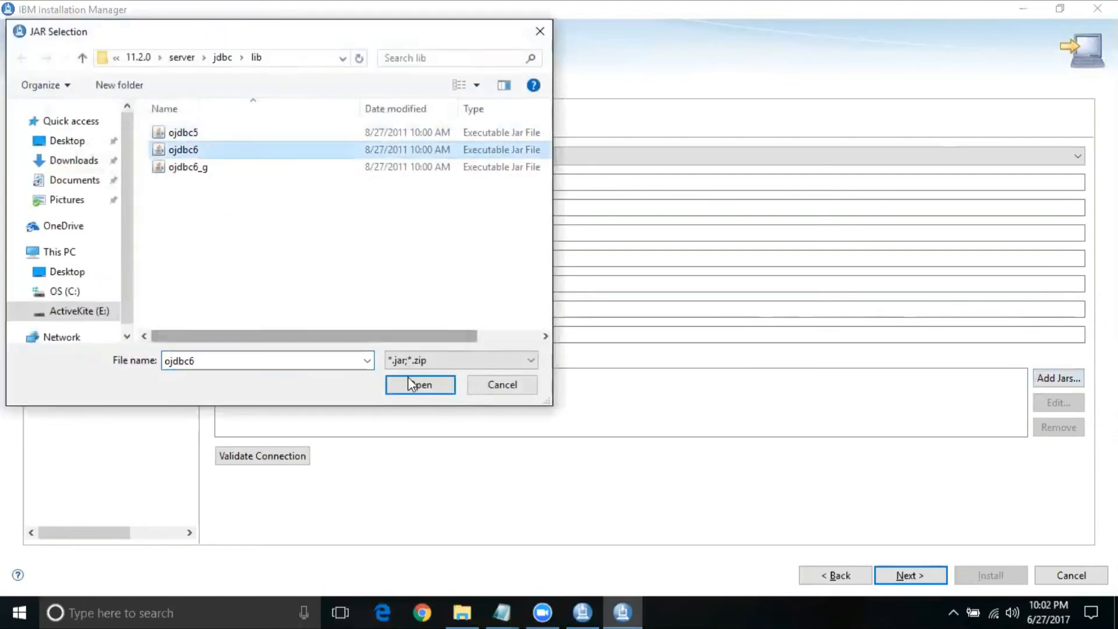
left_click(419, 384)
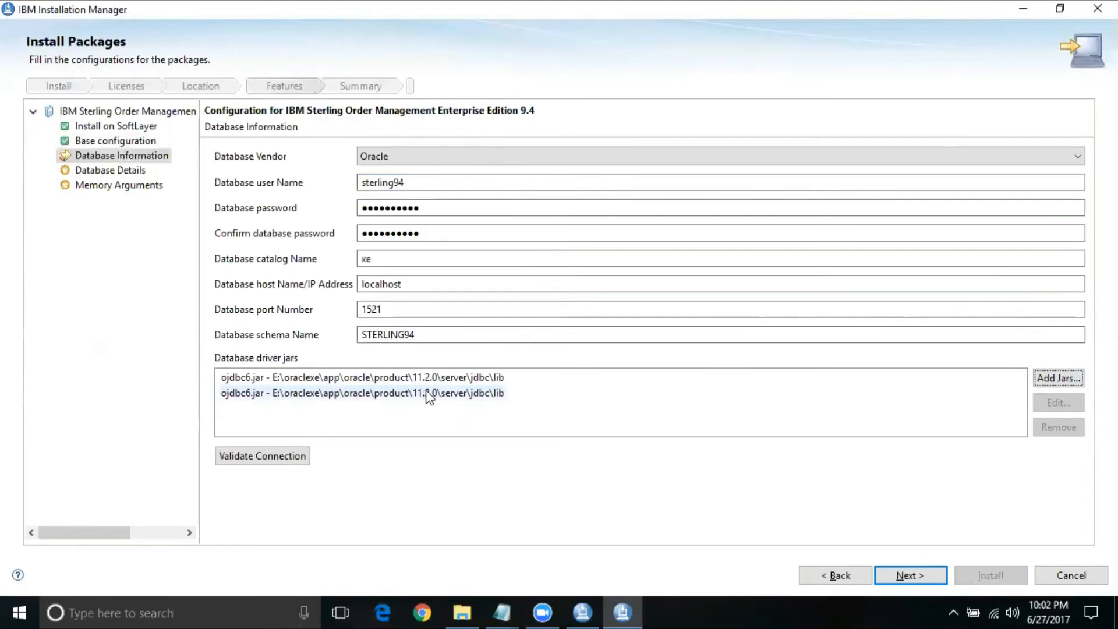
left_click(362, 393)
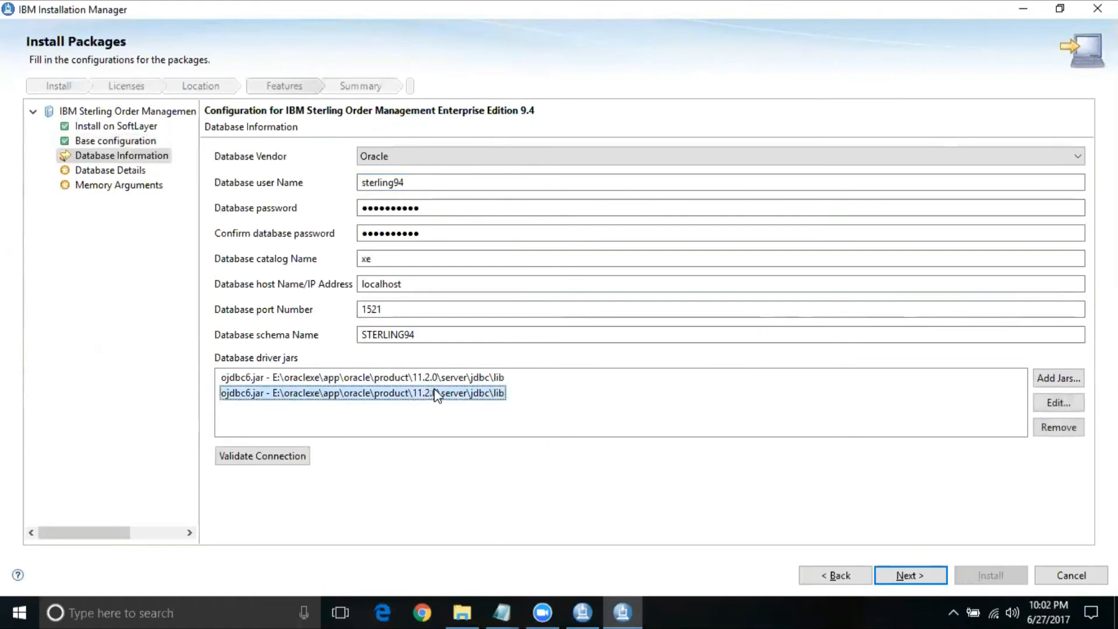
left_click(1057, 426)
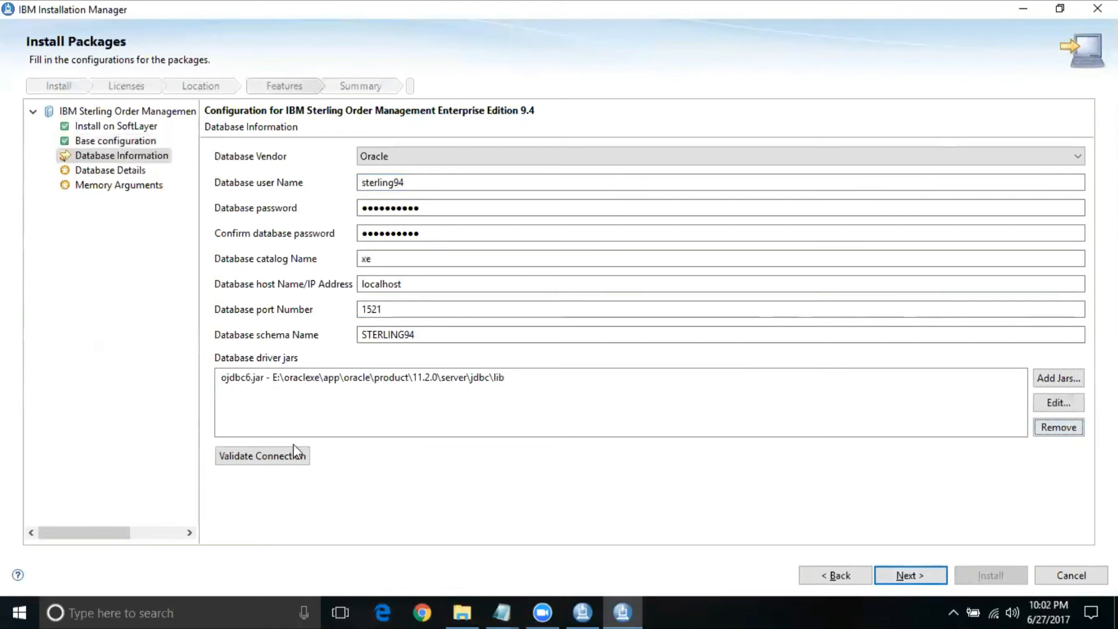
left_click(261, 455)
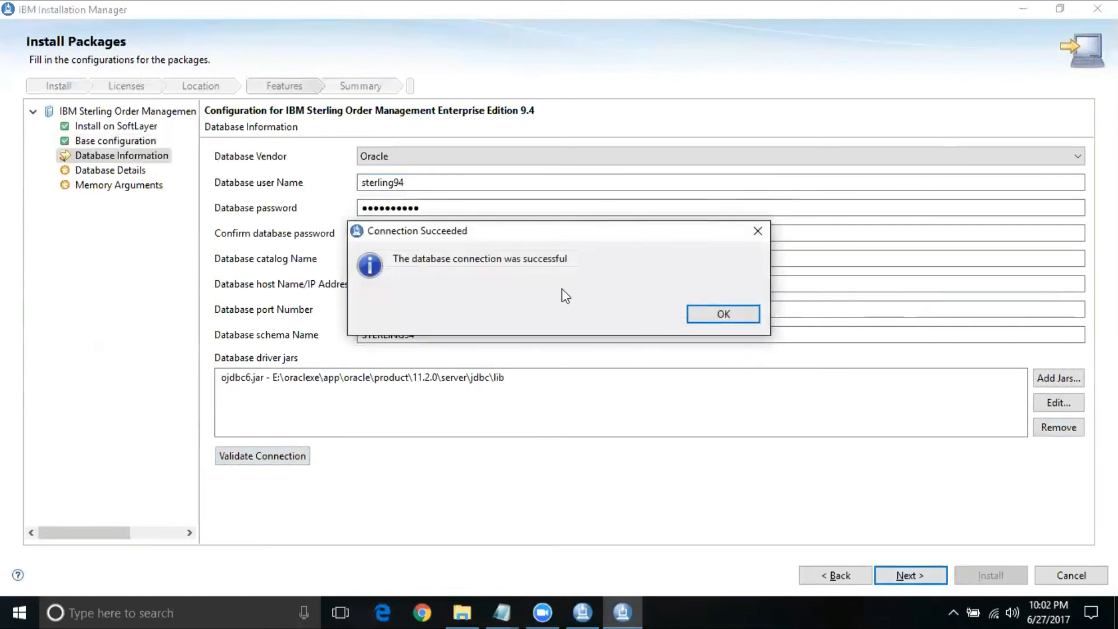
left_click(721, 314)
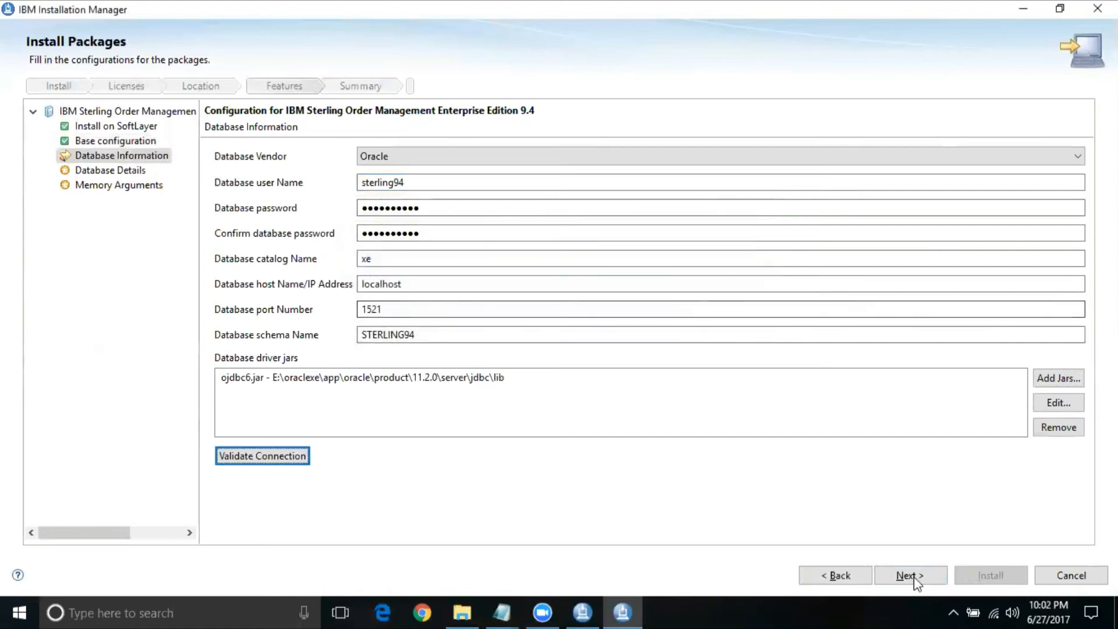
Step: Enter -XX:MaxPermSize=1024m for the Java task and -J-Xms1024m -J-Xmx2048m for the compiler
left_click(911, 575)
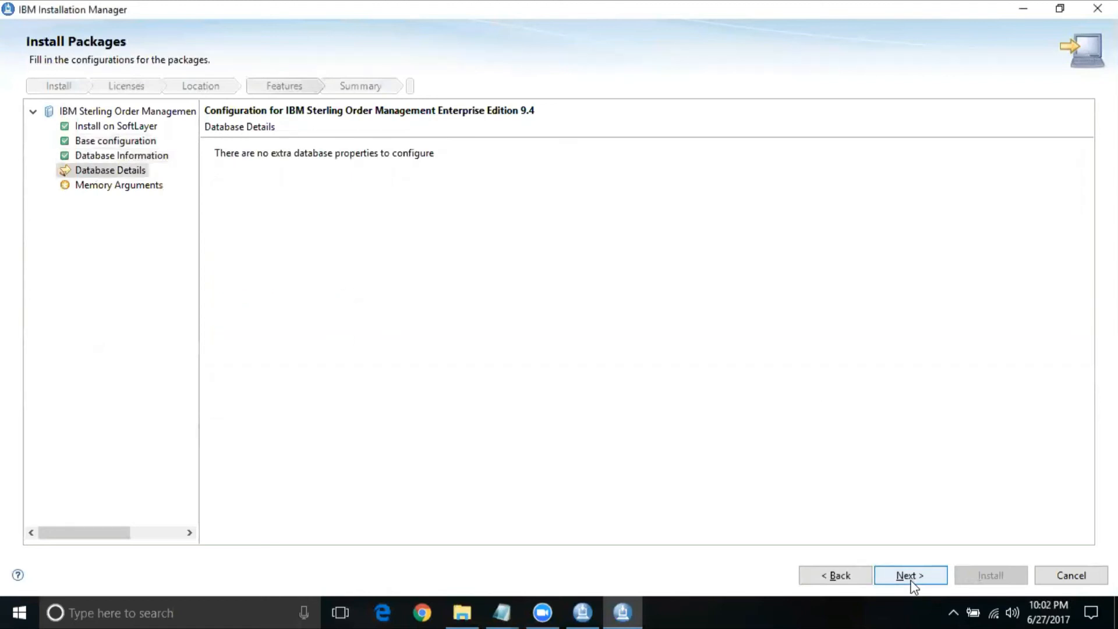
left_click(909, 575)
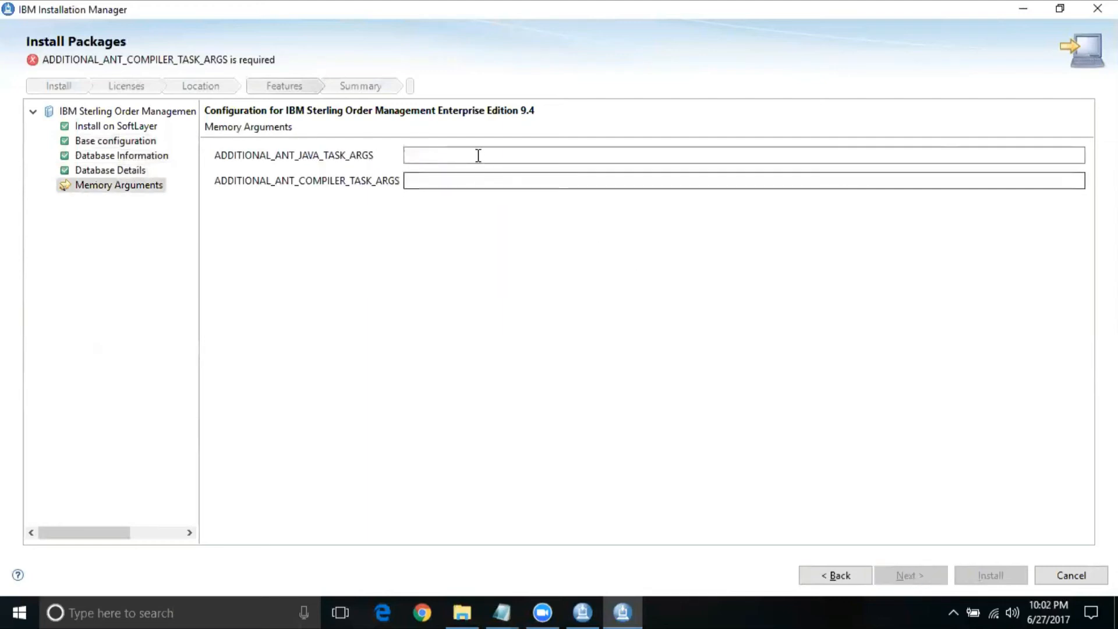
left_click(741, 155)
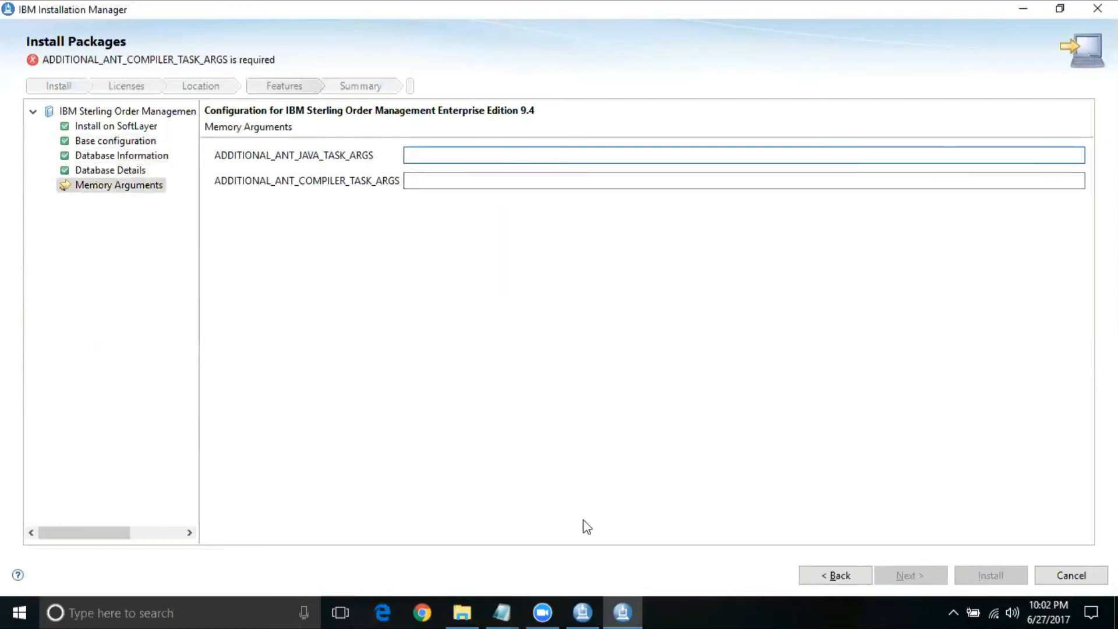
mouse_move(501, 612)
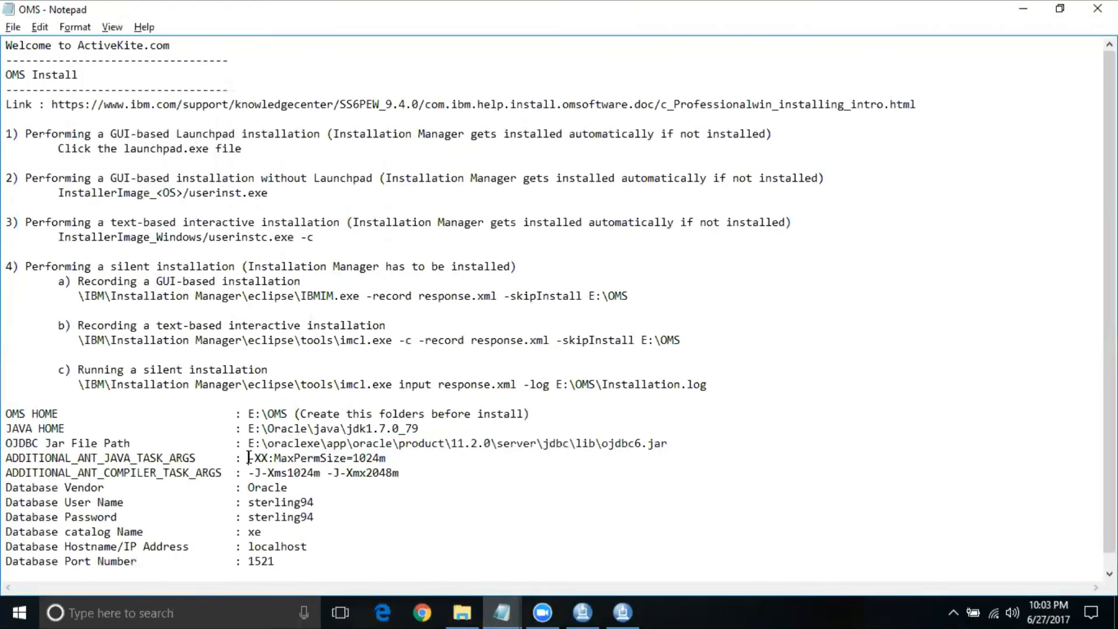
left_click_drag(248, 457, 385, 457)
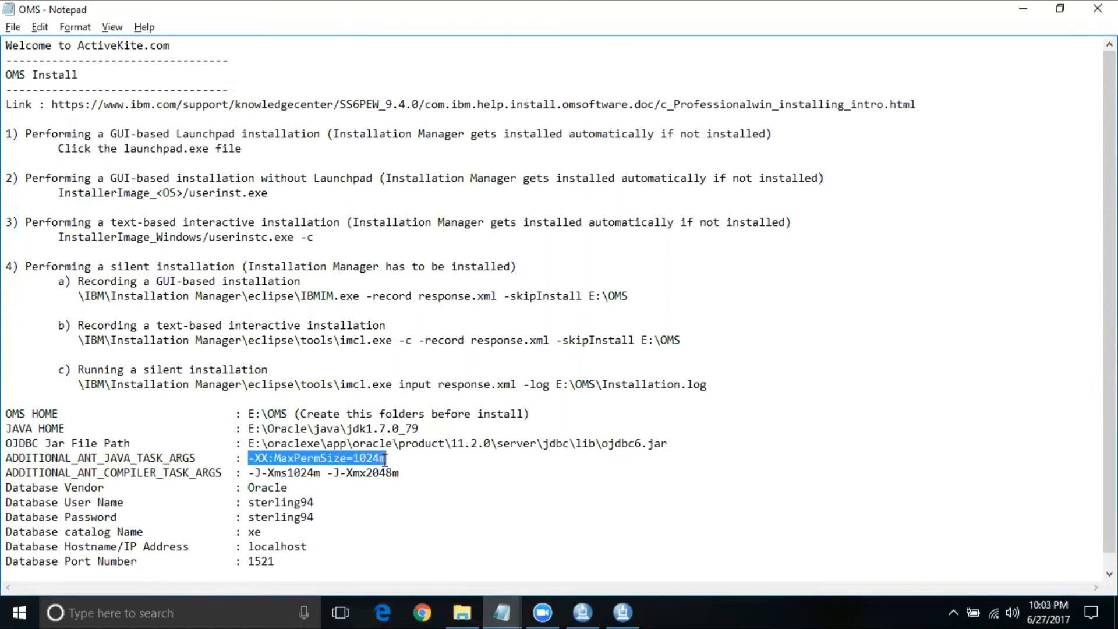
mouse_move(525, 548)
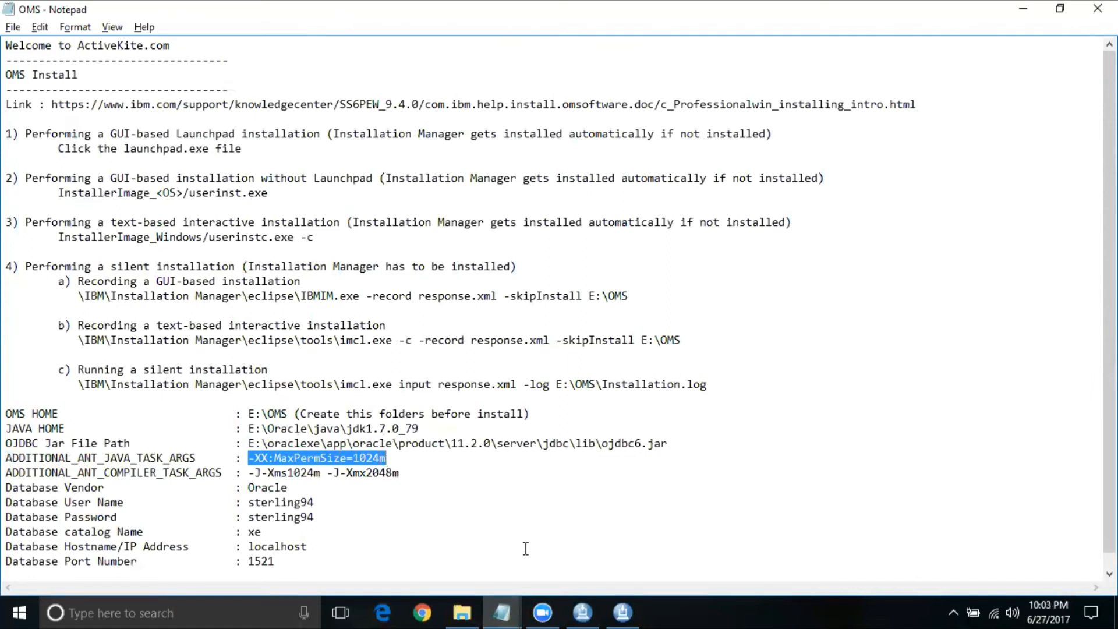
left_click(622, 612)
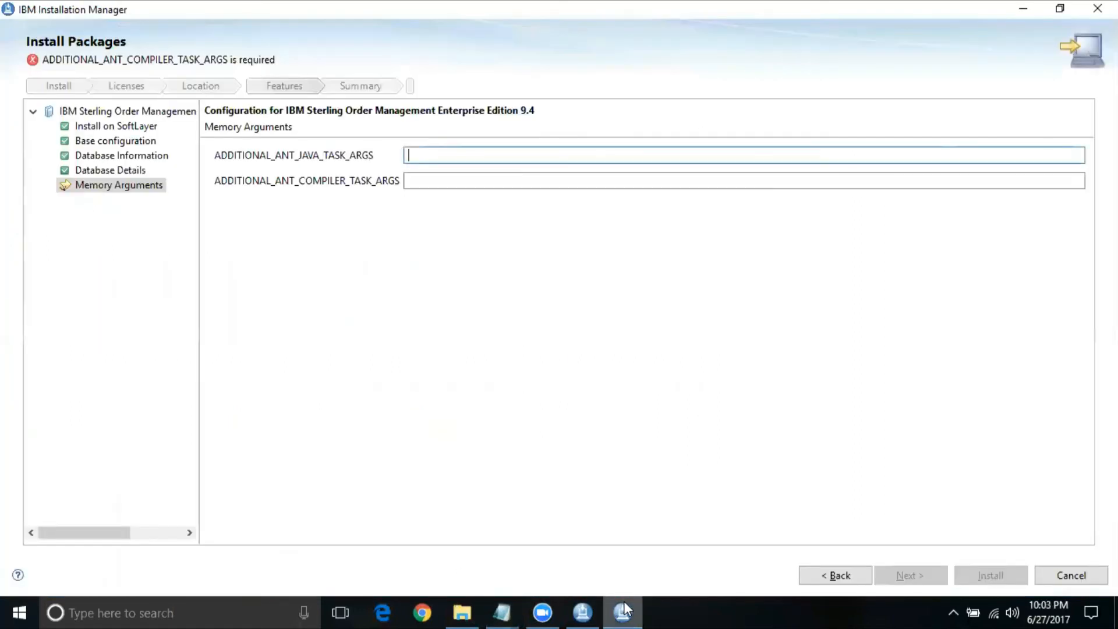
type("-XX:MaxPermSize=1024m")
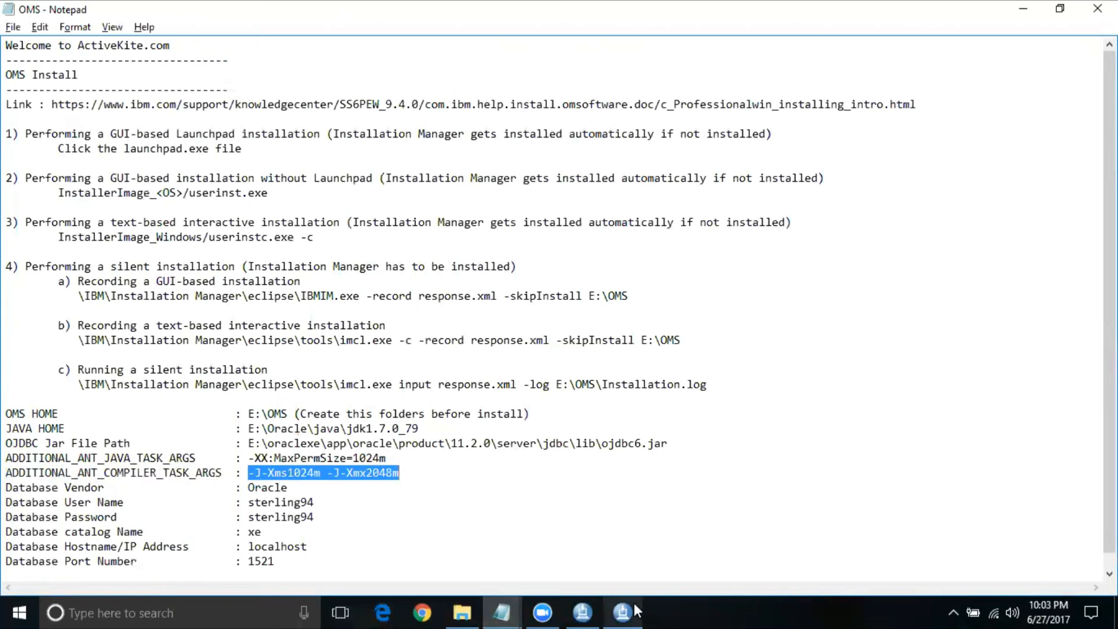
left_click(623, 613)
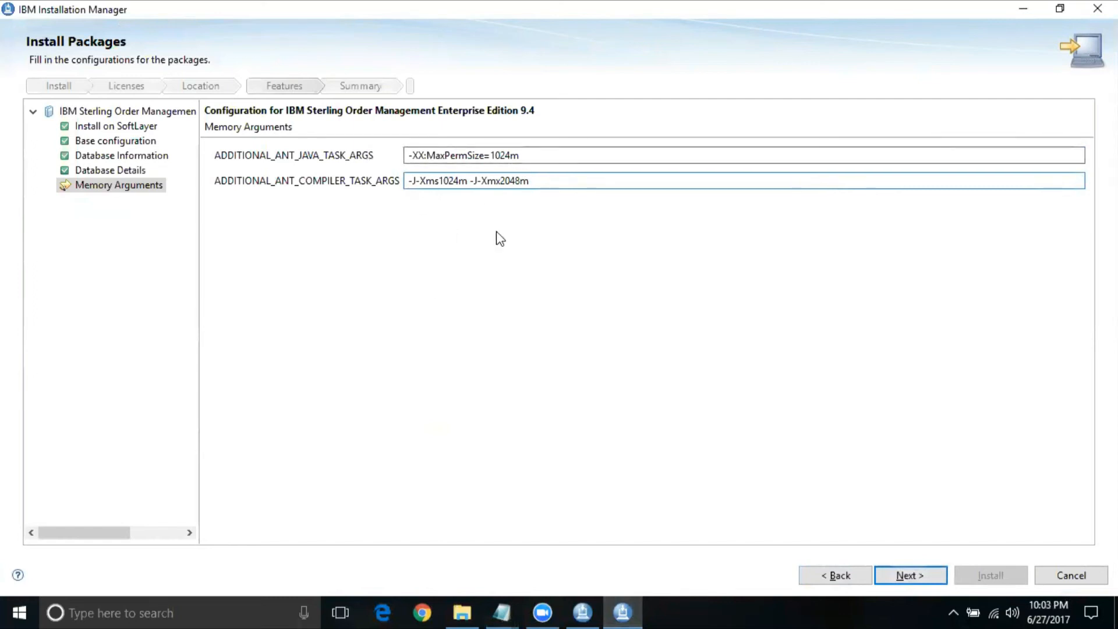
mouse_move(930, 609)
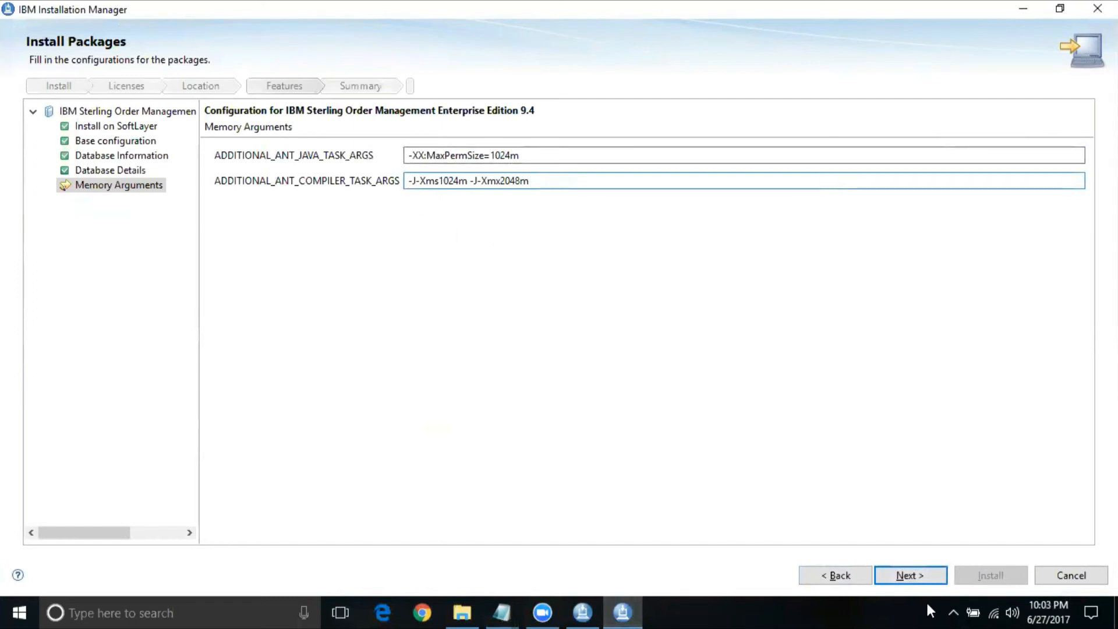
Step: Review the Sterling Order Management 9.4 summary for E:\OMS and start the installation
left_click(910, 575)
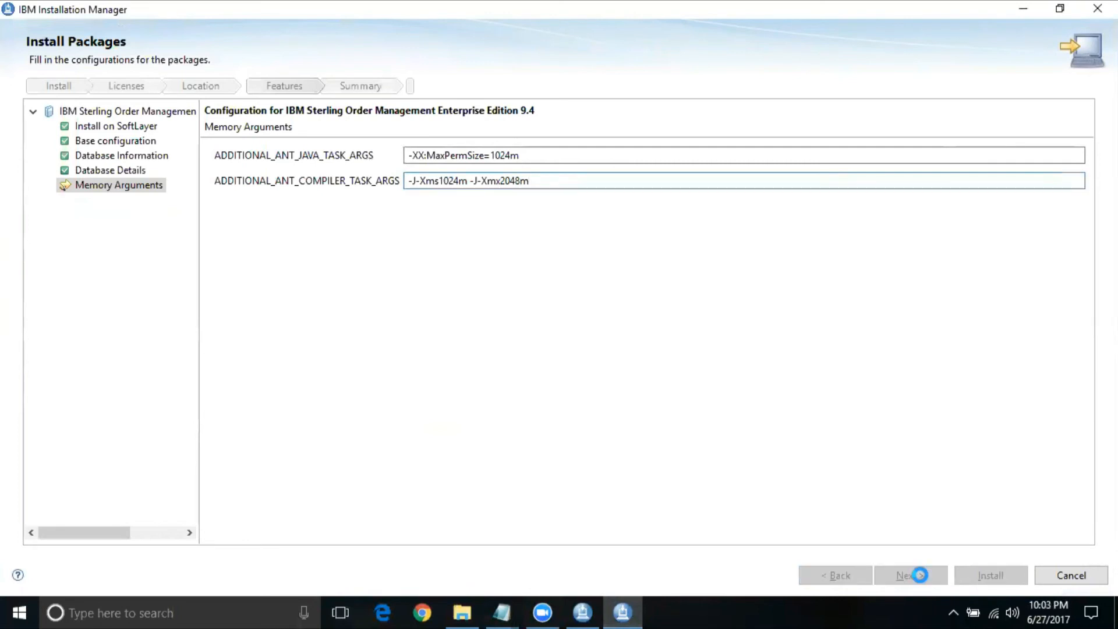
left_click(911, 575)
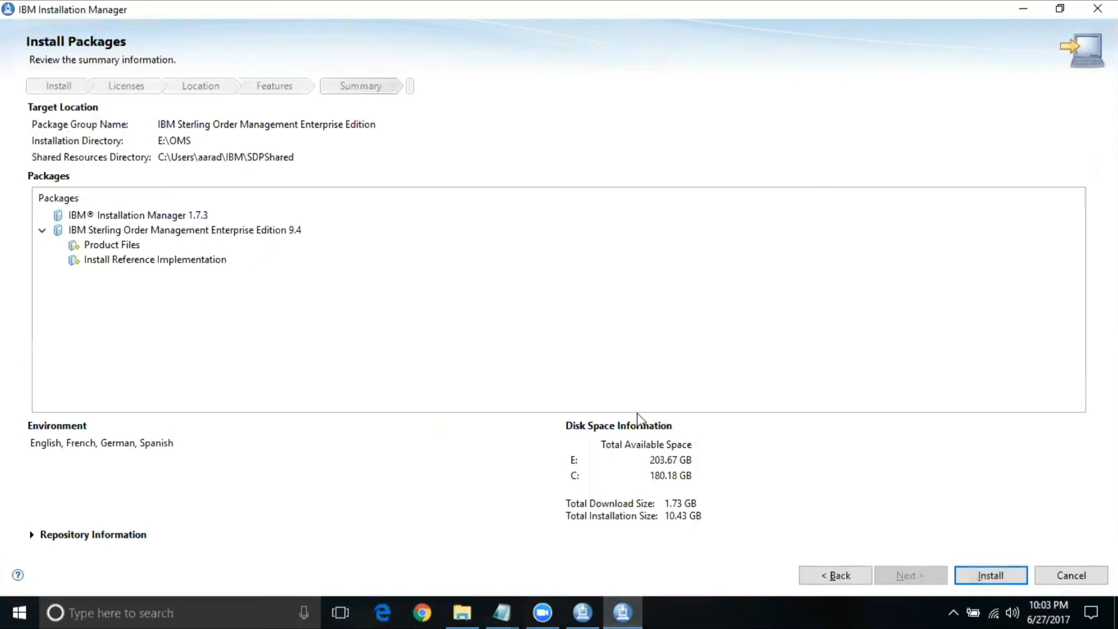
mouse_move(670, 529)
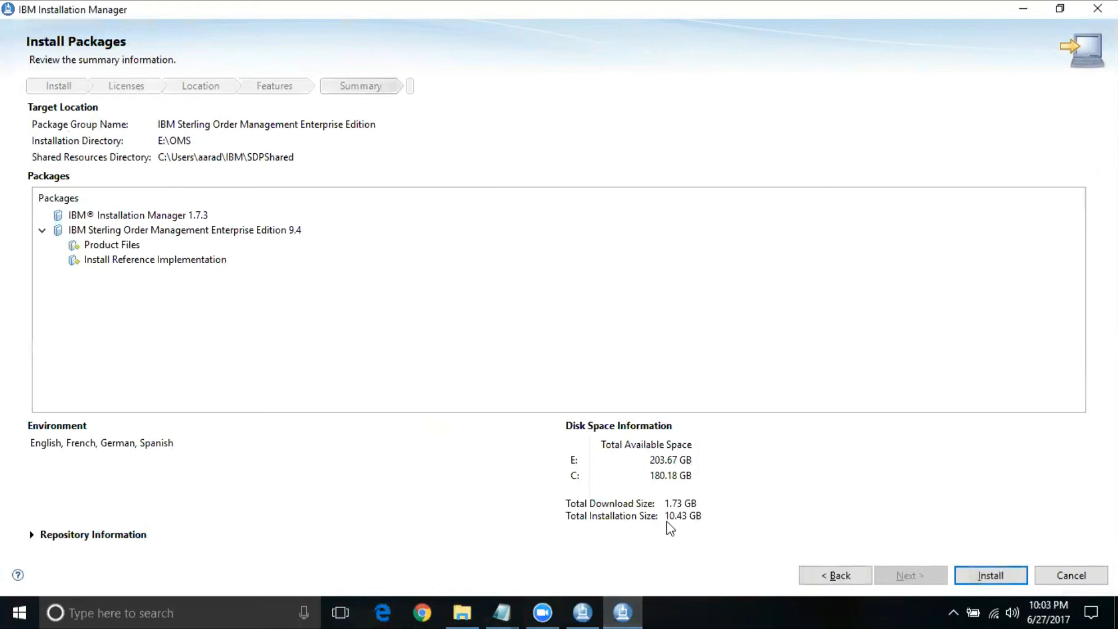
mouse_move(140, 460)
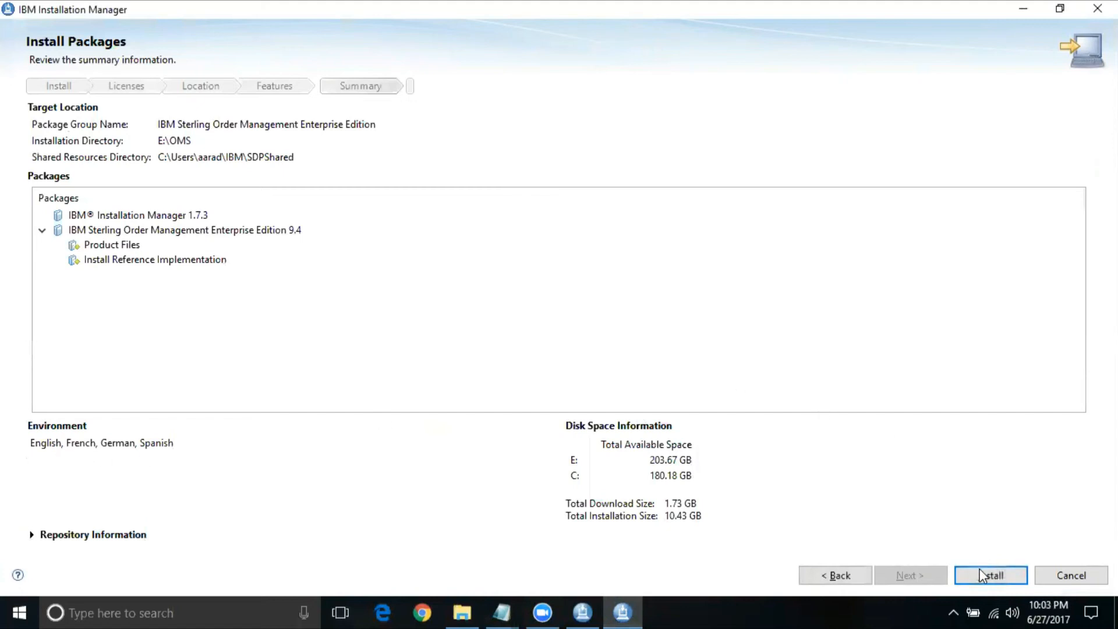
left_click(989, 574)
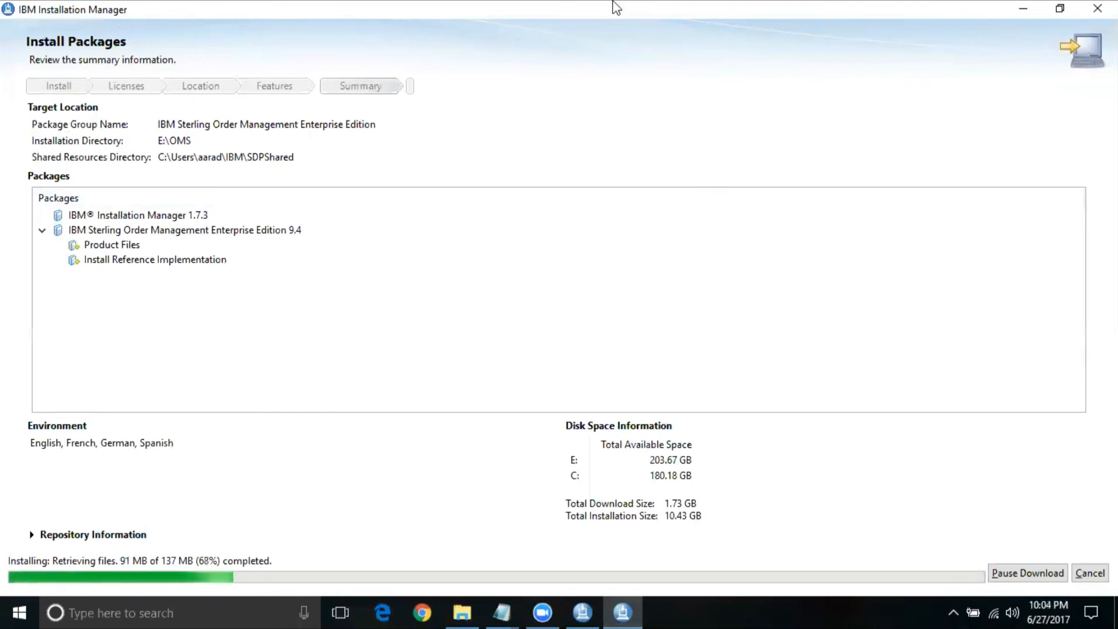
mouse_move(806, 107)
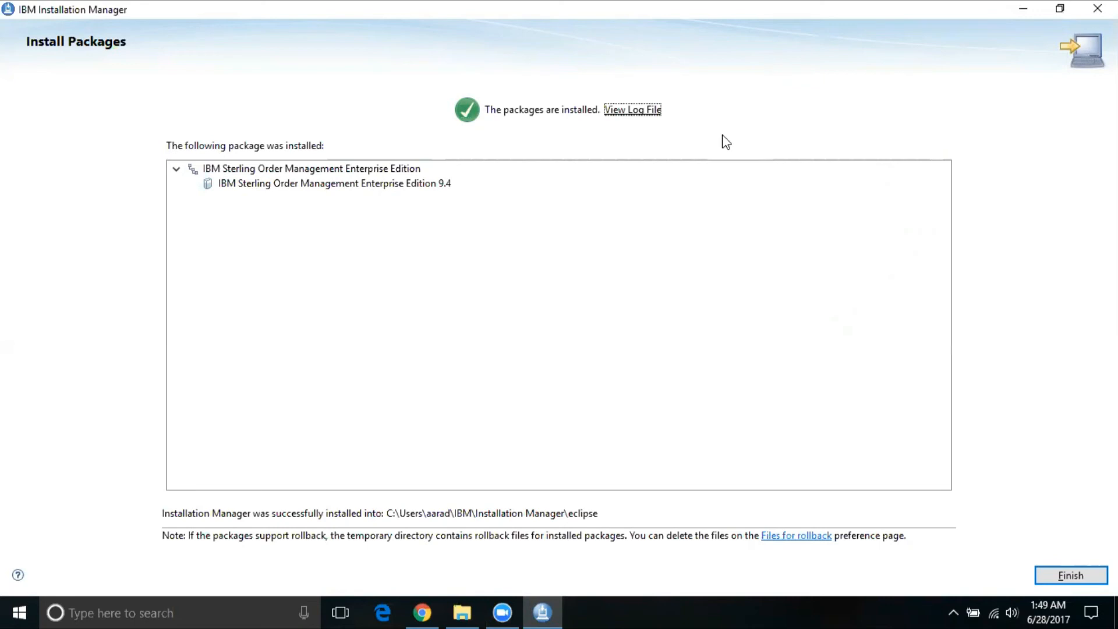
mouse_move(458, 127)
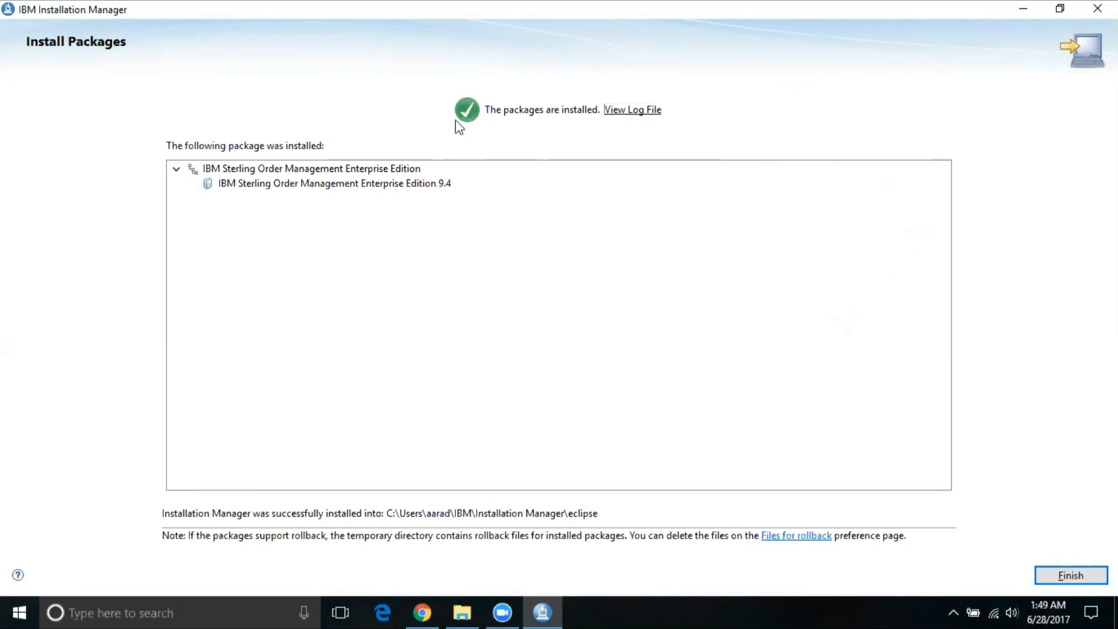
mouse_move(467, 120)
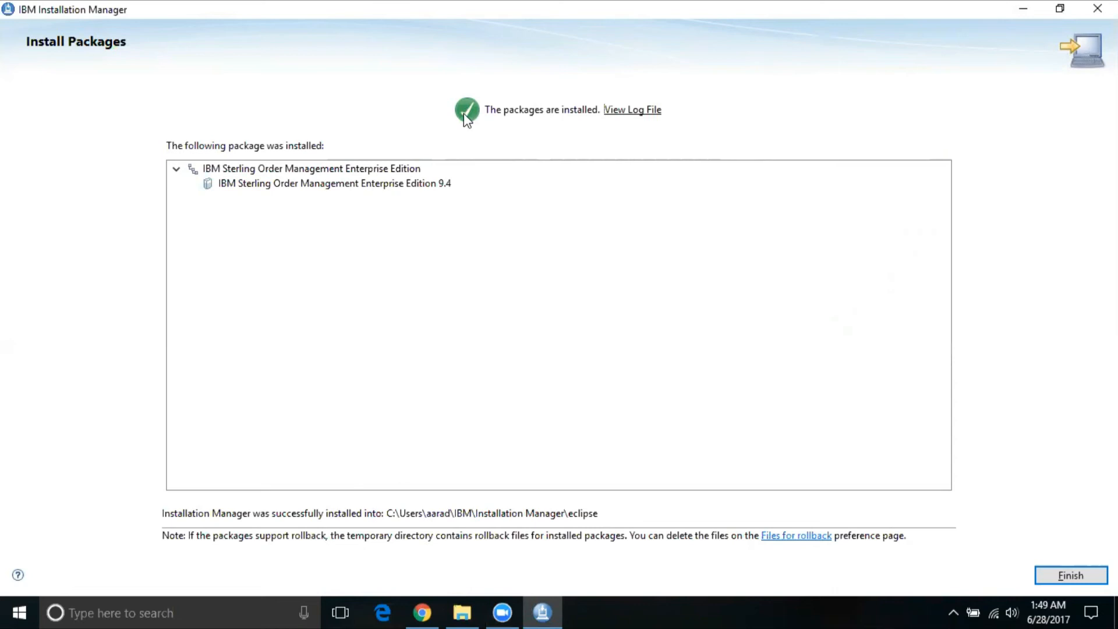
mouse_move(479, 126)
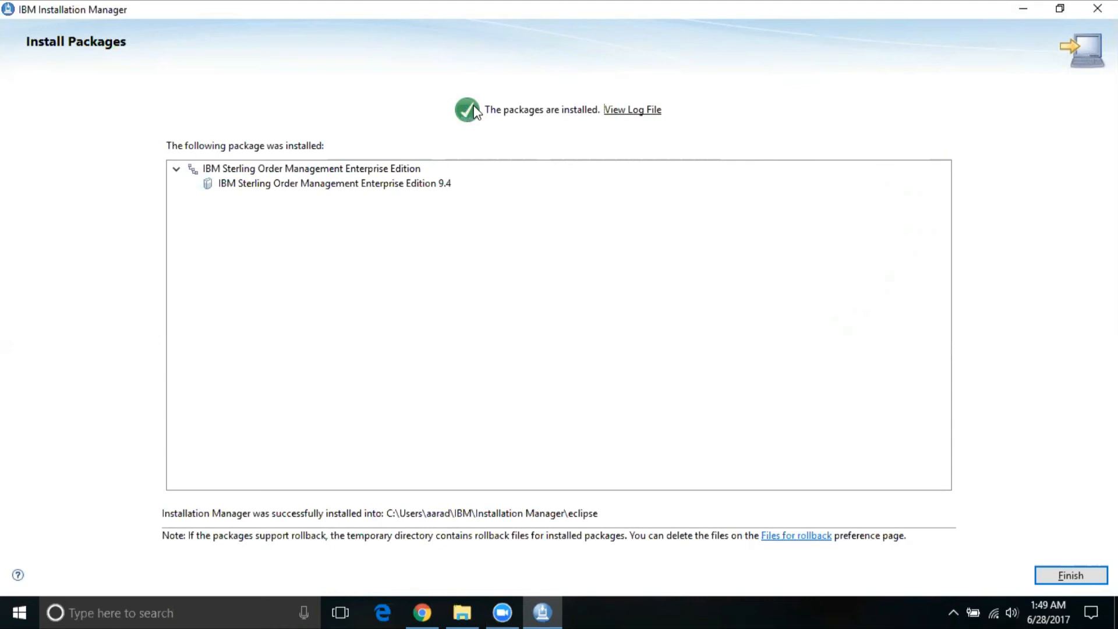
mouse_move(639, 131)
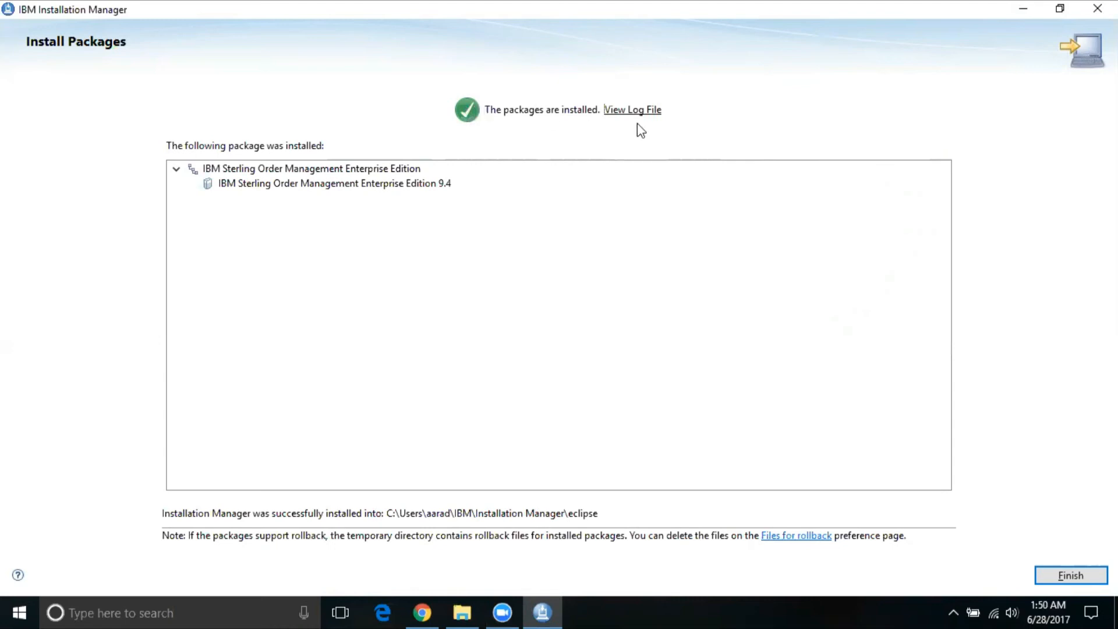
Step: Open the Installation Log and show the details of the log file location entry
left_click(632, 109)
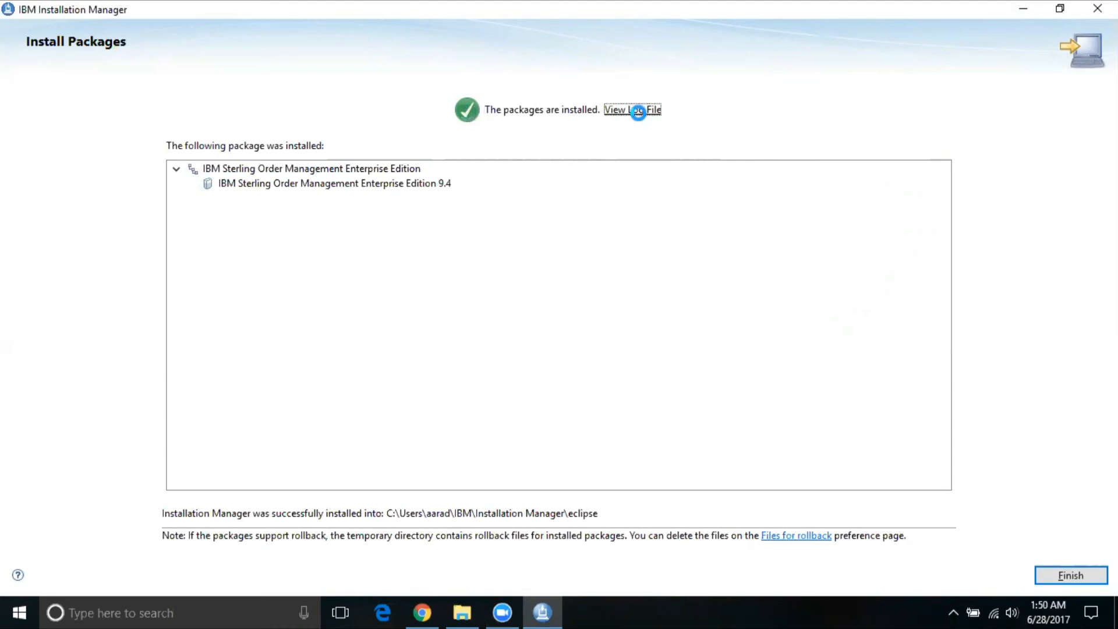
left_click(631, 110)
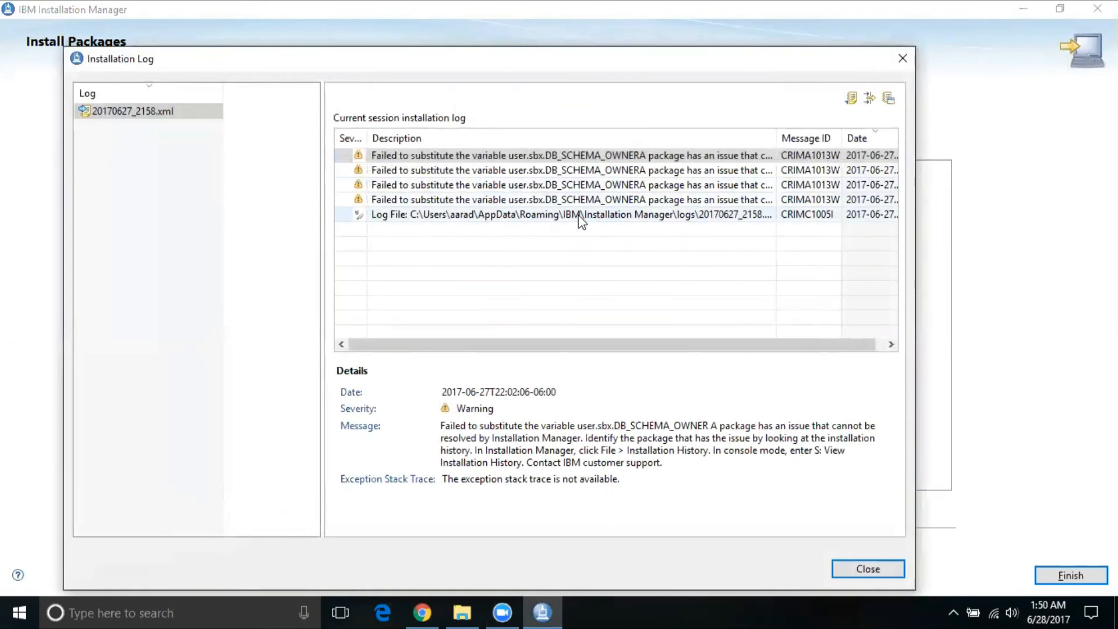
left_click(570, 214)
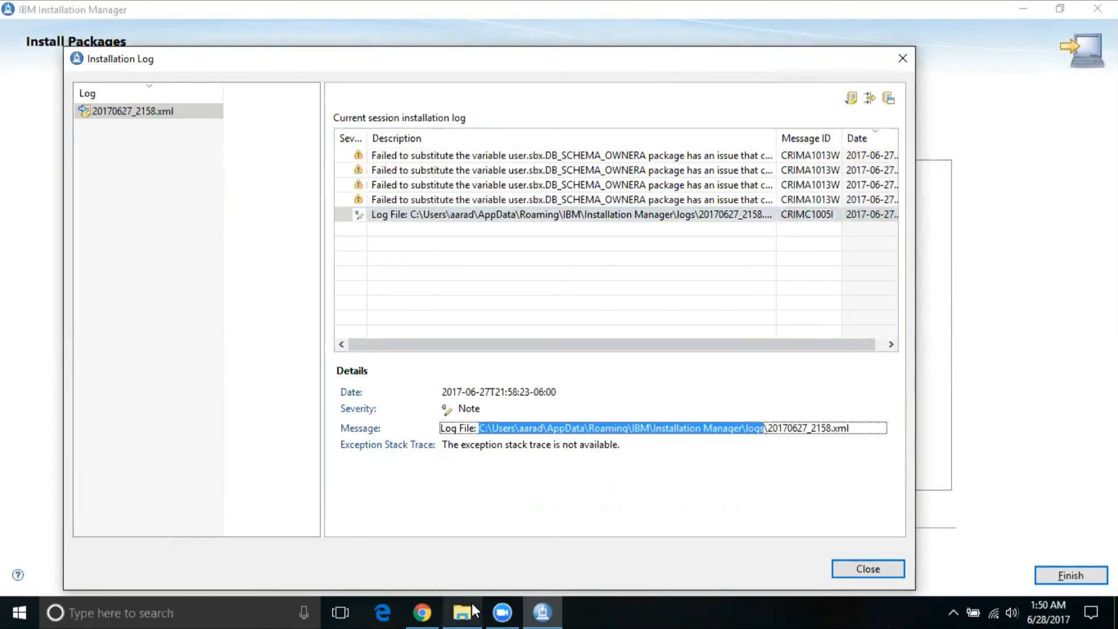
mouse_move(461, 613)
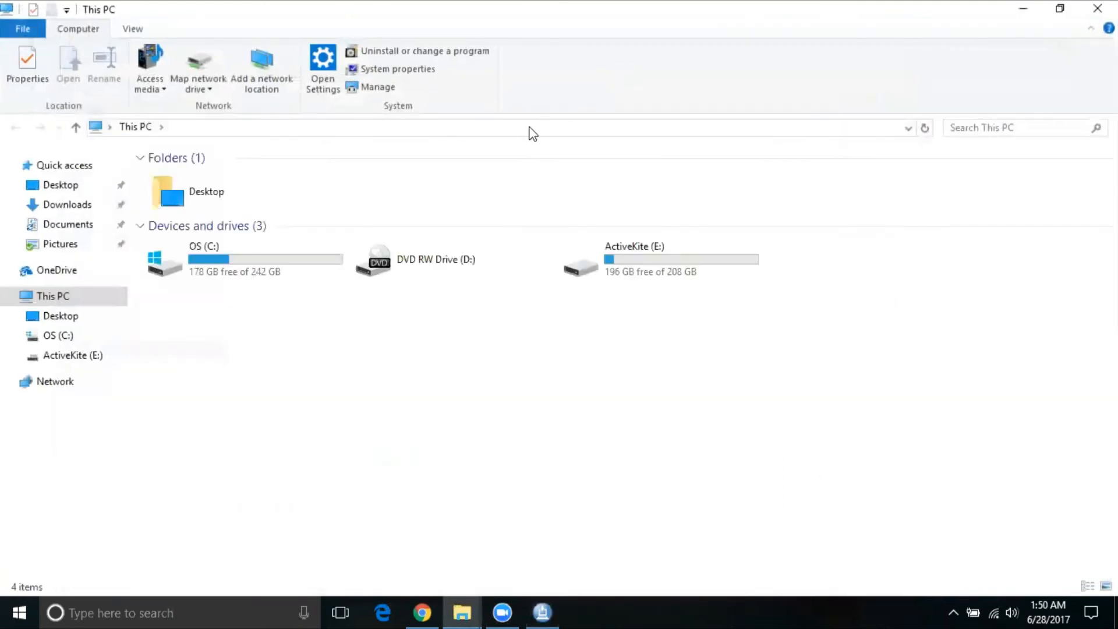
Step: Go to C:\Users\aarad\AppData\Roaming\IBM\Installation Manager\logs and open the 20170627_2158 file's options
right_click(620, 428)
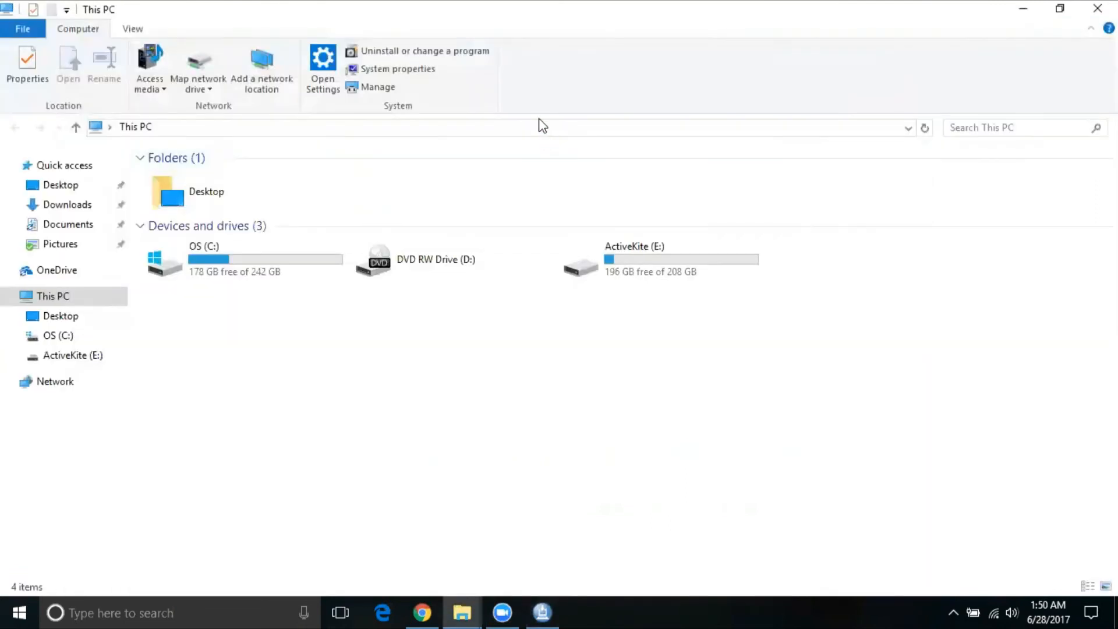
type("C:\\Users\\aarad\\AppData\\Roaming\\IBM\\Installation Manager\\logs")
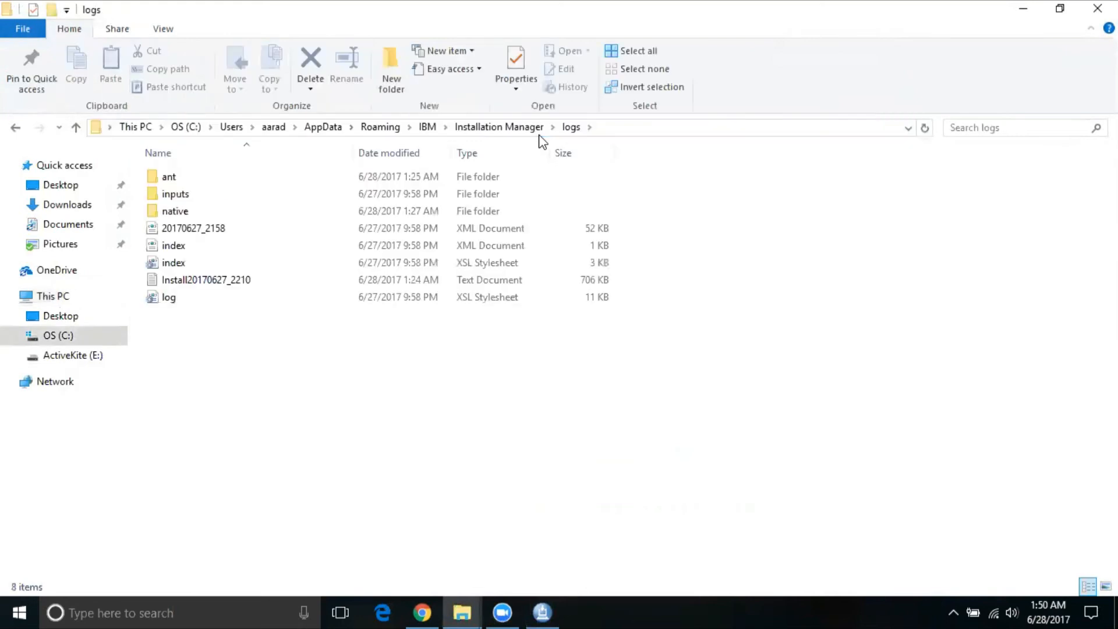
mouse_move(562, 480)
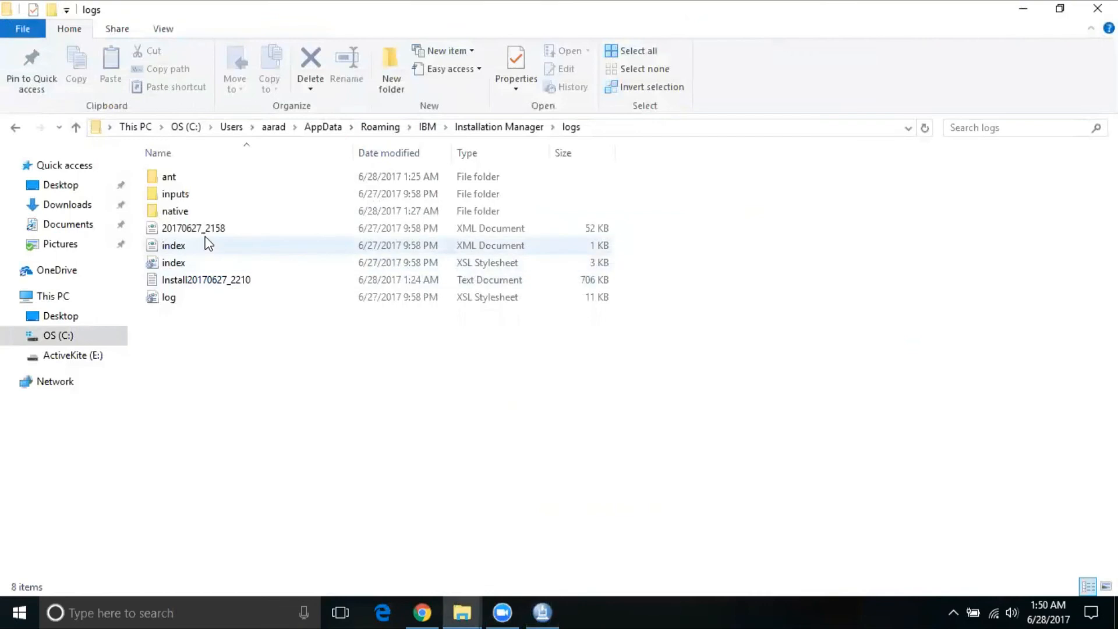
right_click(193, 229)
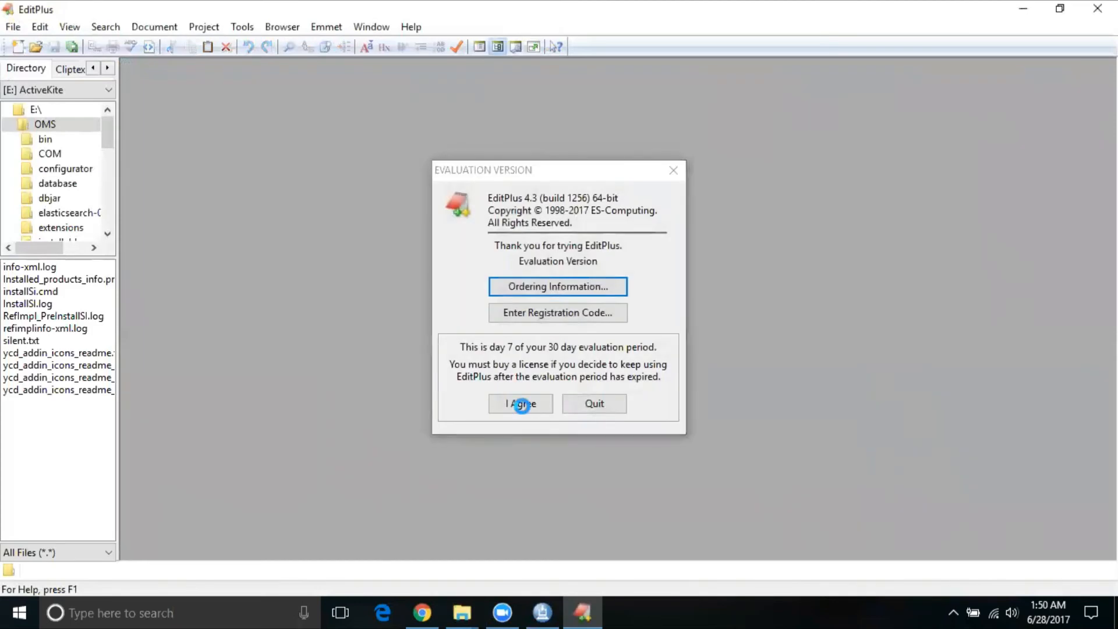
Step: Dismiss the EditPlus evaluation notice and scroll 20170627_2158.xml down to the install-phase entries
left_click(520, 404)
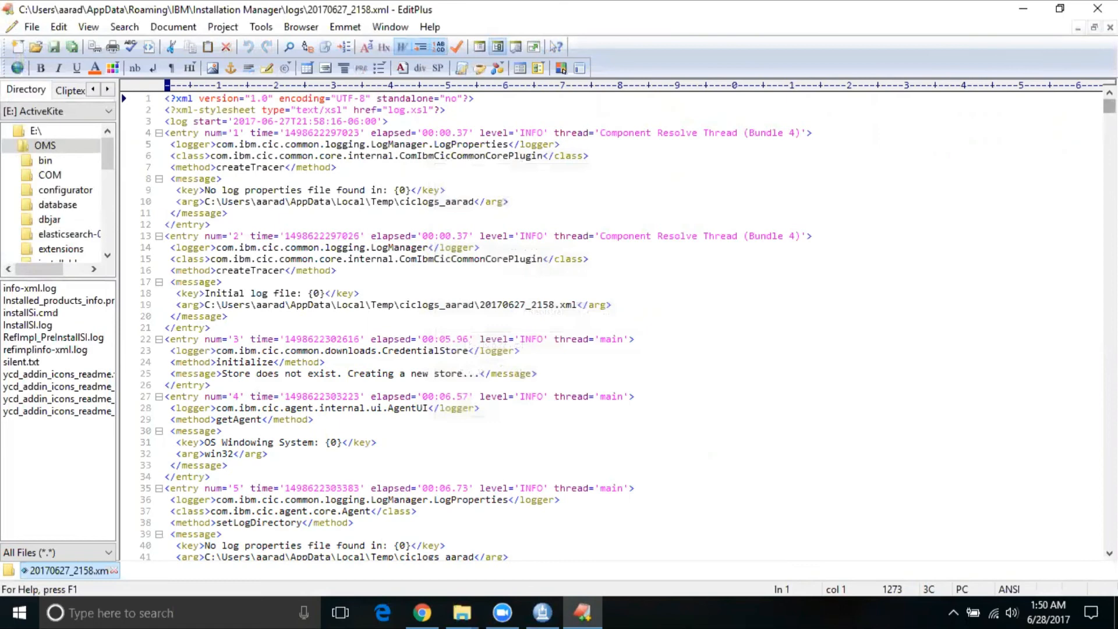
scroll("down", 3)
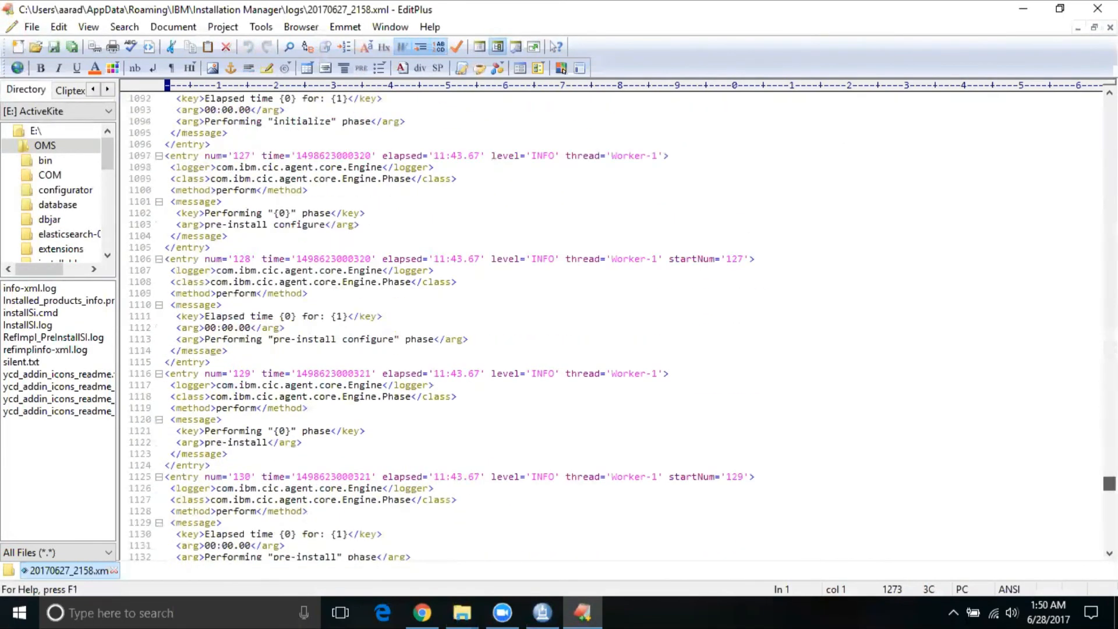
scroll("down", 3)
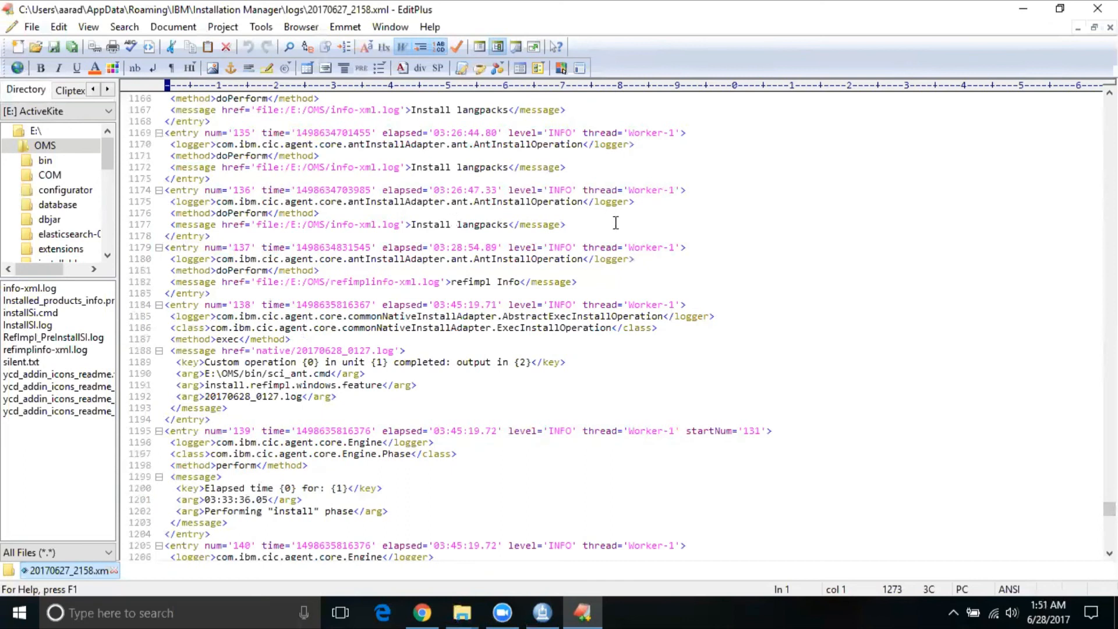
mouse_move(1018, 301)
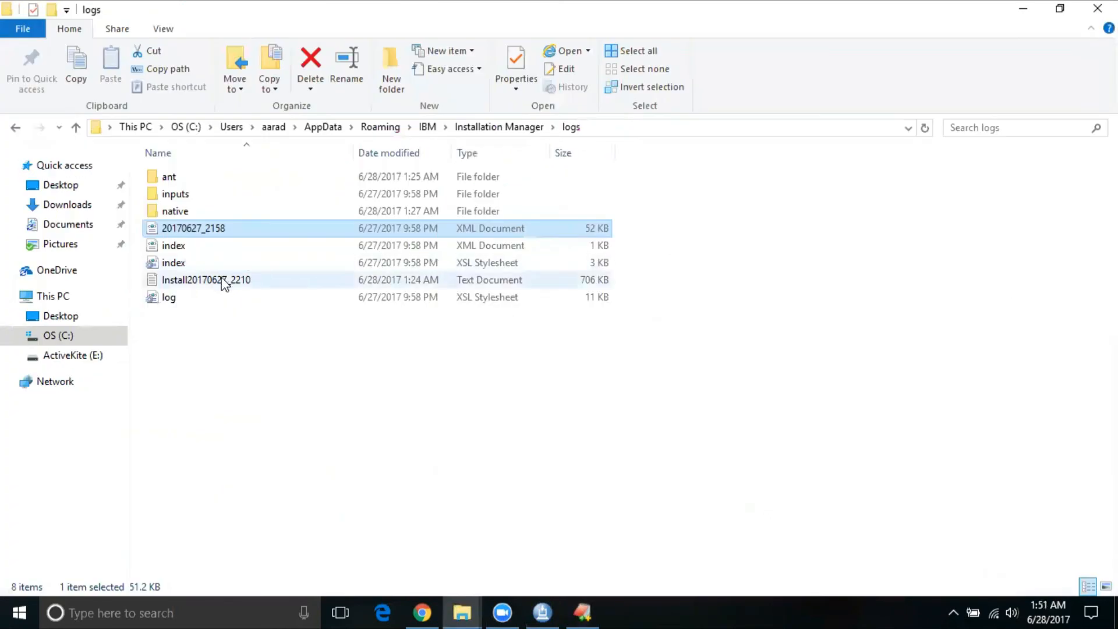
Step: Open Install20170627_2210.log in EditPlus and highlight its closing deployall/Install Complete lines
double_click(205, 280)
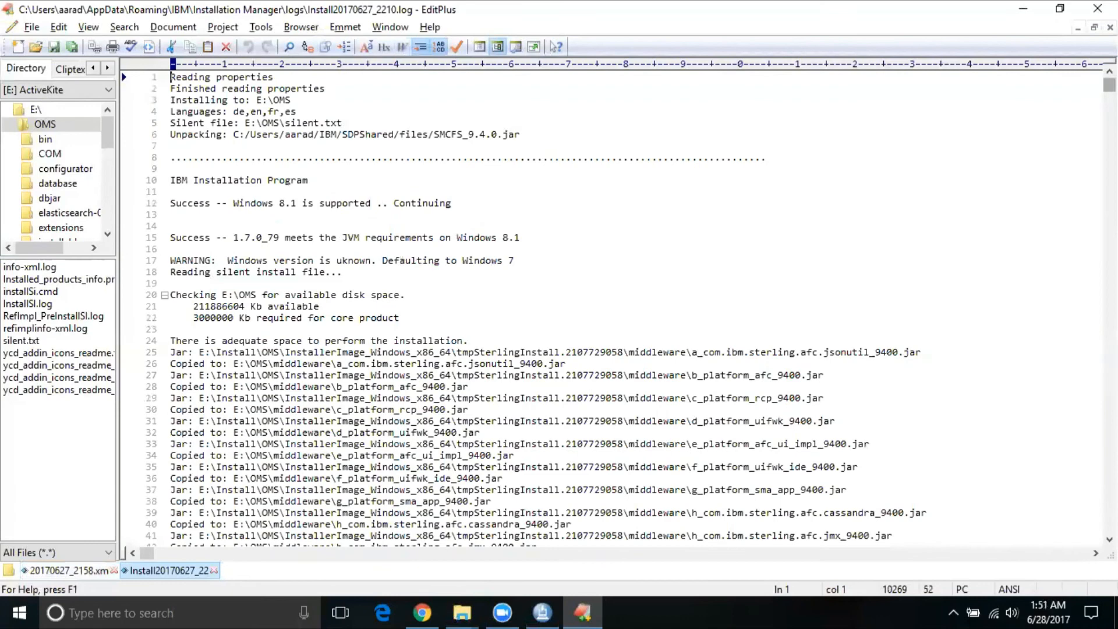
scroll("down", 3)
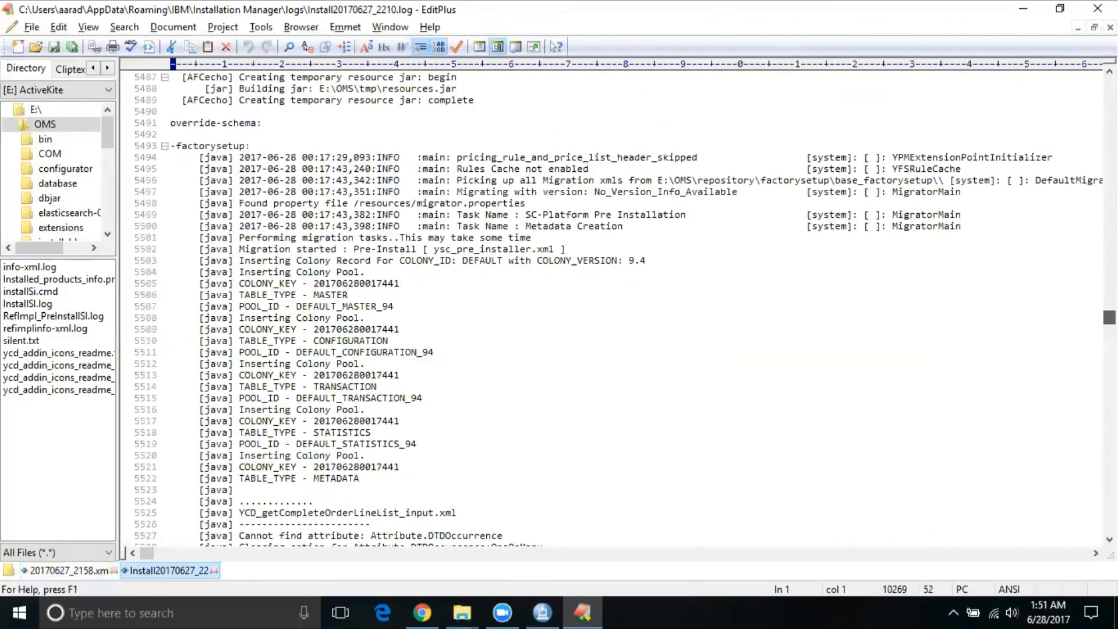
scroll("down", 3)
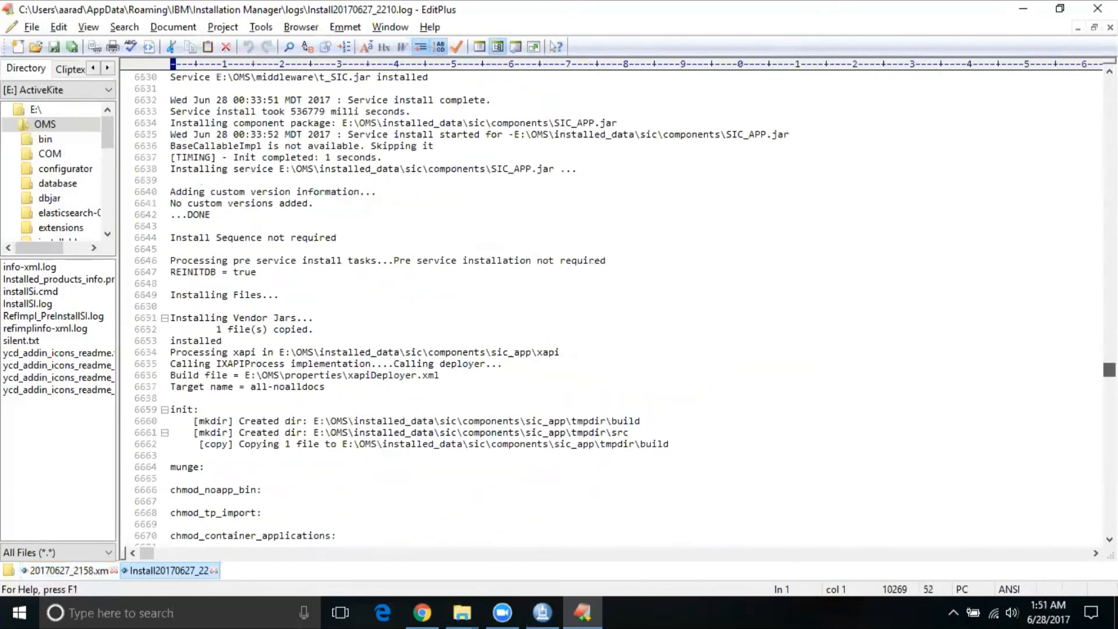
scroll("down", 3)
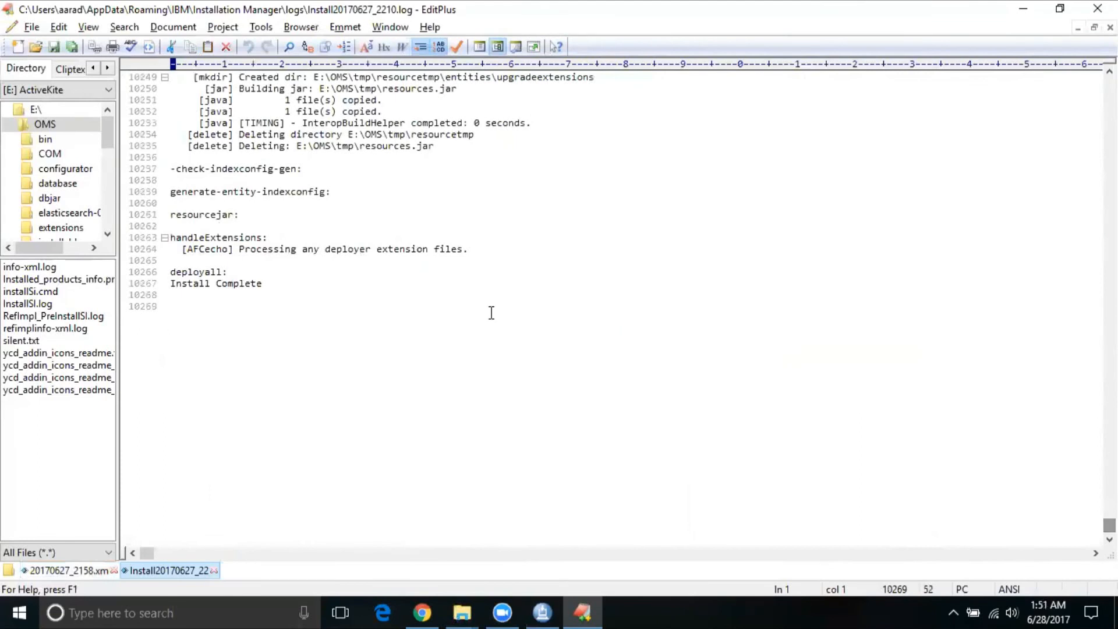
left_click_drag(171, 272, 261, 283)
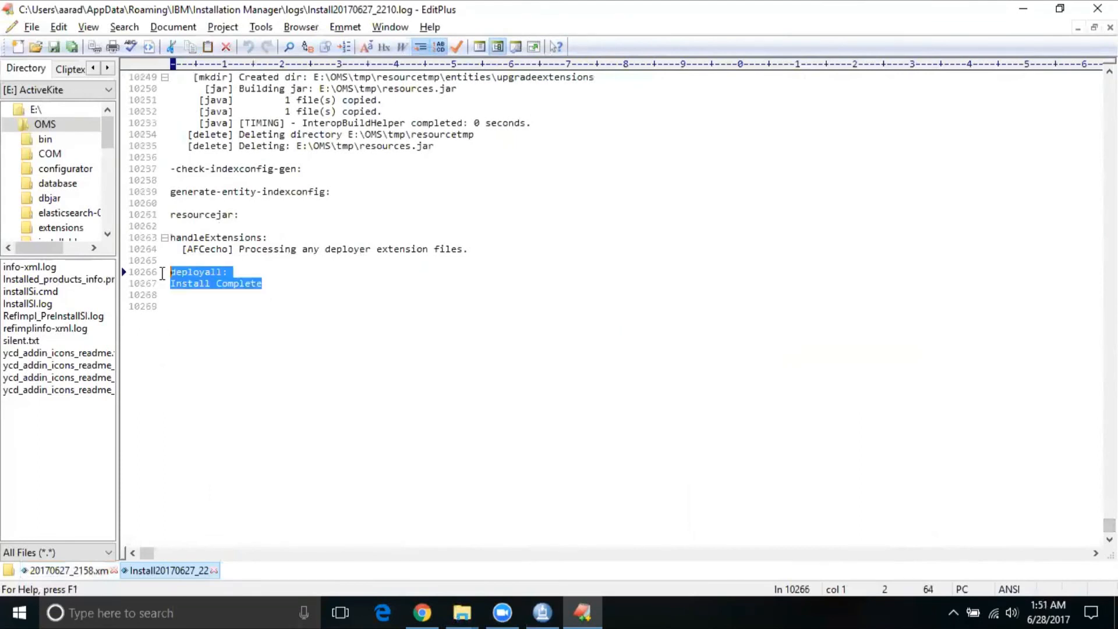
mouse_move(503, 489)
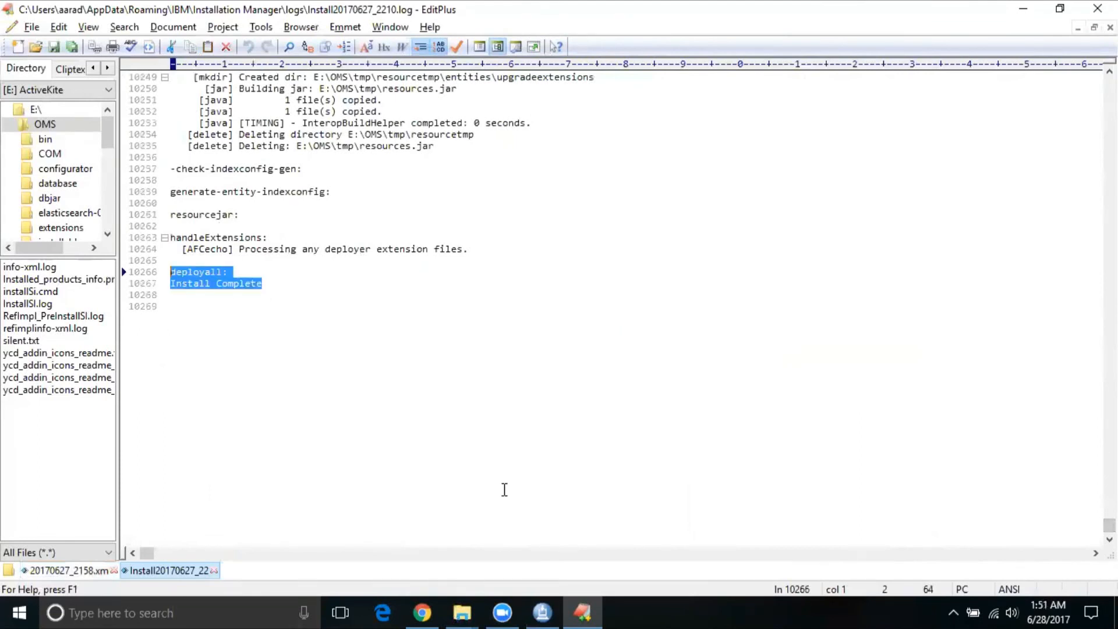
left_click(540, 613)
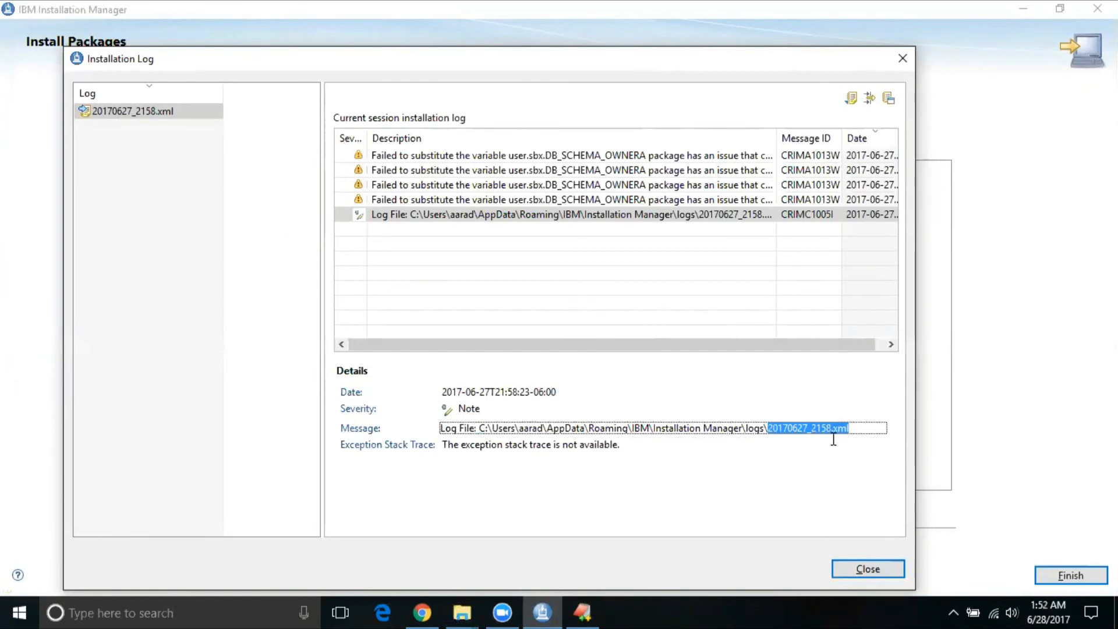
mouse_move(235, 228)
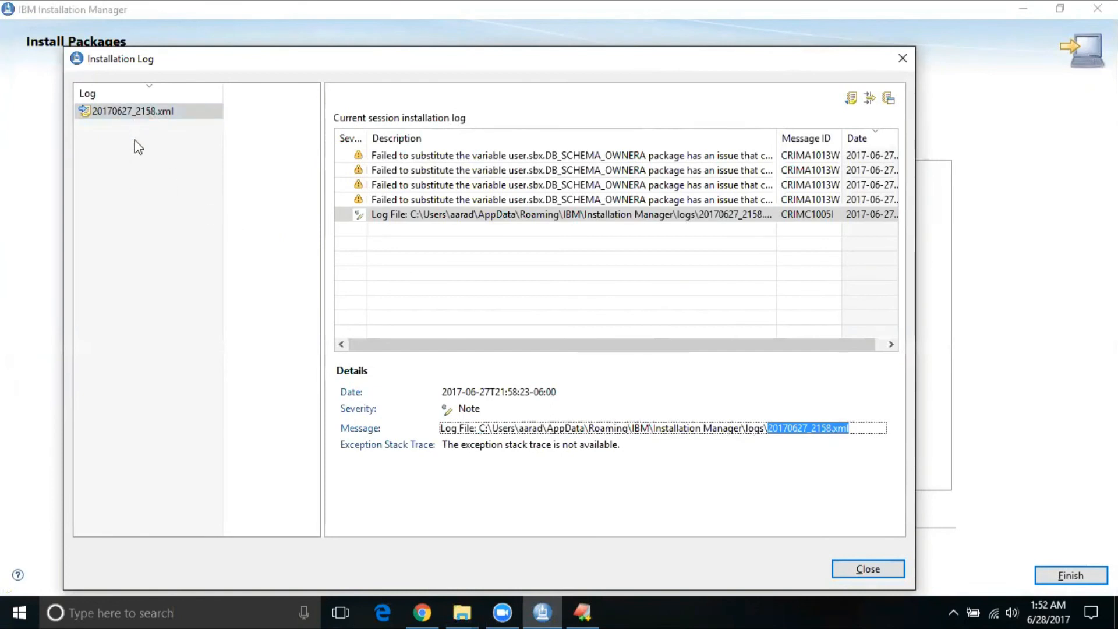
Step: Inspect the 20170627_2158.xml warnings and exception stack trace, then close the Installation Log
left_click(133, 110)
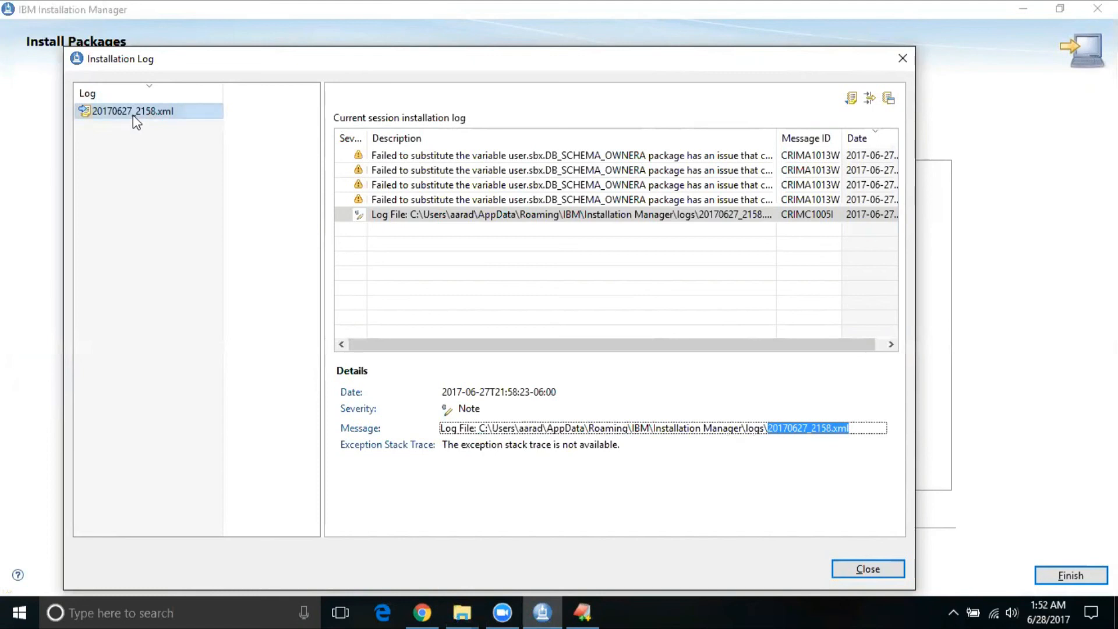
left_click(571, 155)
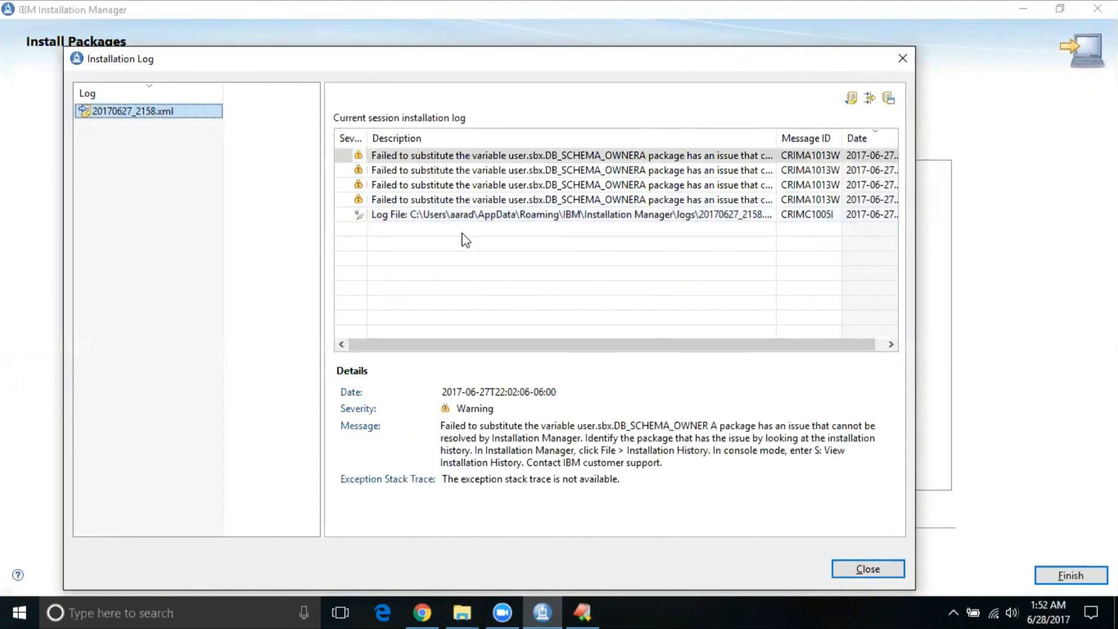
mouse_move(475, 480)
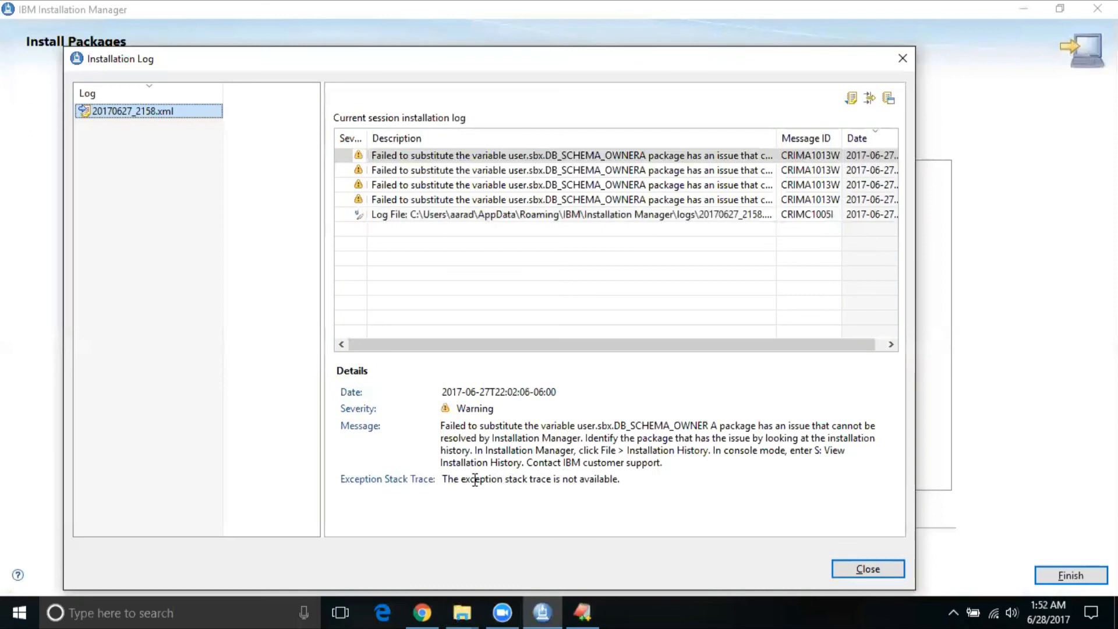
left_click_drag(474, 479, 620, 478)
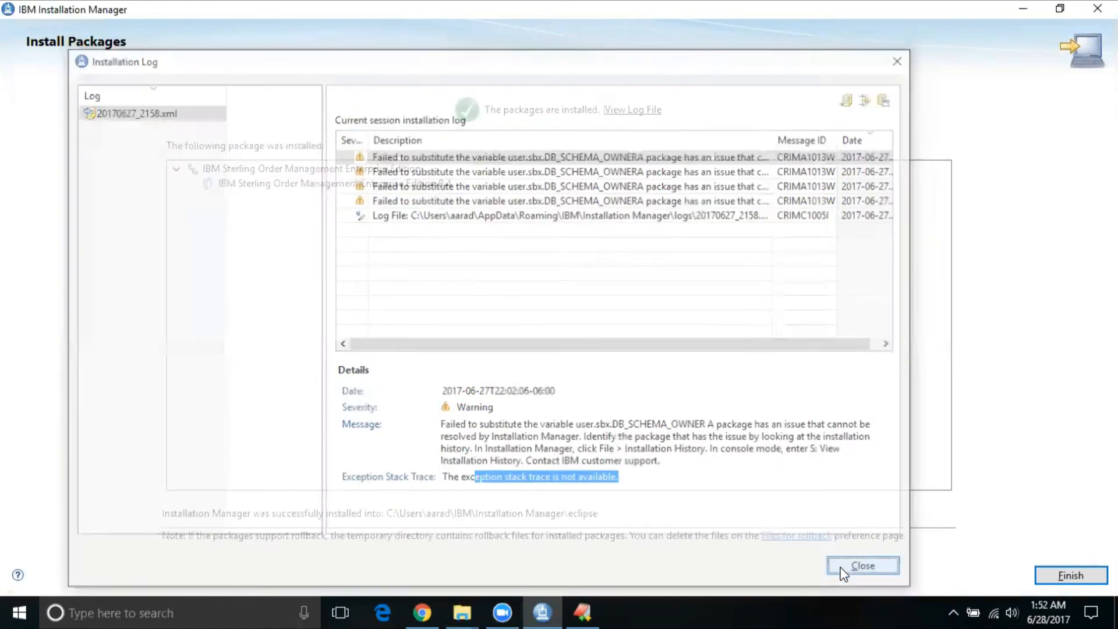
left_click(863, 565)
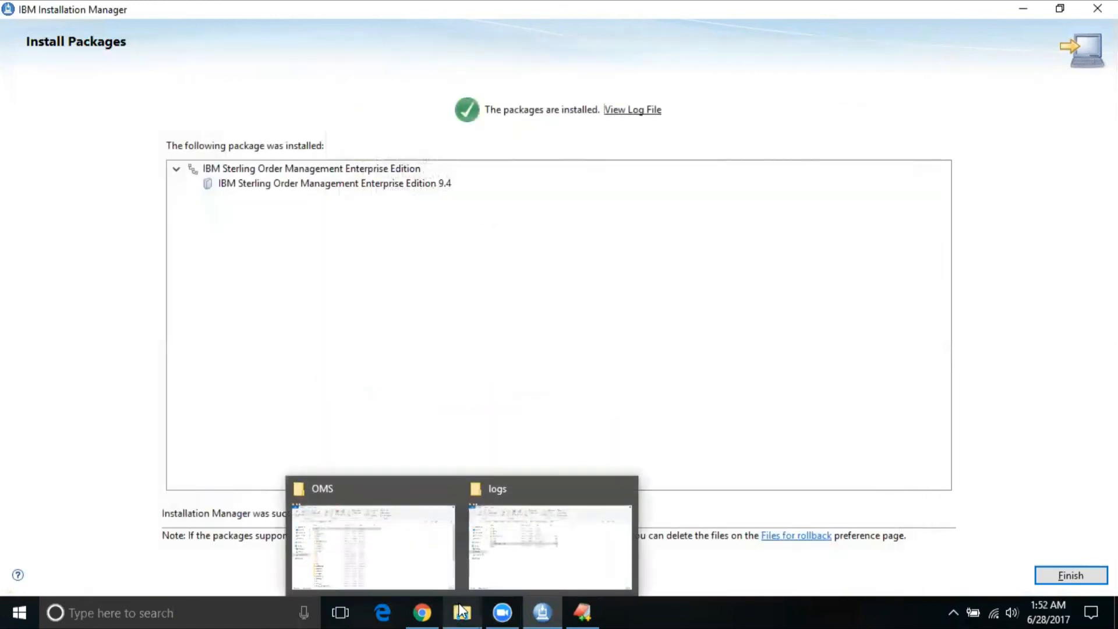
Step: Switch to the E:\OMS Explorer window and scroll through its installed folders and files
left_click(371, 545)
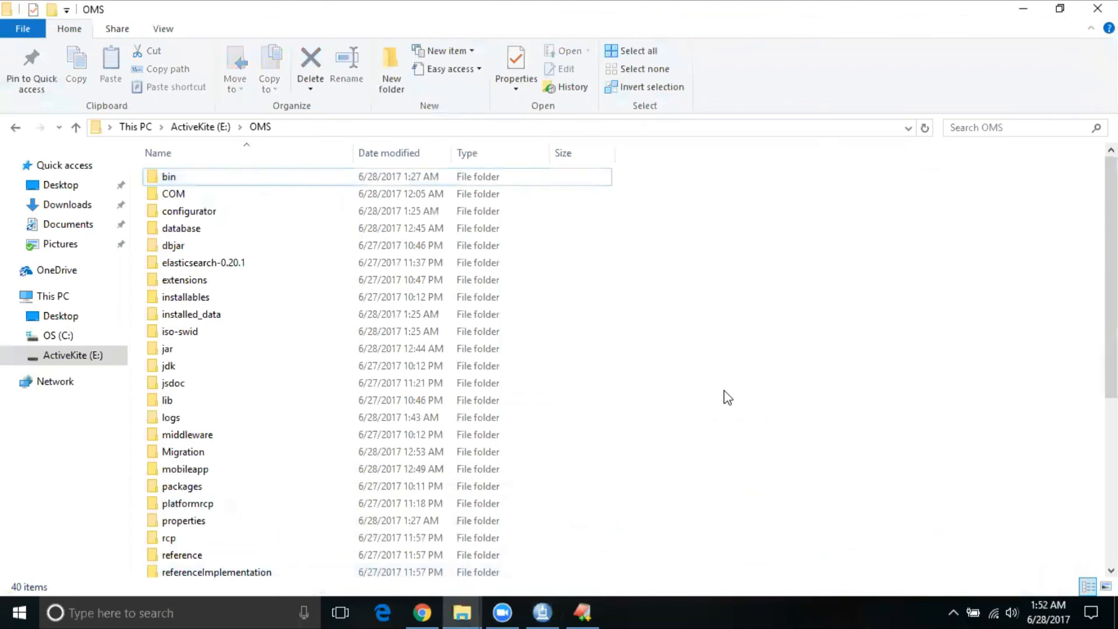
scroll("down", 3)
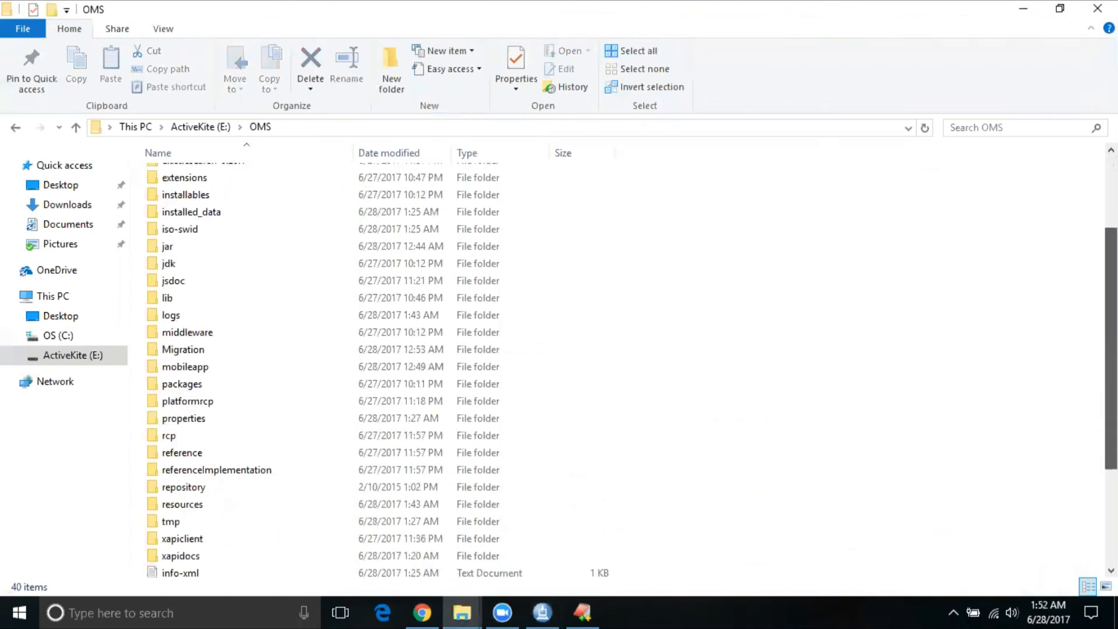
scroll("down", 3)
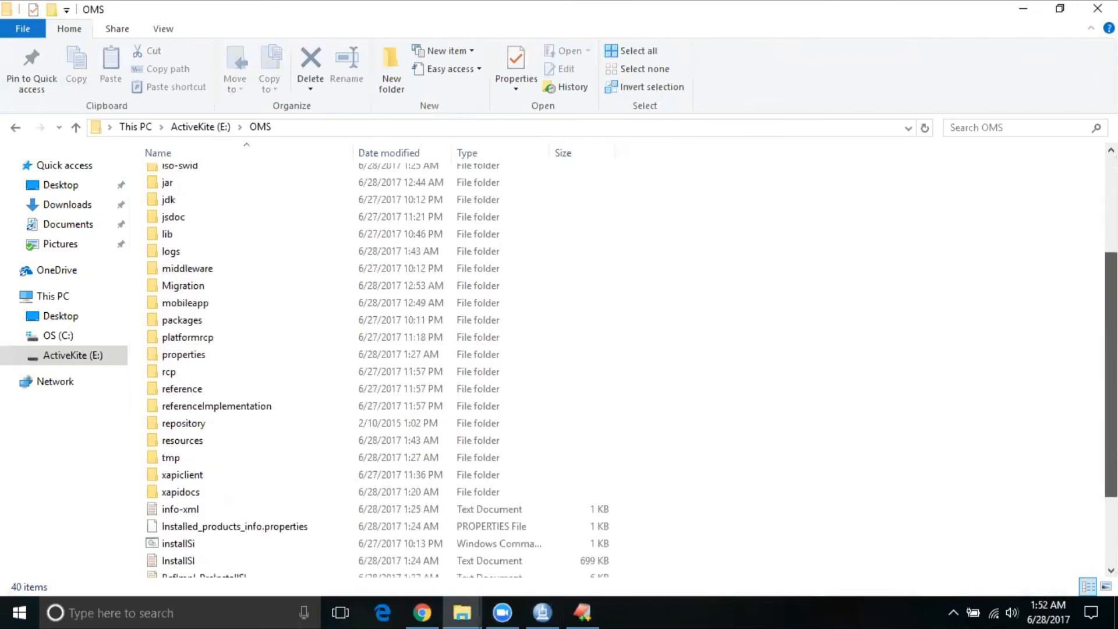
scroll("up", 3)
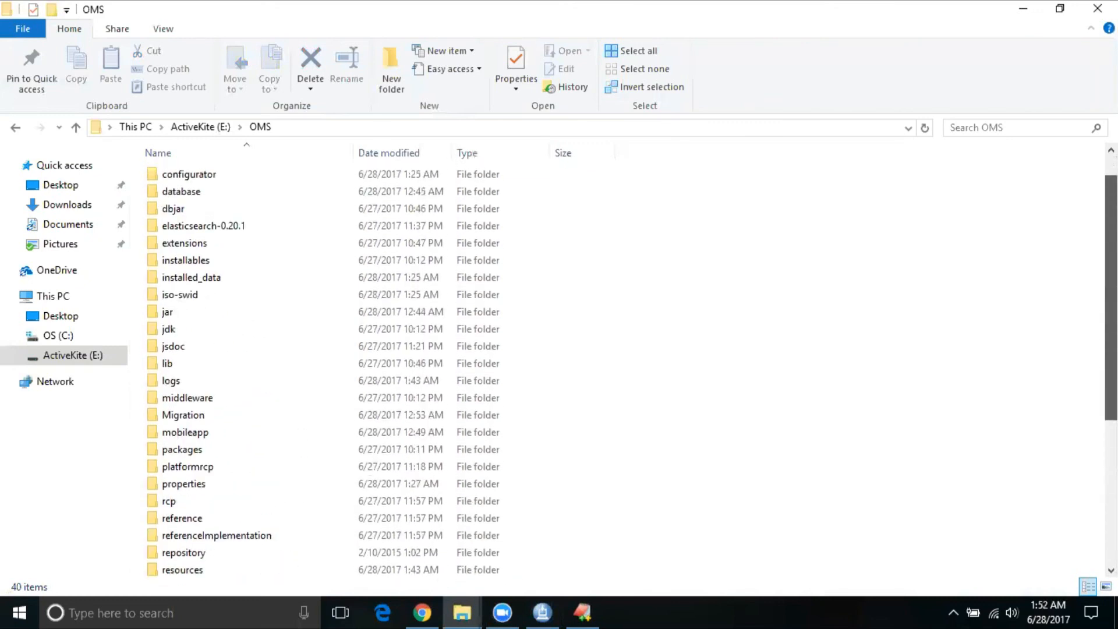
scroll("up", 3)
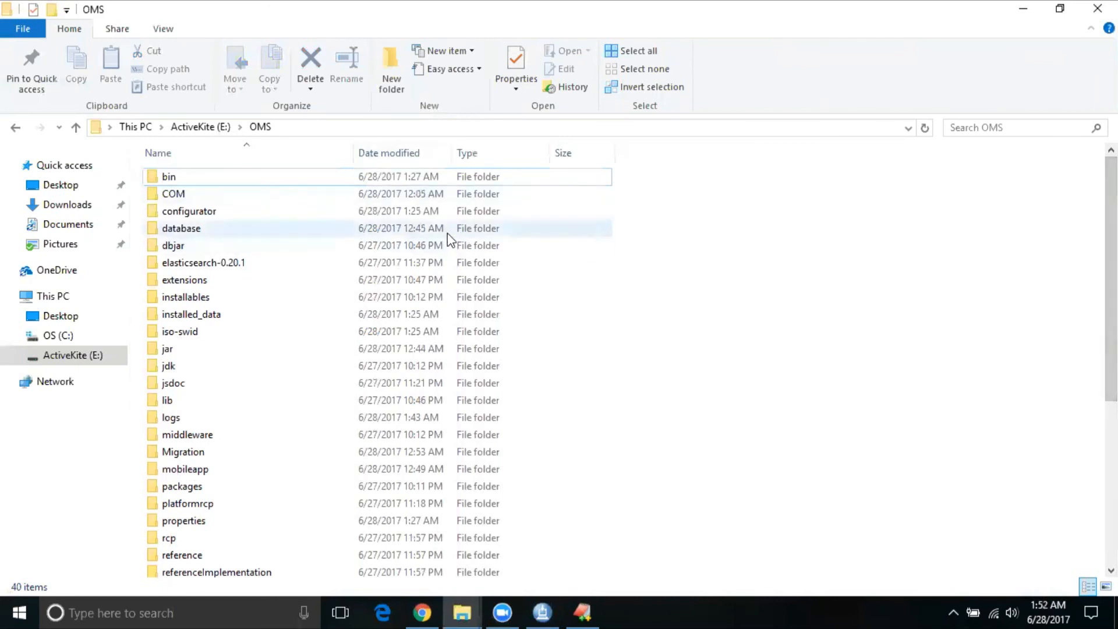
left_click(169, 176)
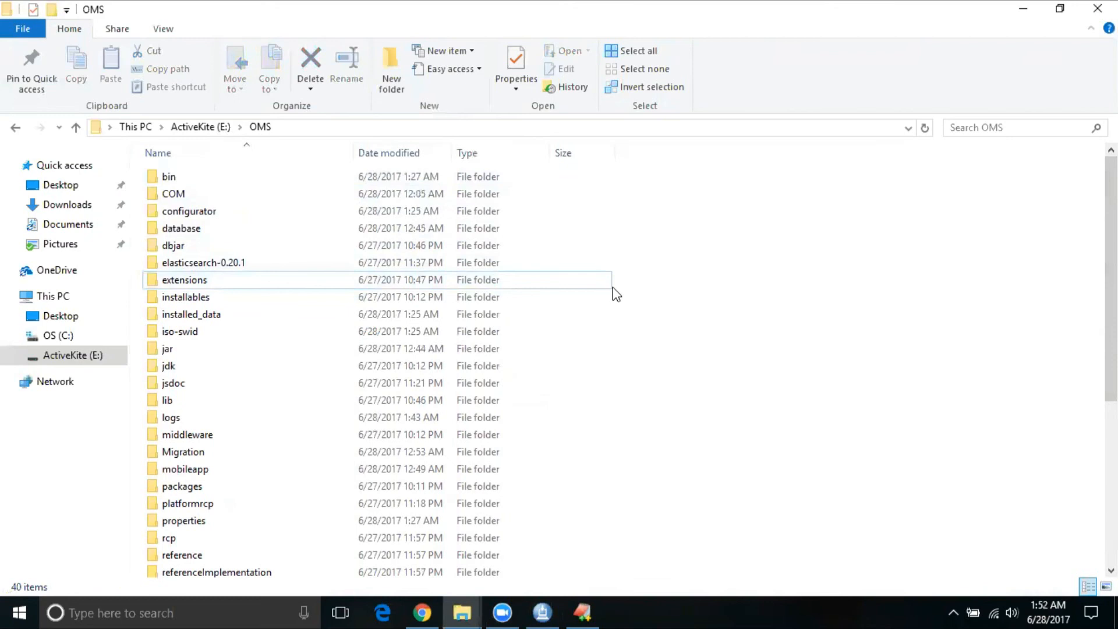
left_click(638, 51)
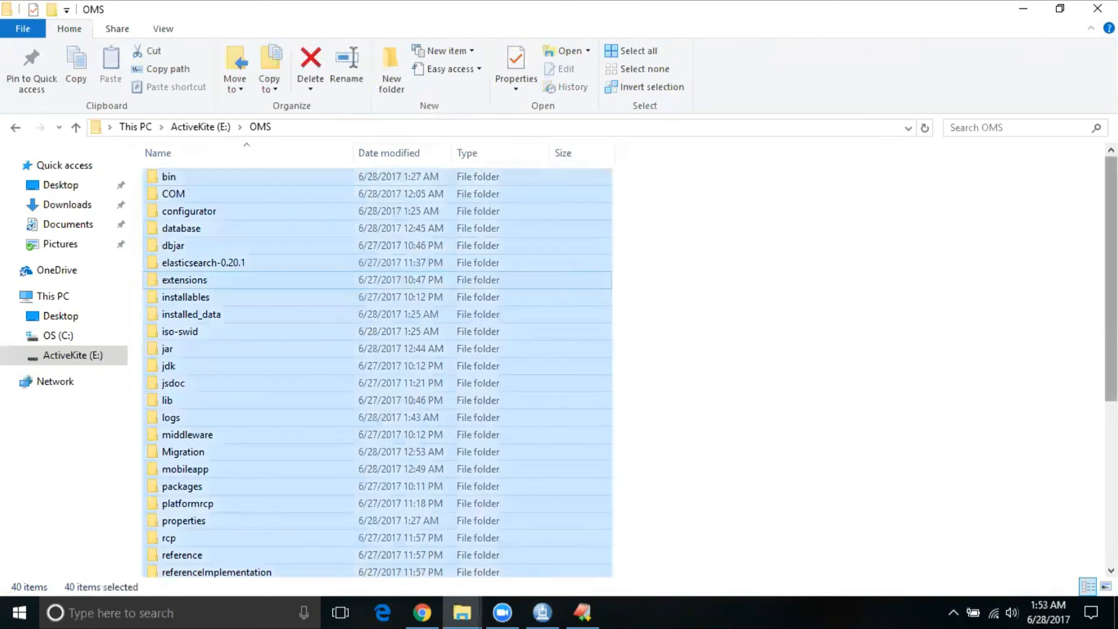
Step: Scroll the 40 selected E:\OMS items down to the readme files and back to the top
scroll("down", 3)
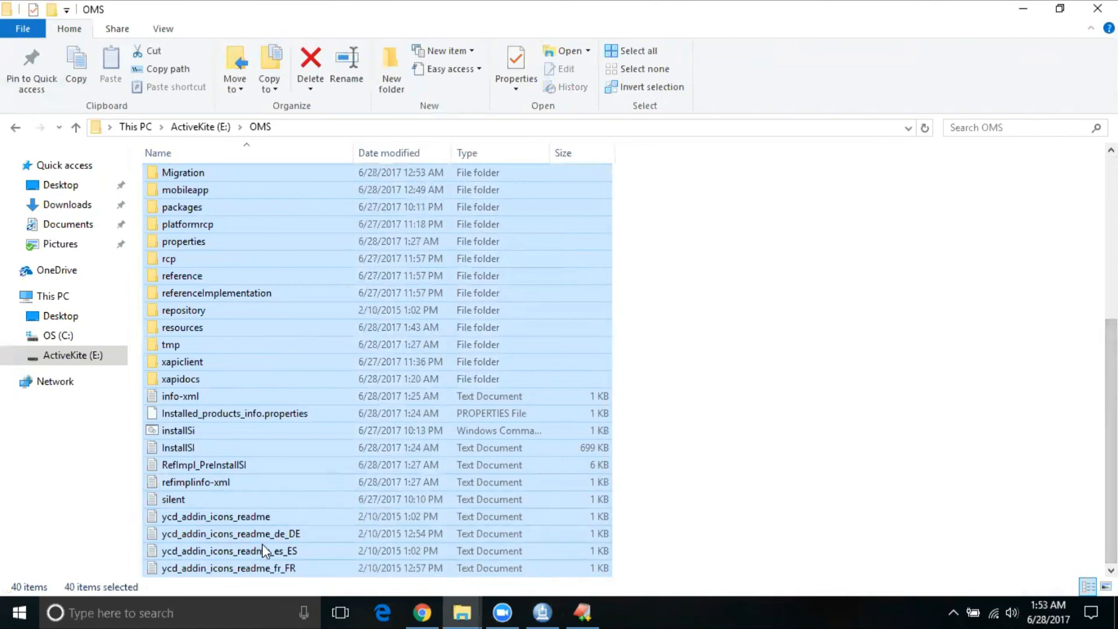
mouse_move(312, 547)
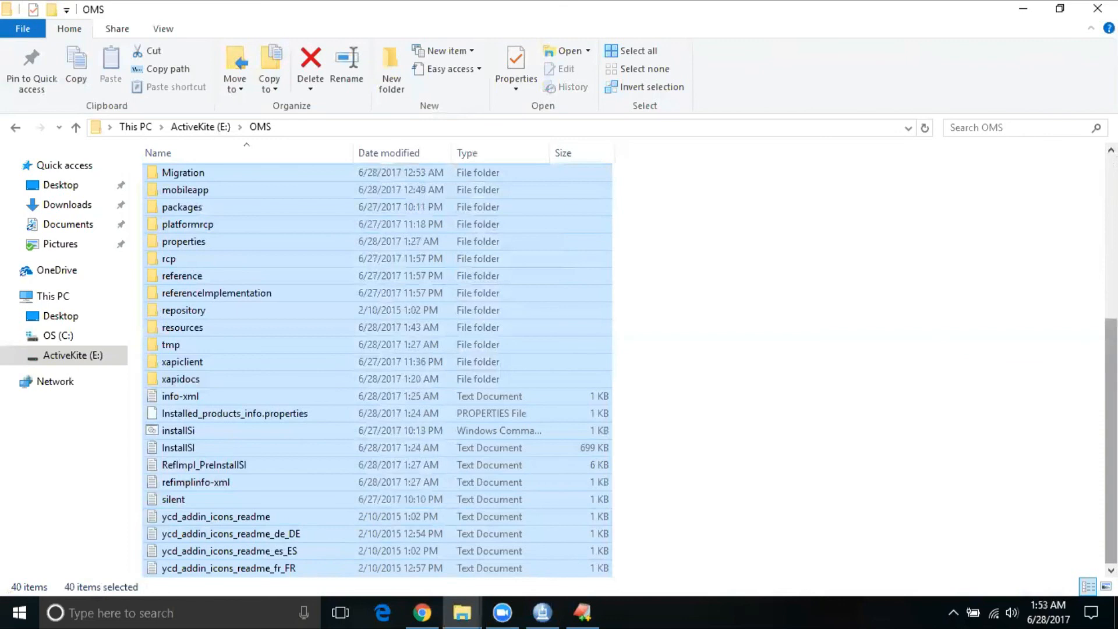
scroll("up", 3)
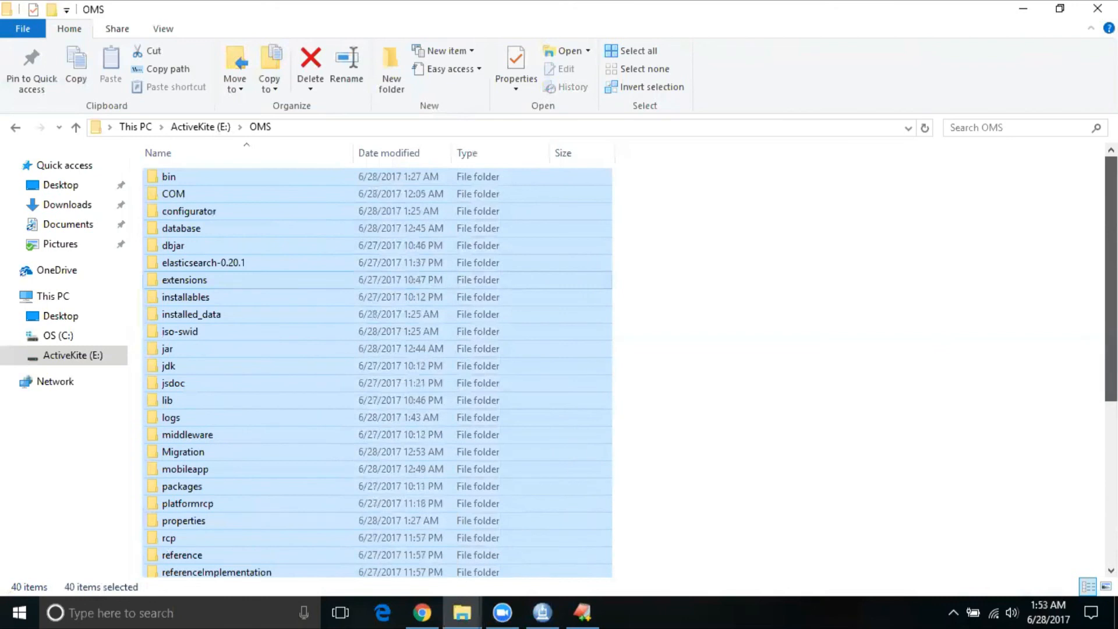
scroll("down", 3)
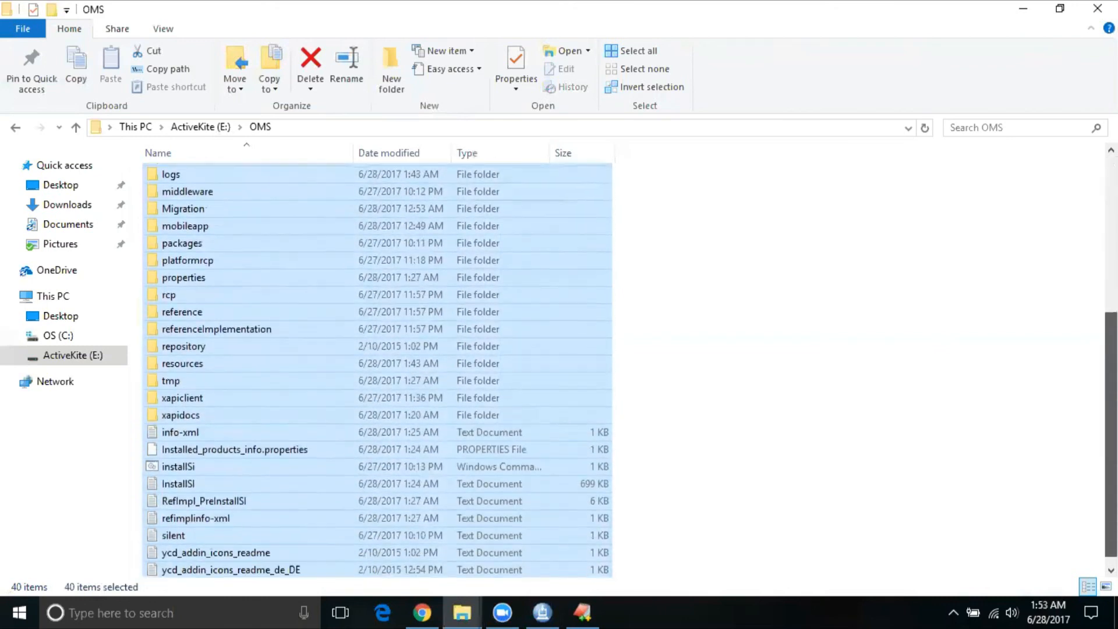
scroll("up", 3)
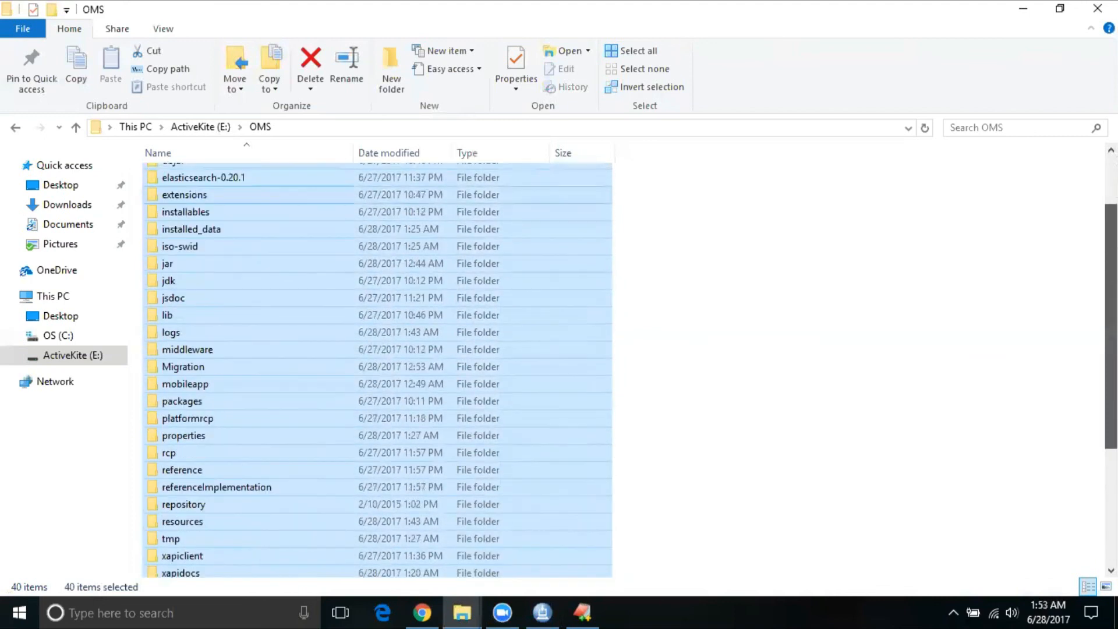
scroll("up", 3)
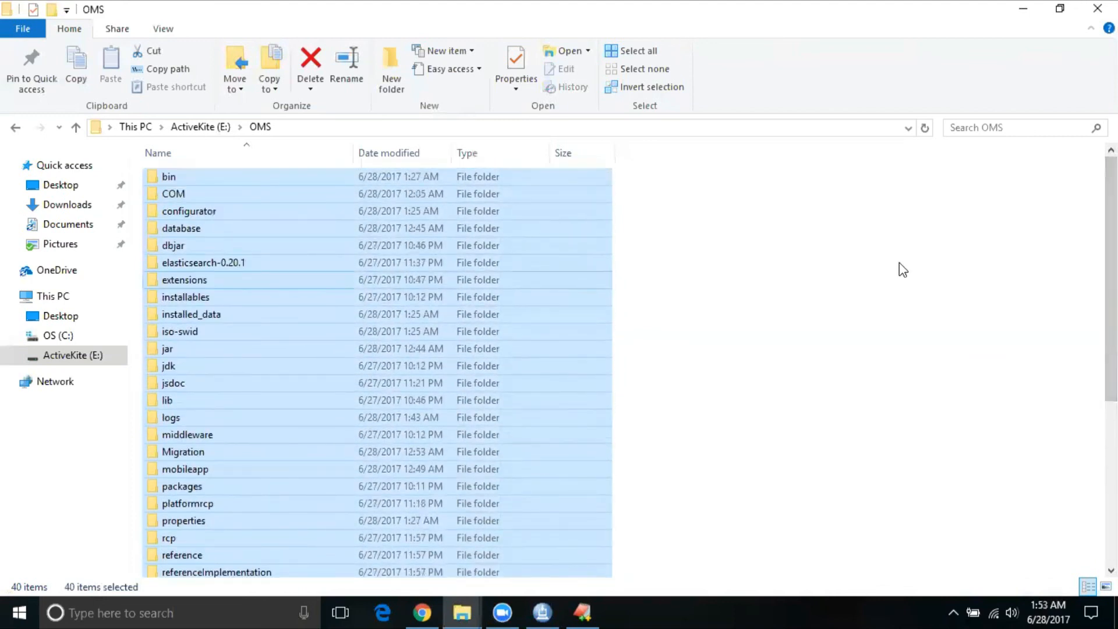